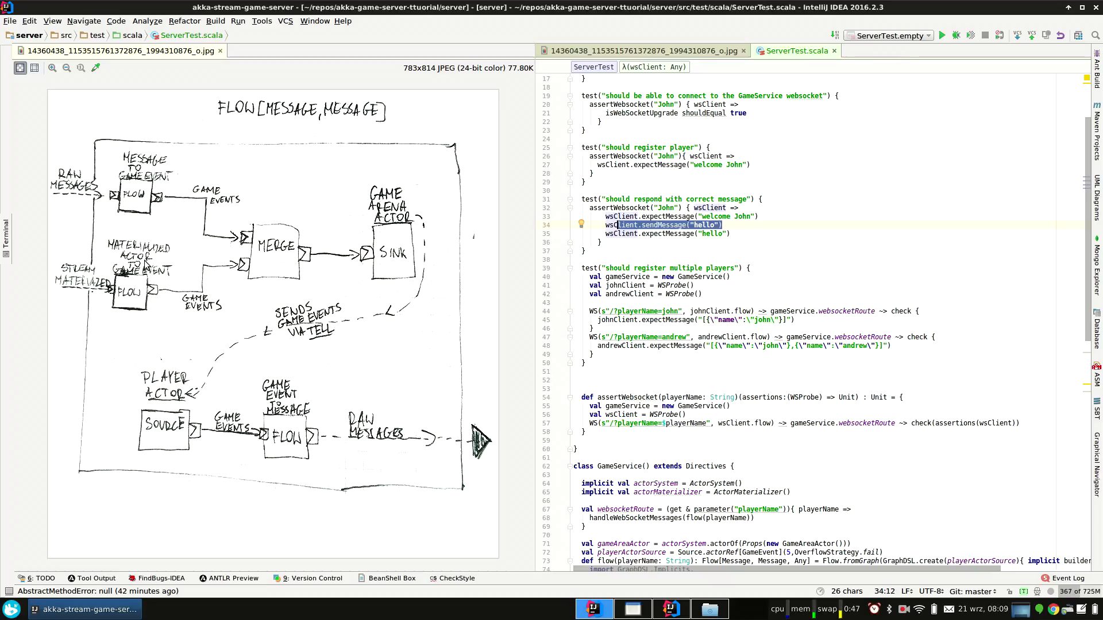
Review the ServerTest code and compile errors around the PlayersChanged case class.
{"action": "scroll", "scroll_direction": "down", "scroll_amount": 3}
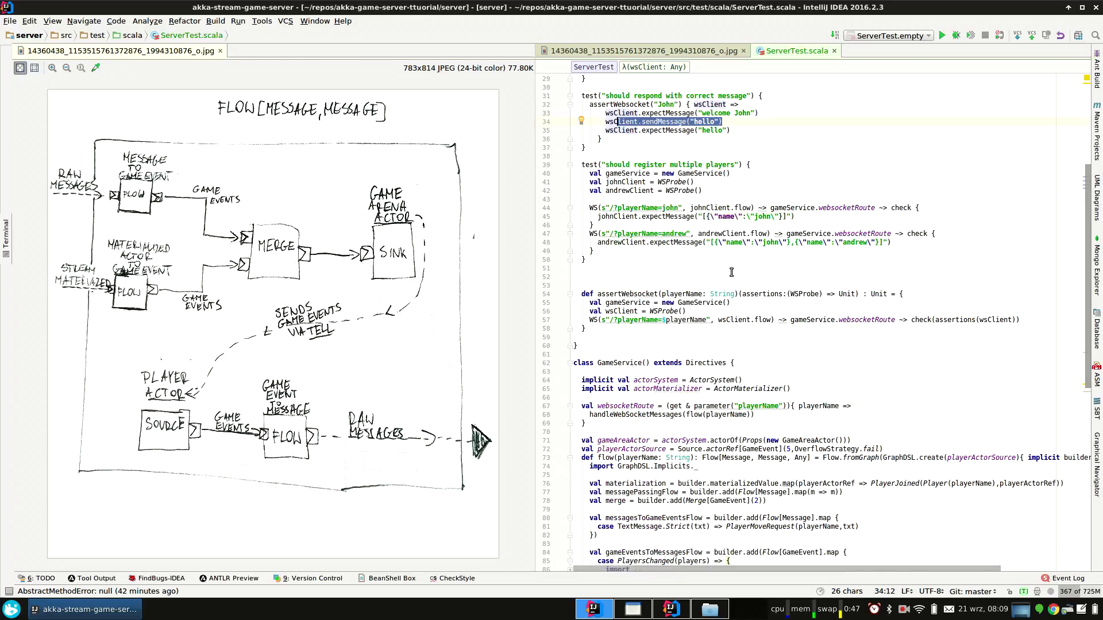
{"action": "scroll", "scroll_direction": "down", "scroll_amount": 3}
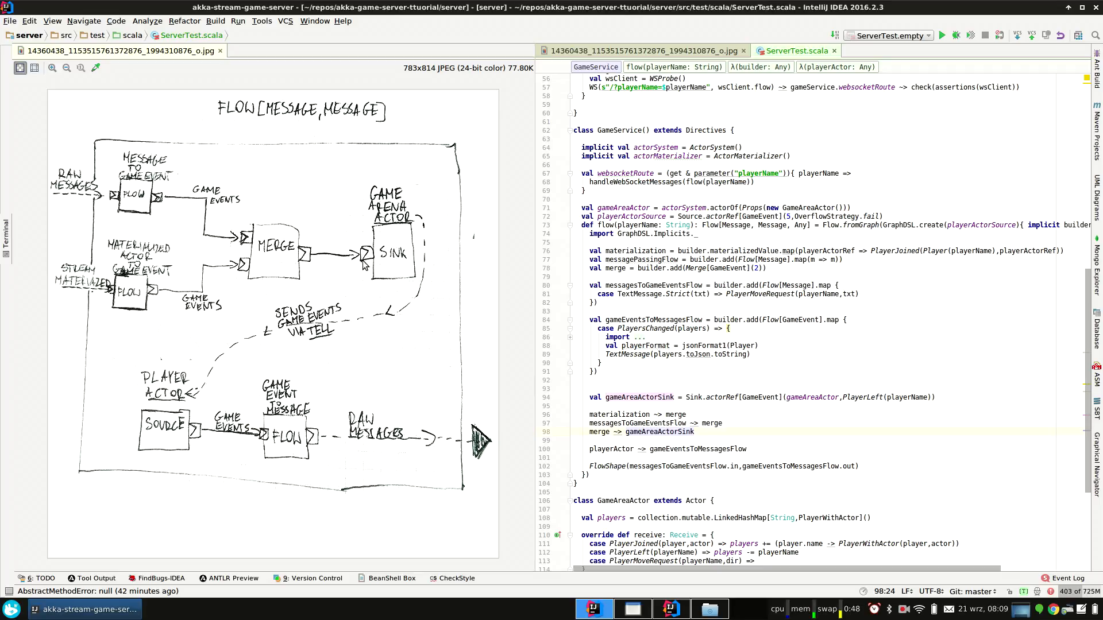
{"action": "scroll", "scroll_direction": "down", "scroll_amount": 3}
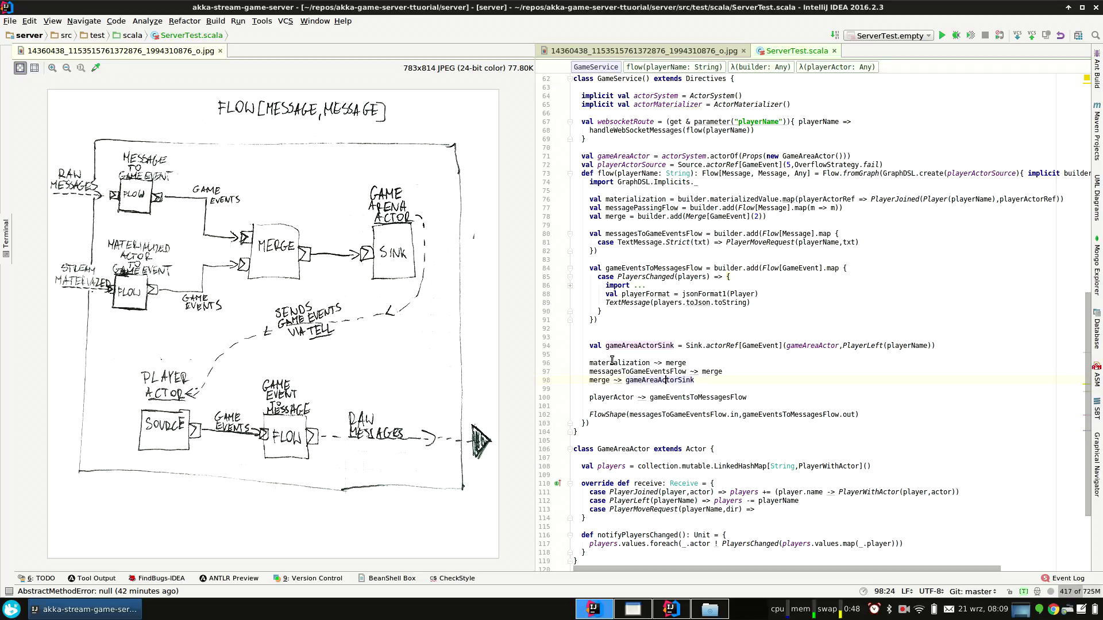
{"action": "scroll", "scroll_direction": "down", "scroll_amount": 3}
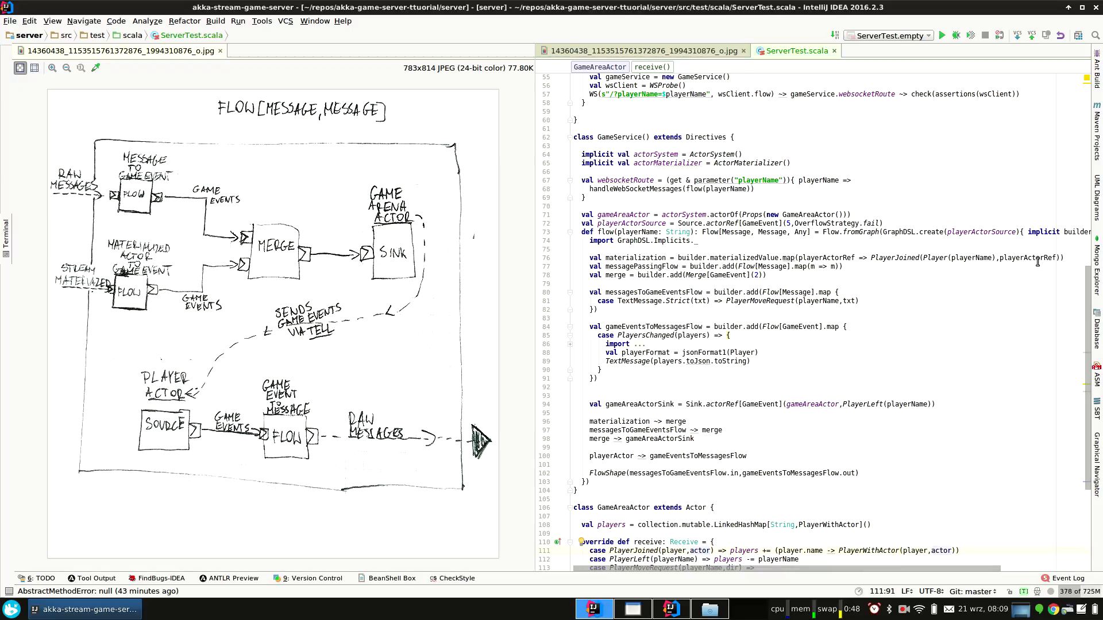
{"action": "left_click", "coordinate": [1026, 257]}
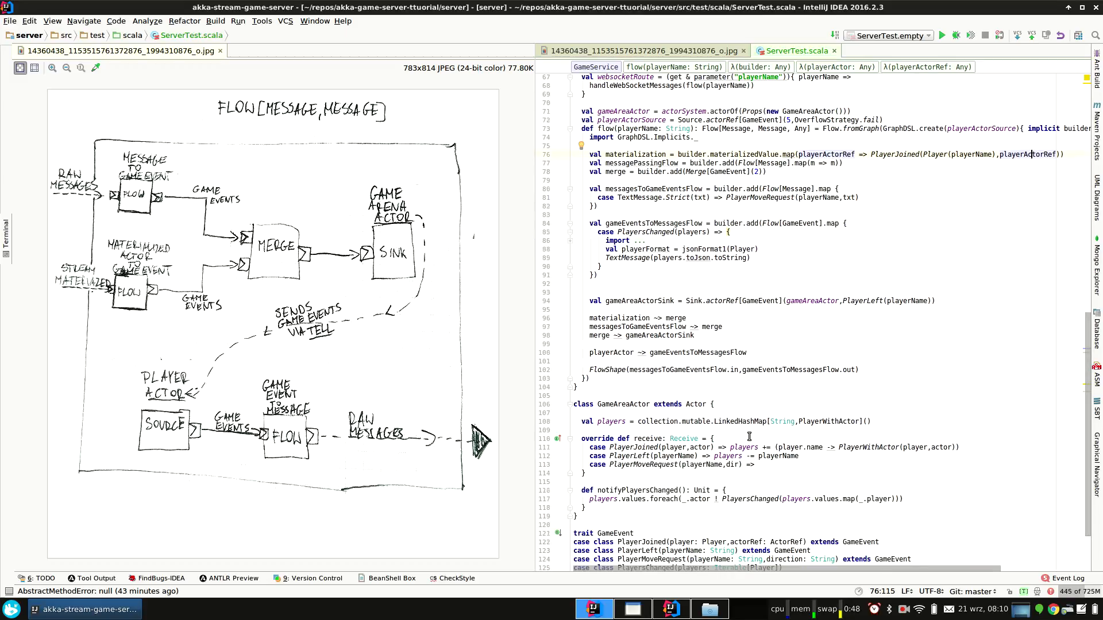
{"action": "scroll", "scroll_direction": "down", "scroll_amount": 3}
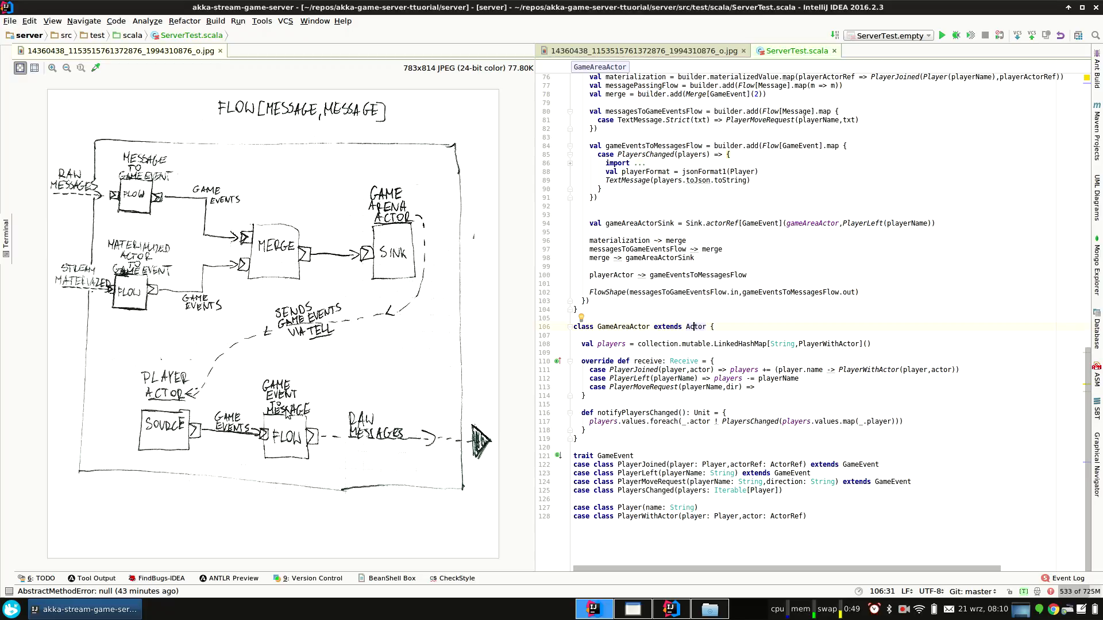
{"action": "mouse_move", "coordinate": [308, 411]}
{"action": "type", "text": " extends"}
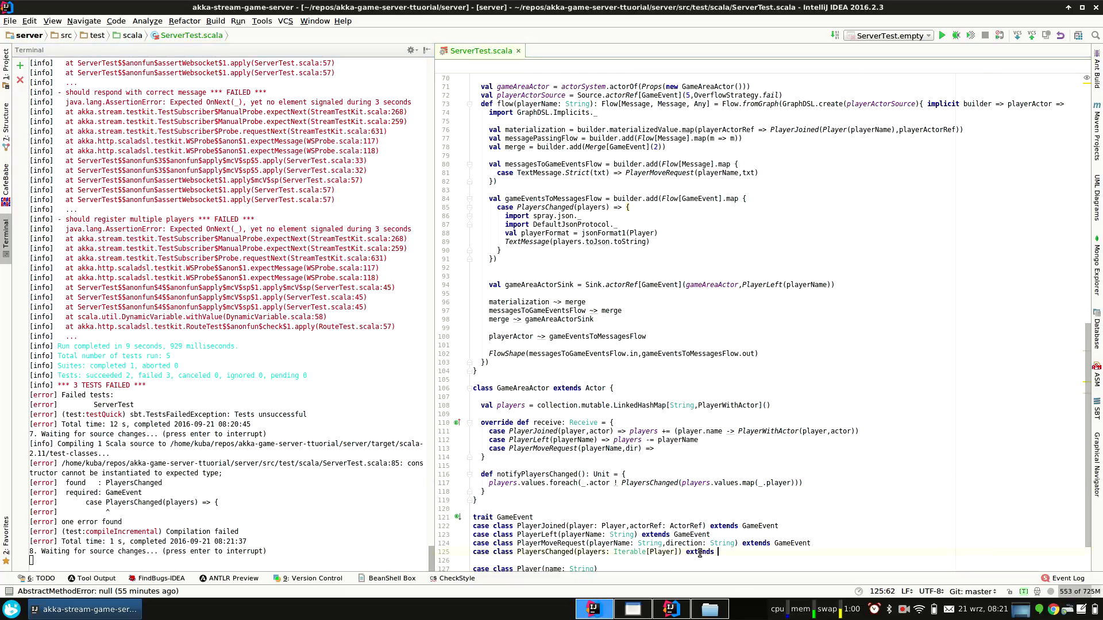
Append 'extends GameEvent' to PlayersChanged so the server compiles and tests rerun.
{"action": "type", "text": "G"}
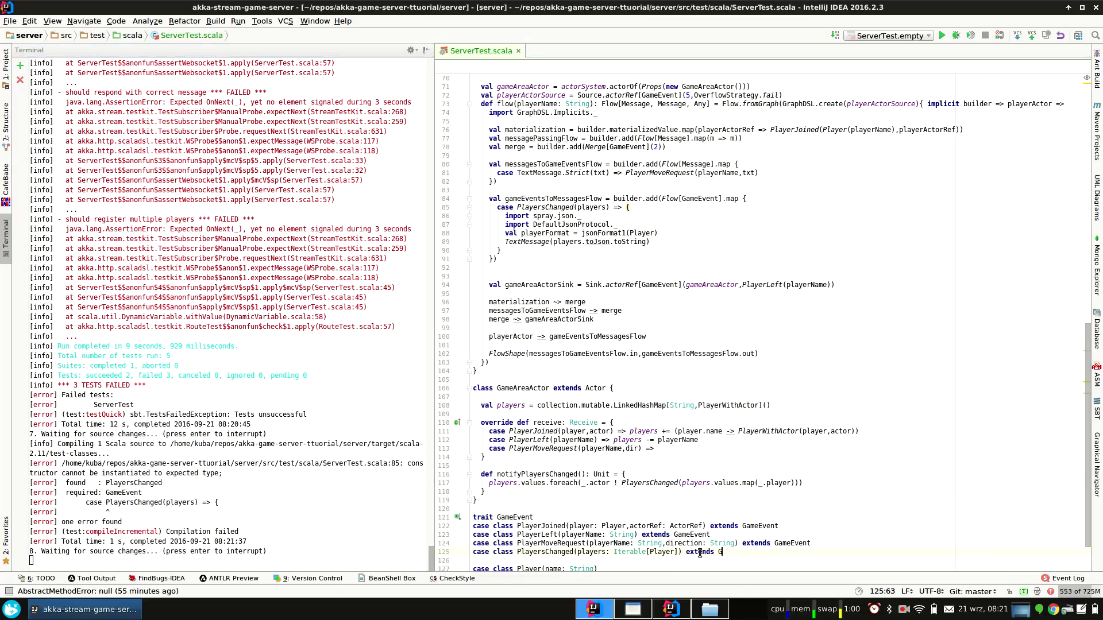
{"action": "type", "text": "GameEvent"}
{"action": "left_click", "coordinate": [774, 465]}
{"action": "type", "text": "def"}
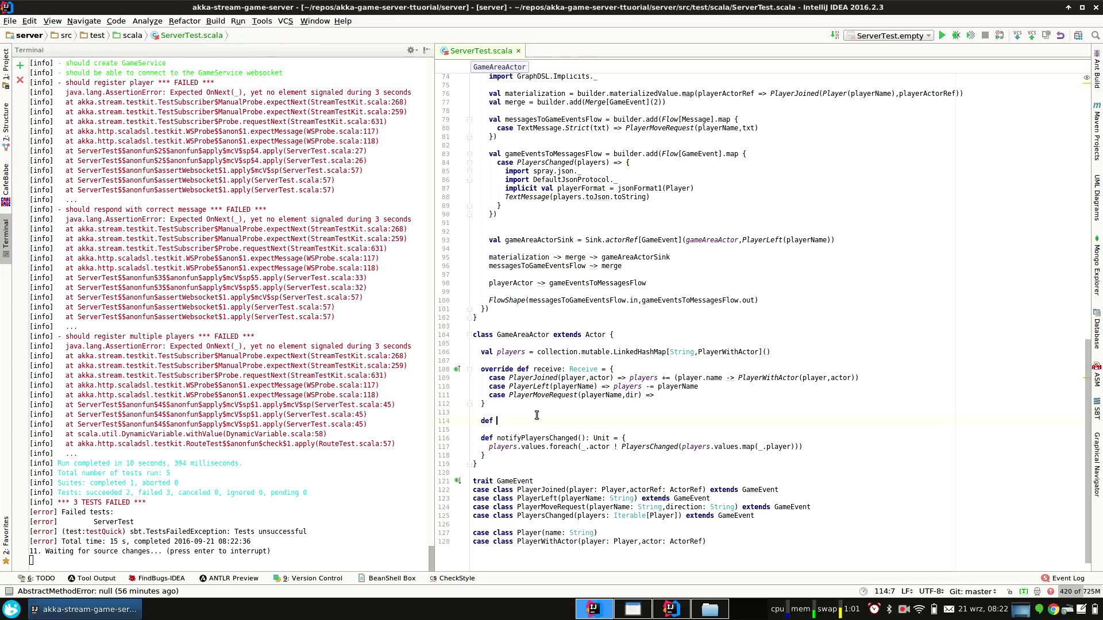
Add a notifyPlayerMoveRequested(playerMoveRequest: PlayerMoveRequest) method sending to all actors.
{"action": "type", "text": "n"}
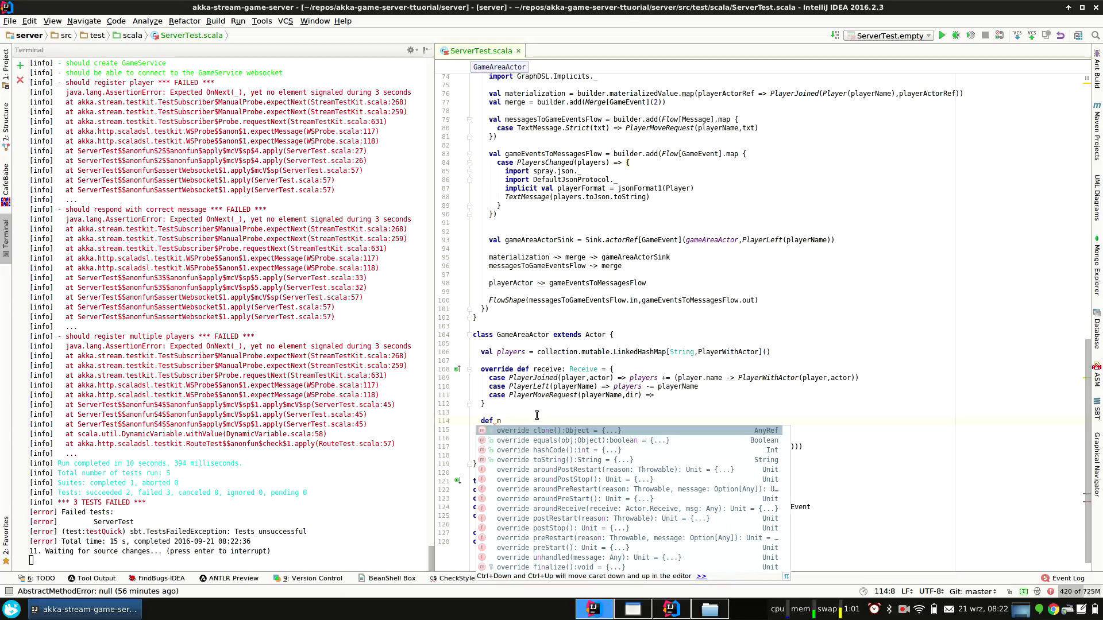
{"action": "type", "text": "otify"}
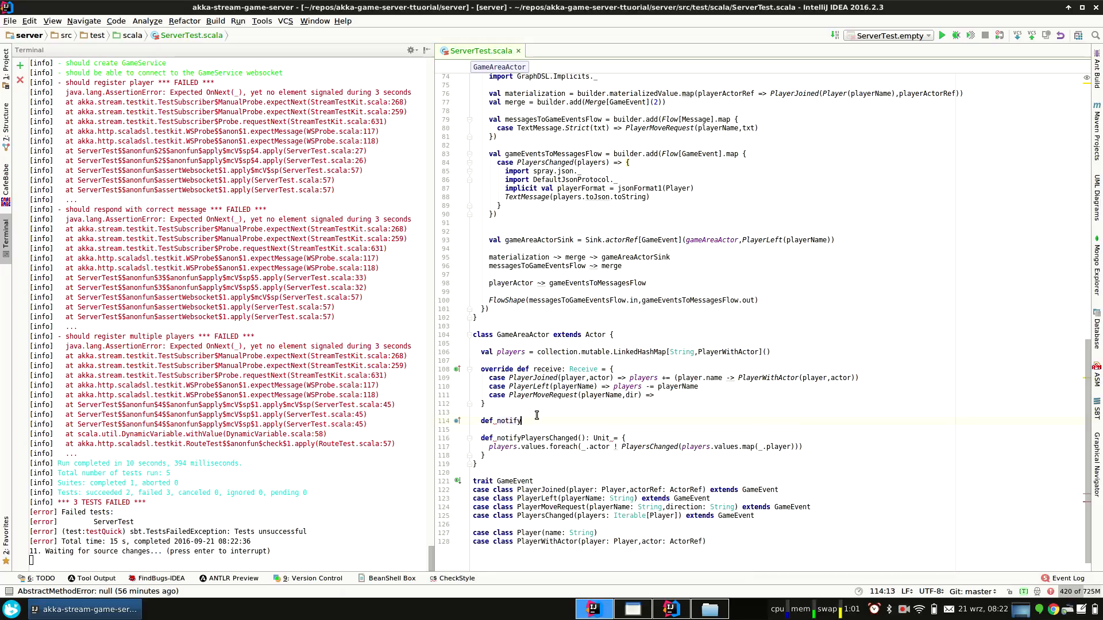
{"action": "type", "text": "PlayerM"}
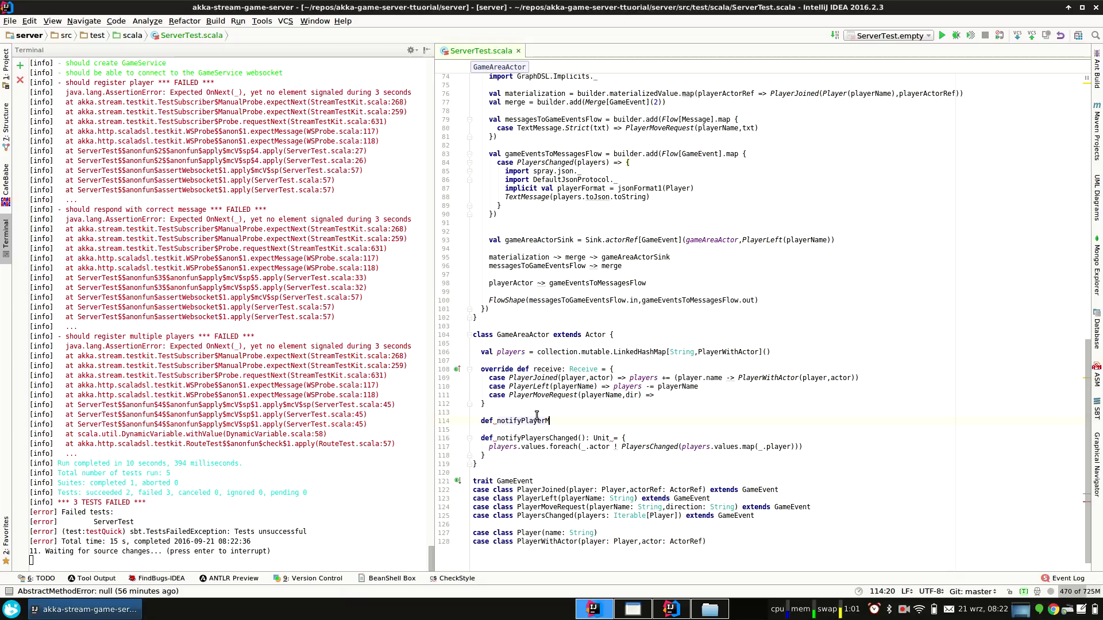
{"action": "type", "text": "iv"}
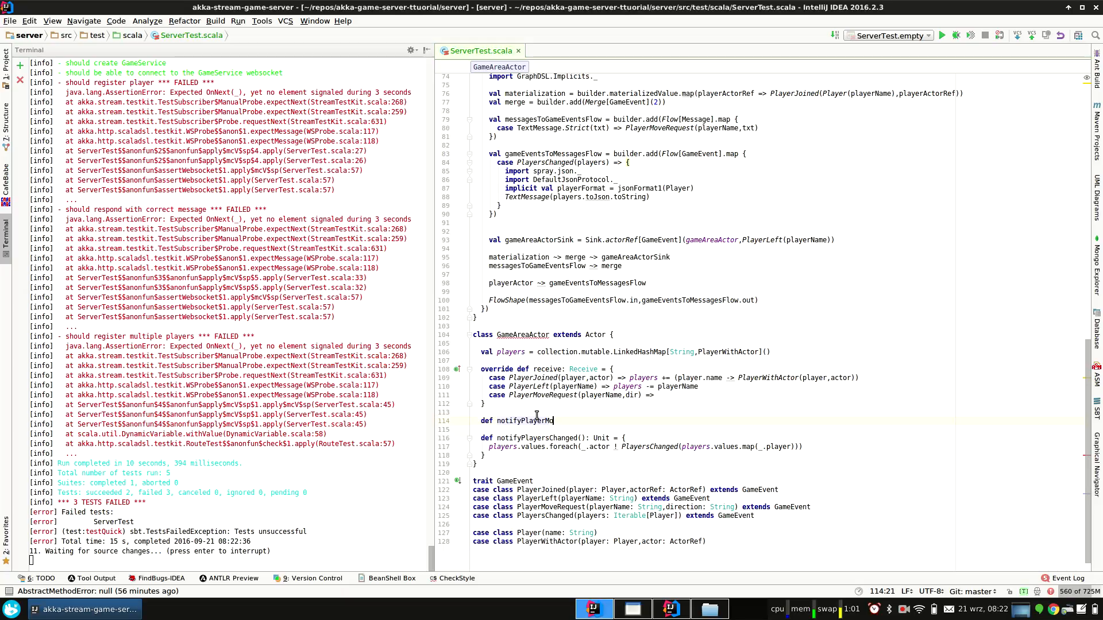
{"action": "type", "text": "veRequest"}
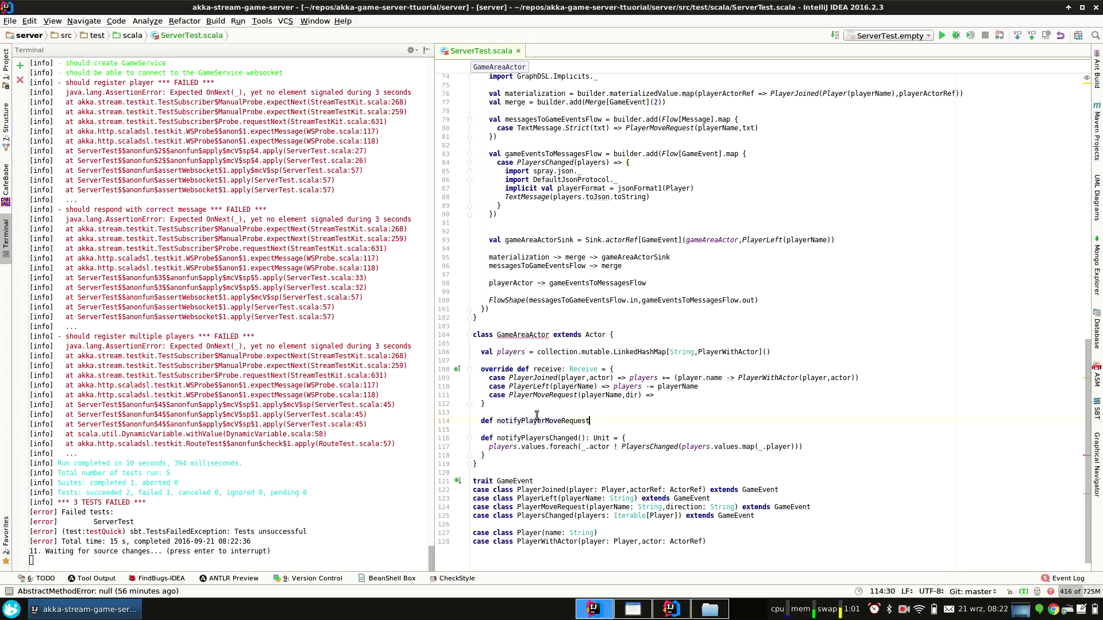
{"action": "type", "text": "d() = {"}
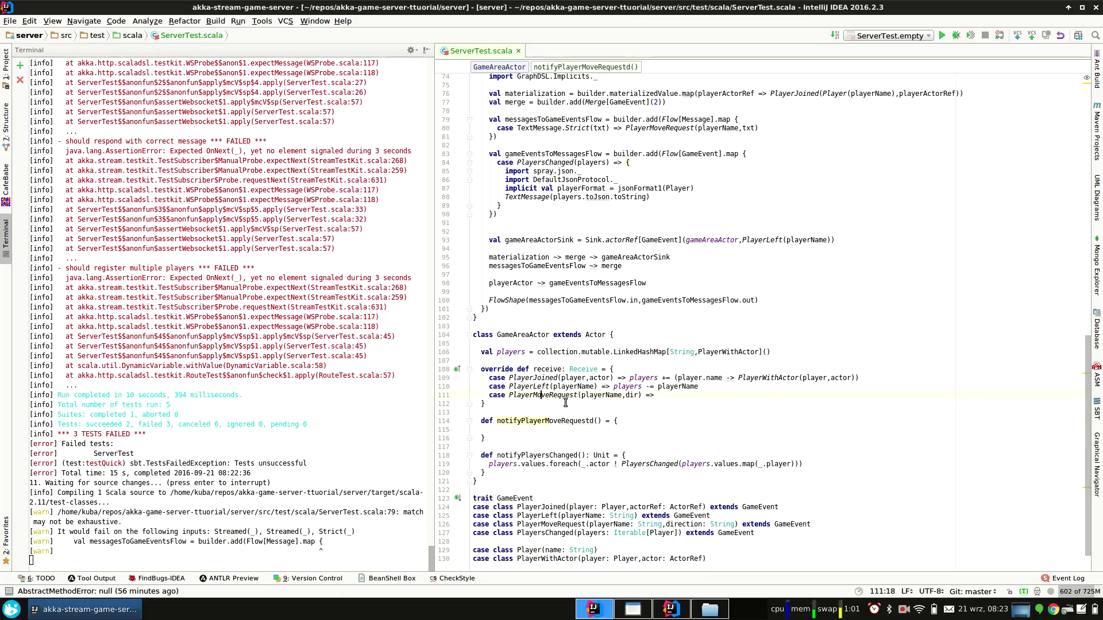
{"action": "type", "text": "Play"}
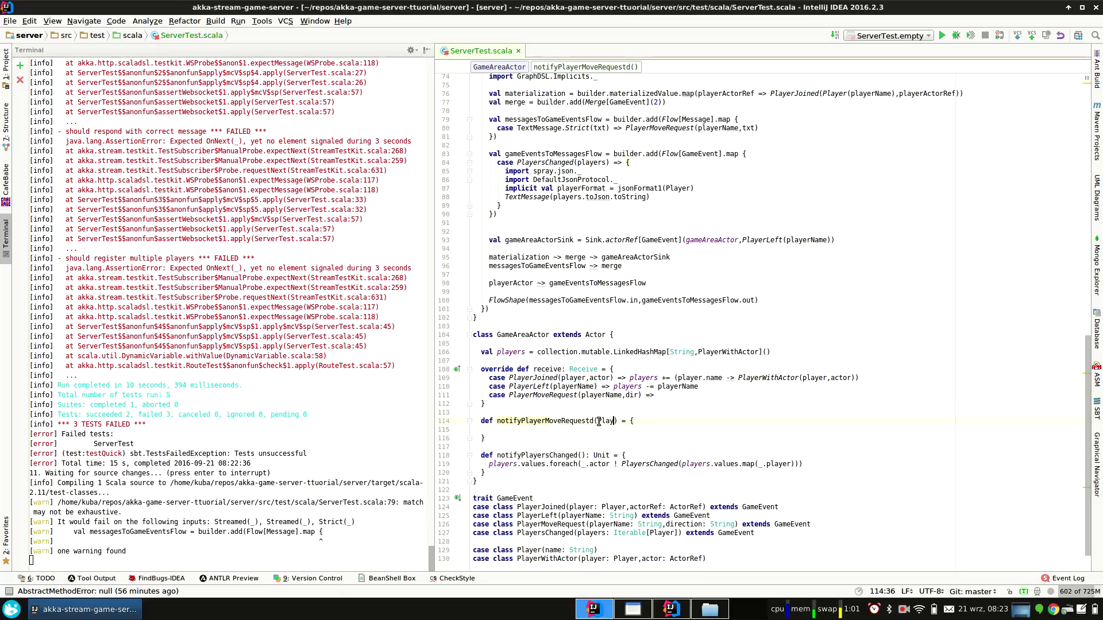
{"action": "type", "text": "layerMoveRequest: PlayerMoveRequest"}
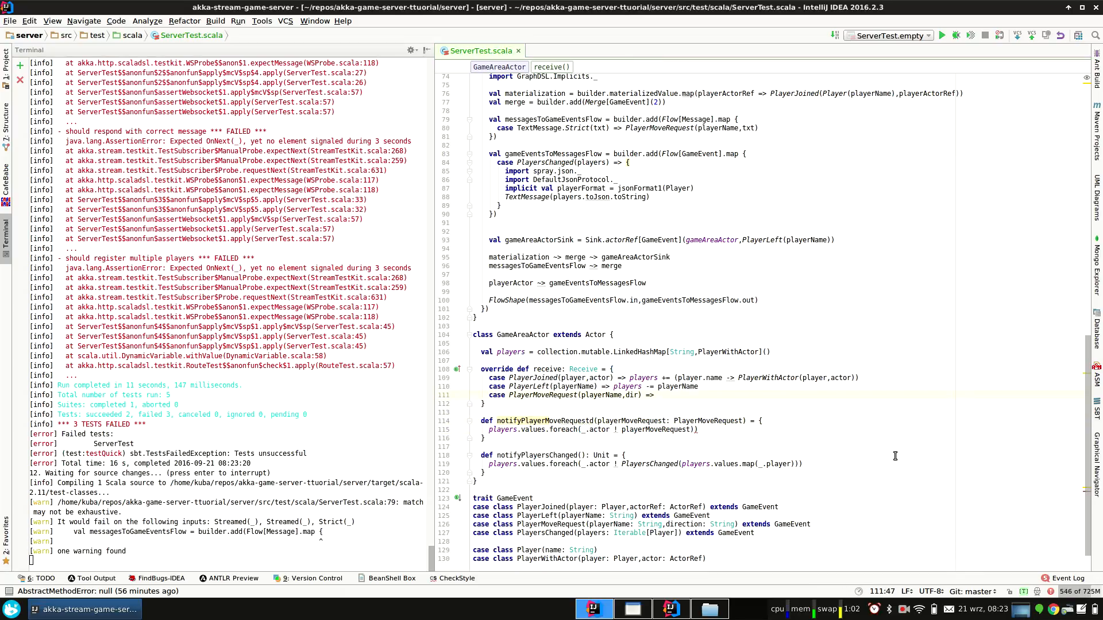
Call notifyPlayersChanged() on join/leave and notifyPlayerMoveRequested(msg) in the PlayerMoveRequest case.
{"action": "type", "text": "notifyPlayerMoveRequestd()"}
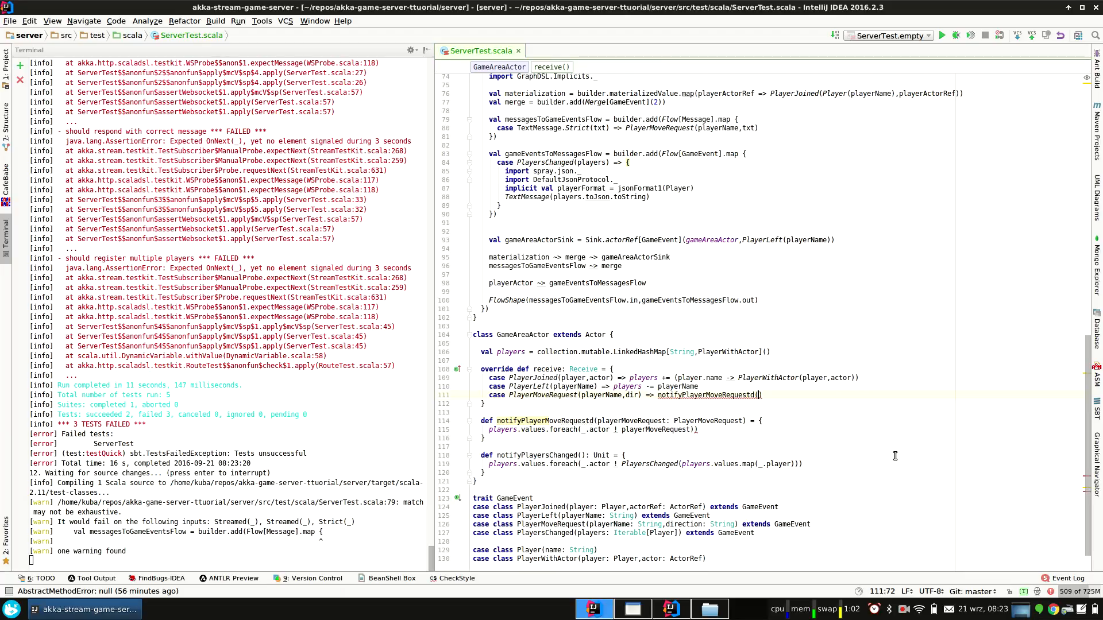
{"action": "double_click", "coordinate": [706, 394]}
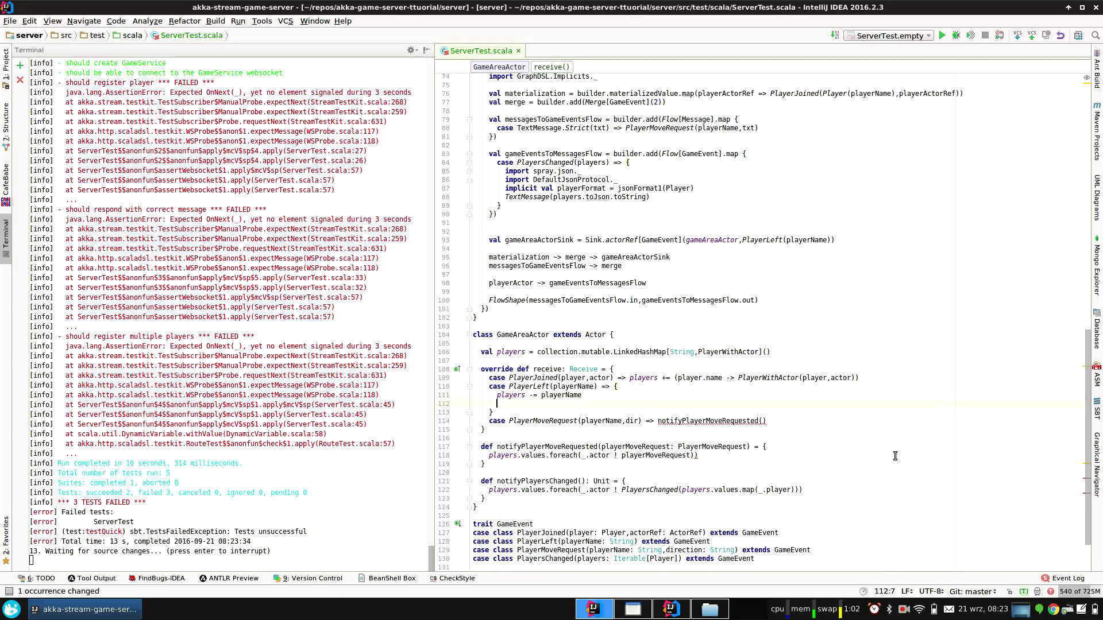
{"action": "type", "text": "notifyPlayersChanged("}
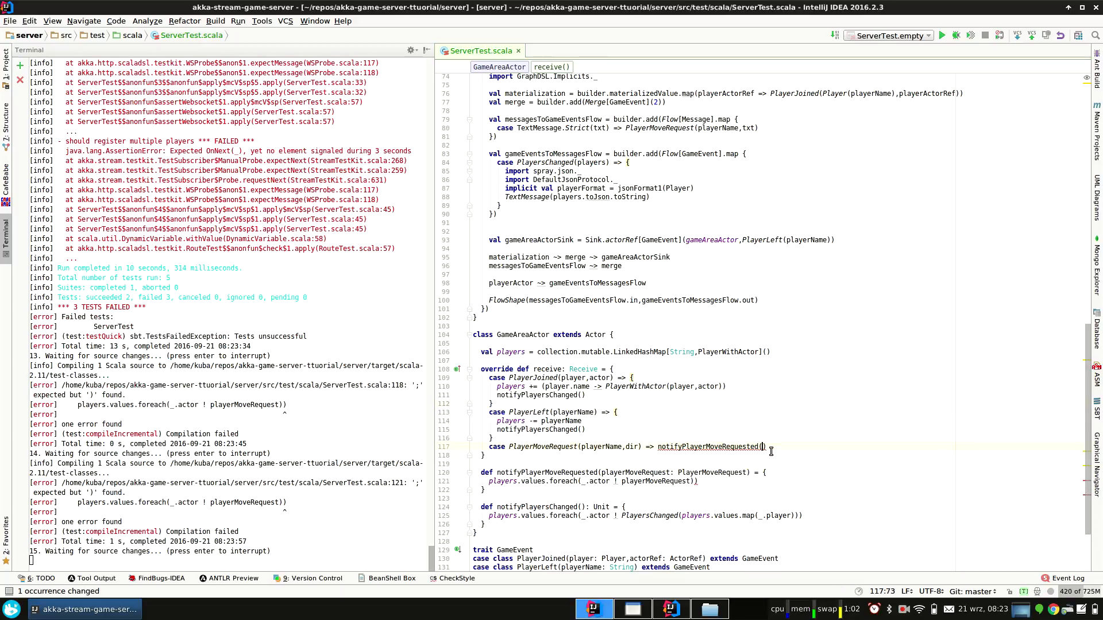
{"action": "type", "text": "msg:"}
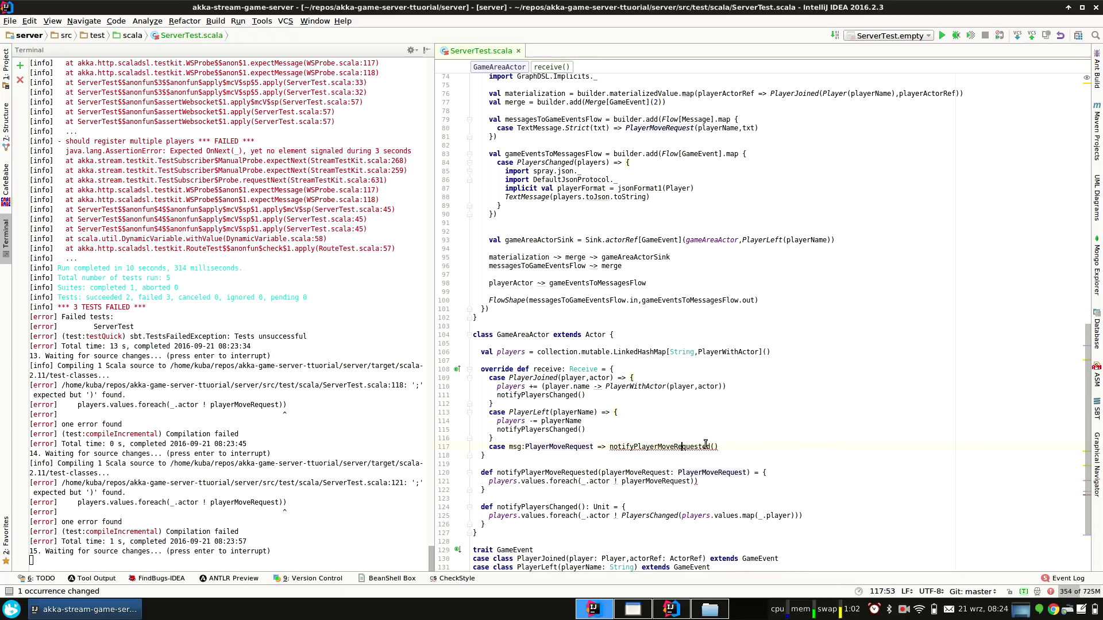
{"action": "type", "text": "(msg"}
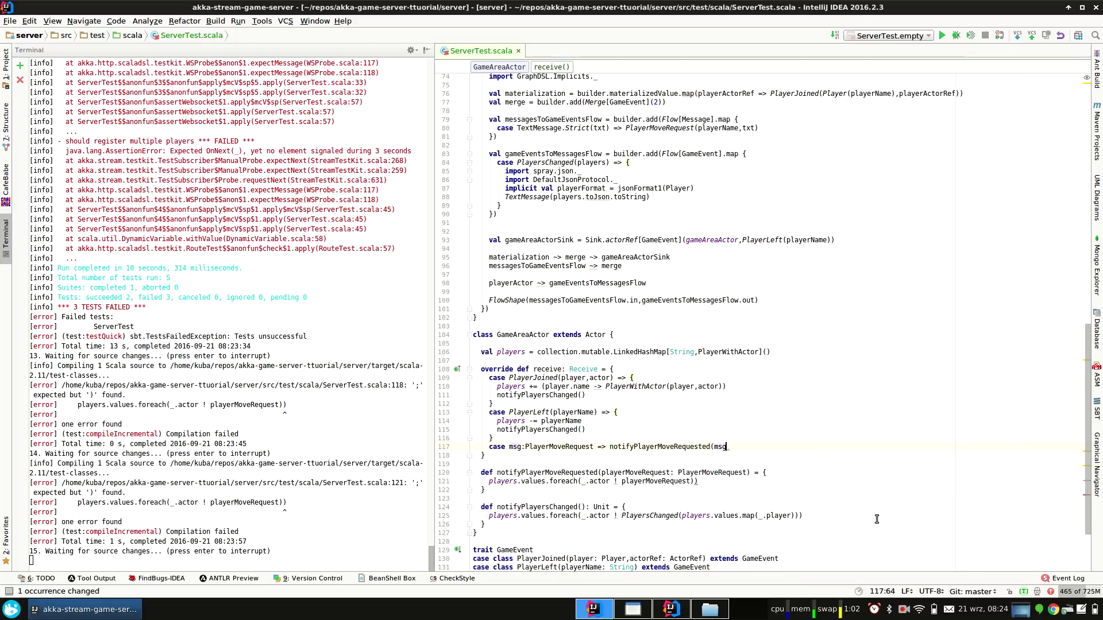
{"action": "double_click", "coordinate": [659, 446]}
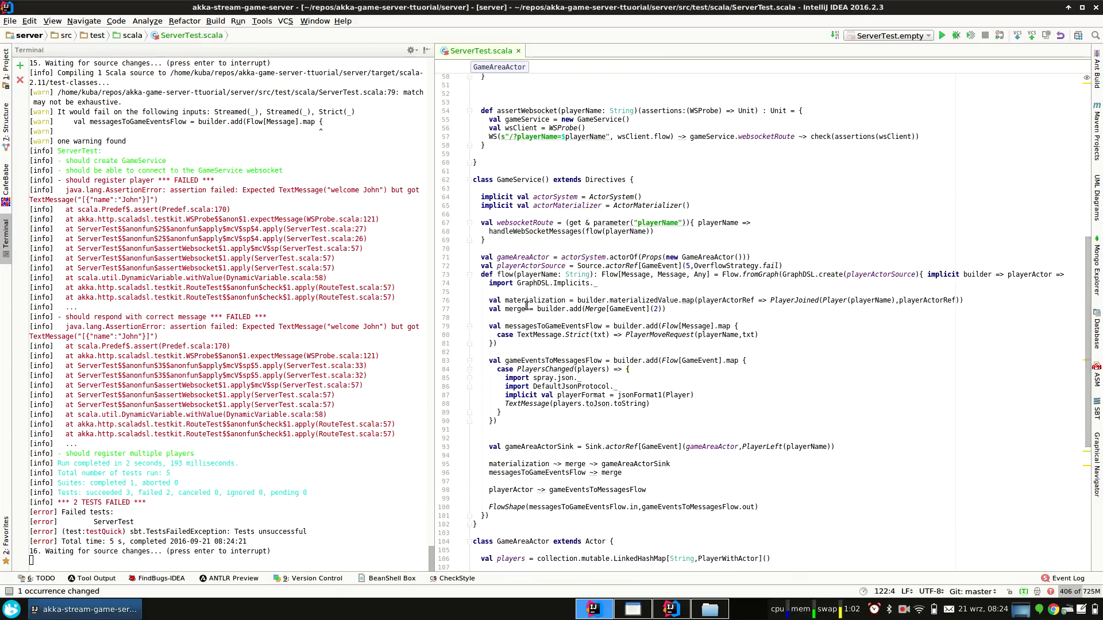
{"action": "mouse_move", "coordinate": [554, 298]}
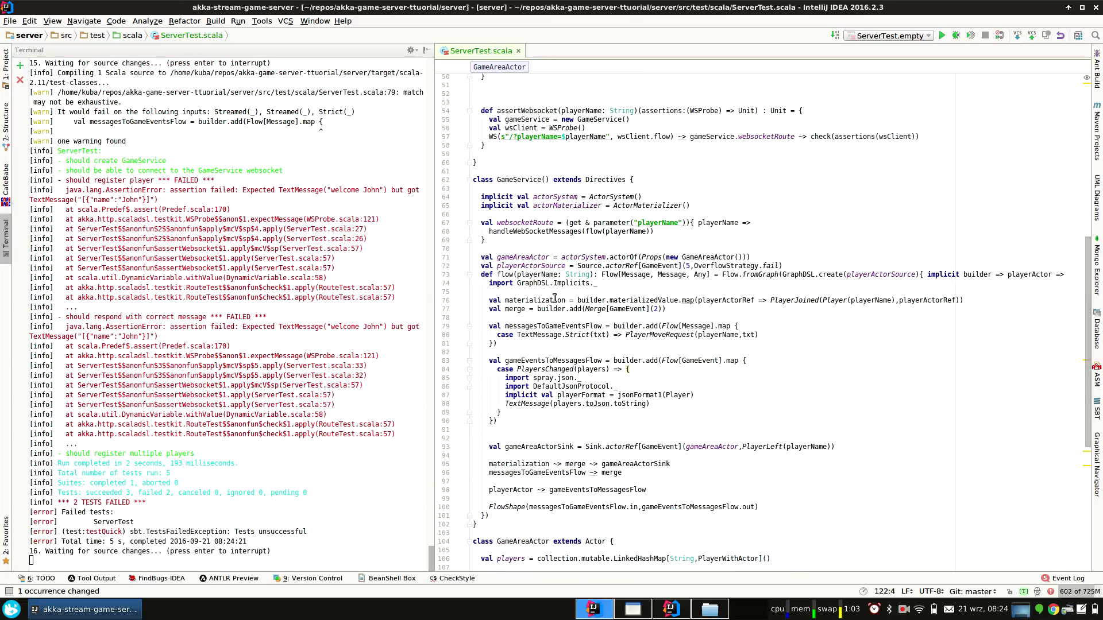
Map PlayerMoveRequest in the game events flow to a TextMessage of its direction.
{"action": "left_click", "coordinate": [562, 369]}
{"action": "type", "text": "case"}
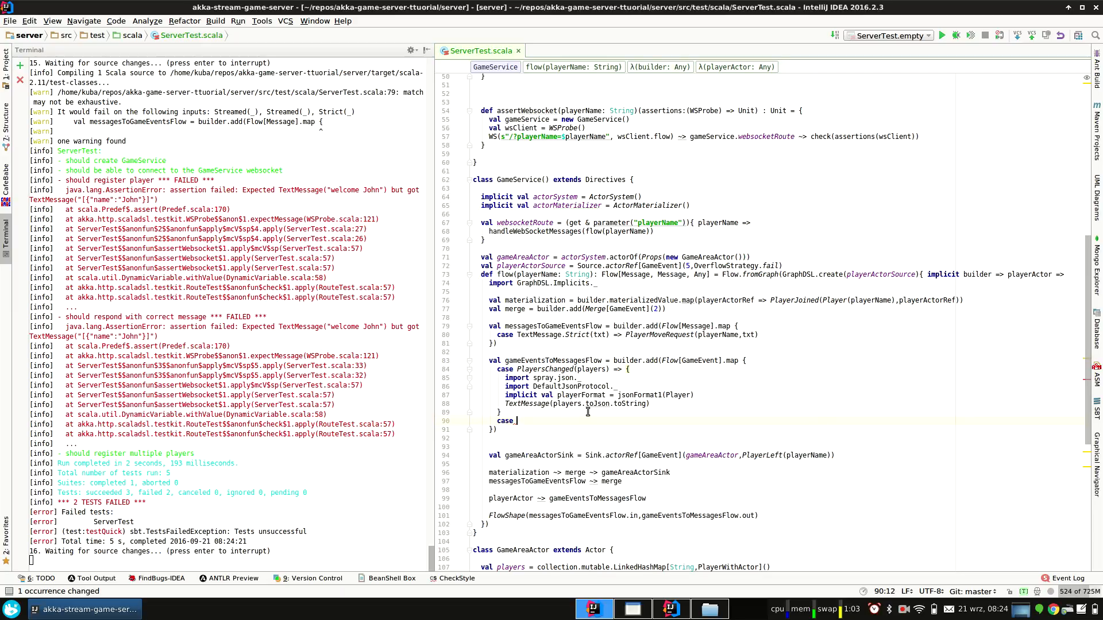
{"action": "type", "text": "PlayerMoveRequest("}
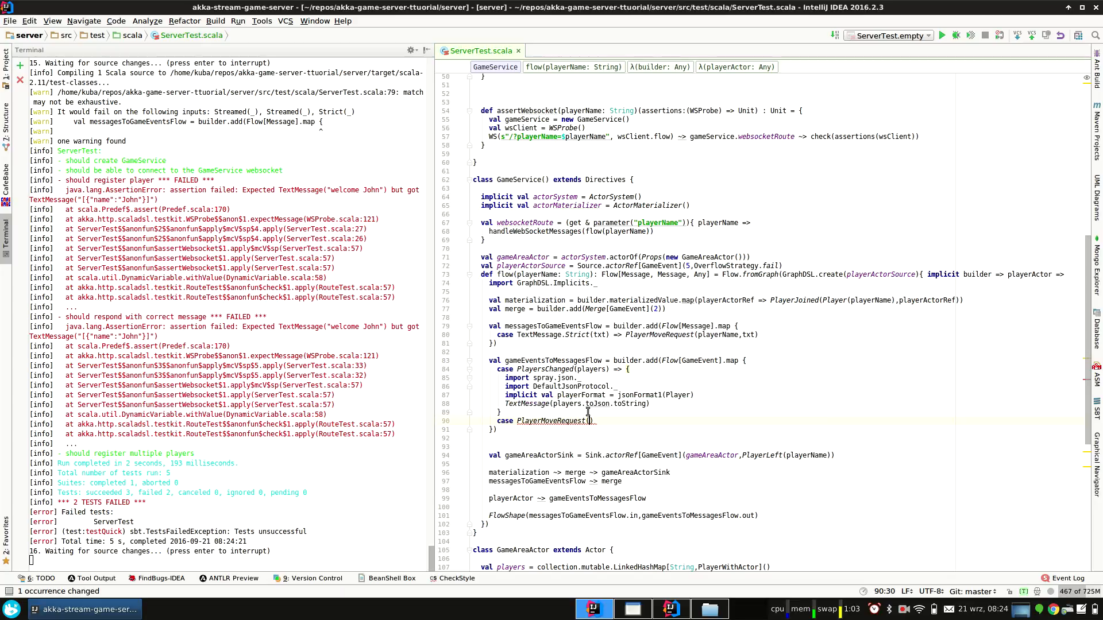
{"action": "type", "text": "player,direction"}
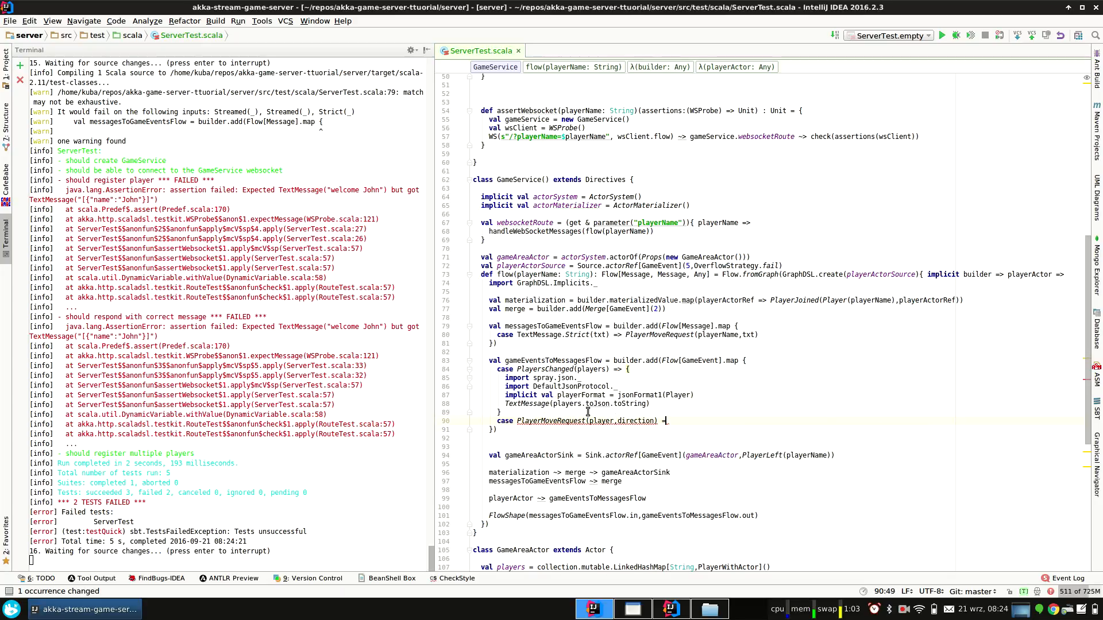
{"action": "type", "text": "TextMessage("}
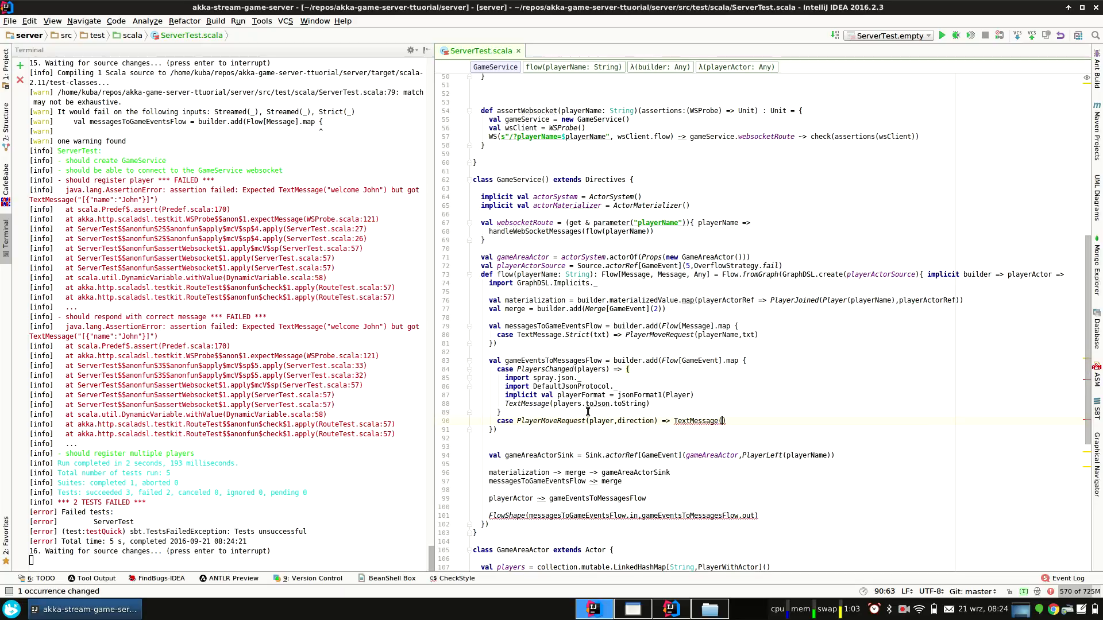
{"action": "type", "text": "direction"}
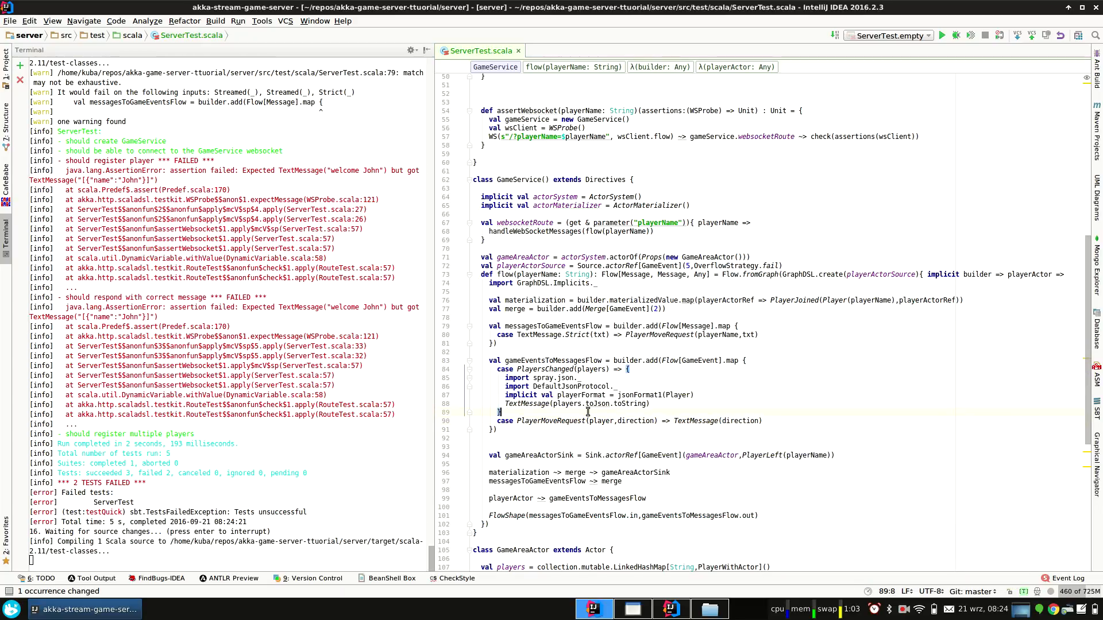
{"action": "scroll", "scroll_direction": "down", "scroll_amount": 3}
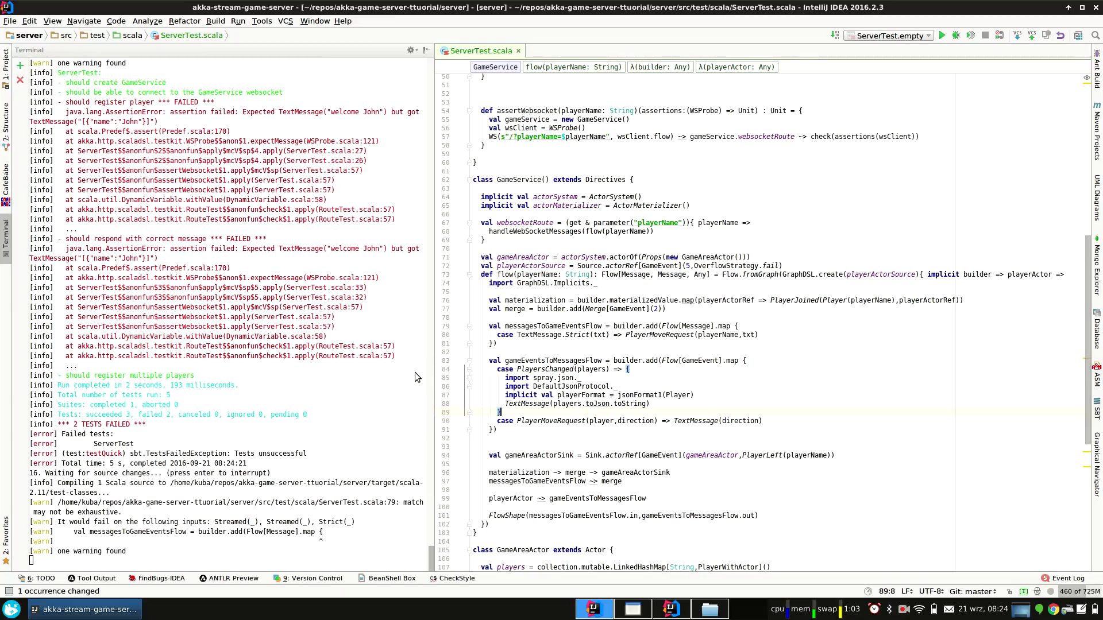
{"action": "mouse_move", "coordinate": [360, 385]}
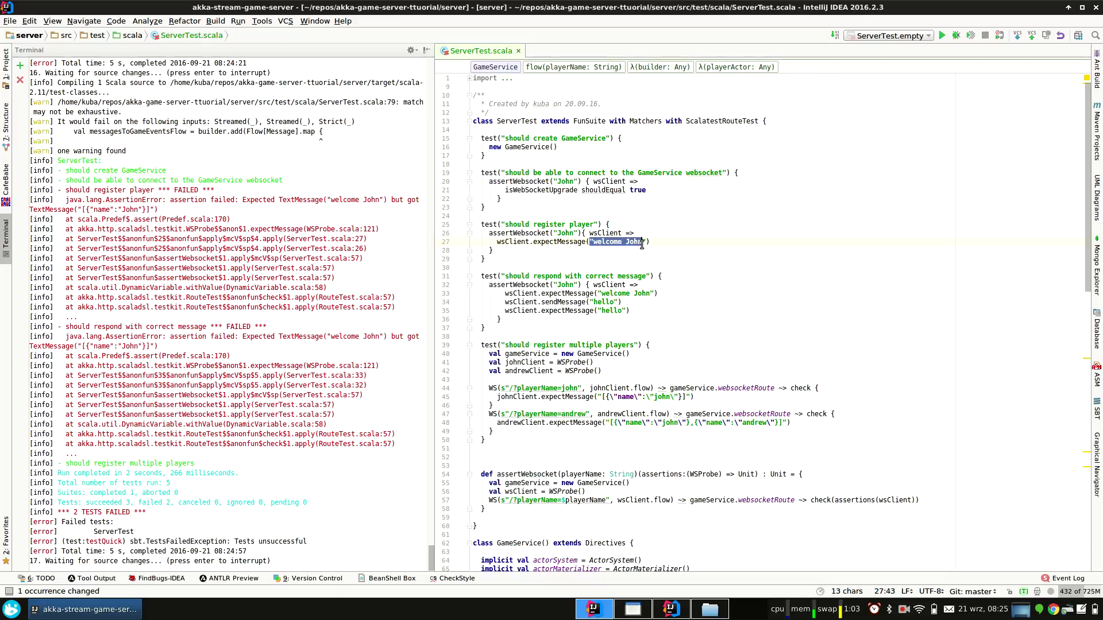
Replace the expected 'welcome John' with the escaped JSON [{"name":"John"}] in the tests.
{"action": "type", "text": "[{\"name\":\"John\"}]"}
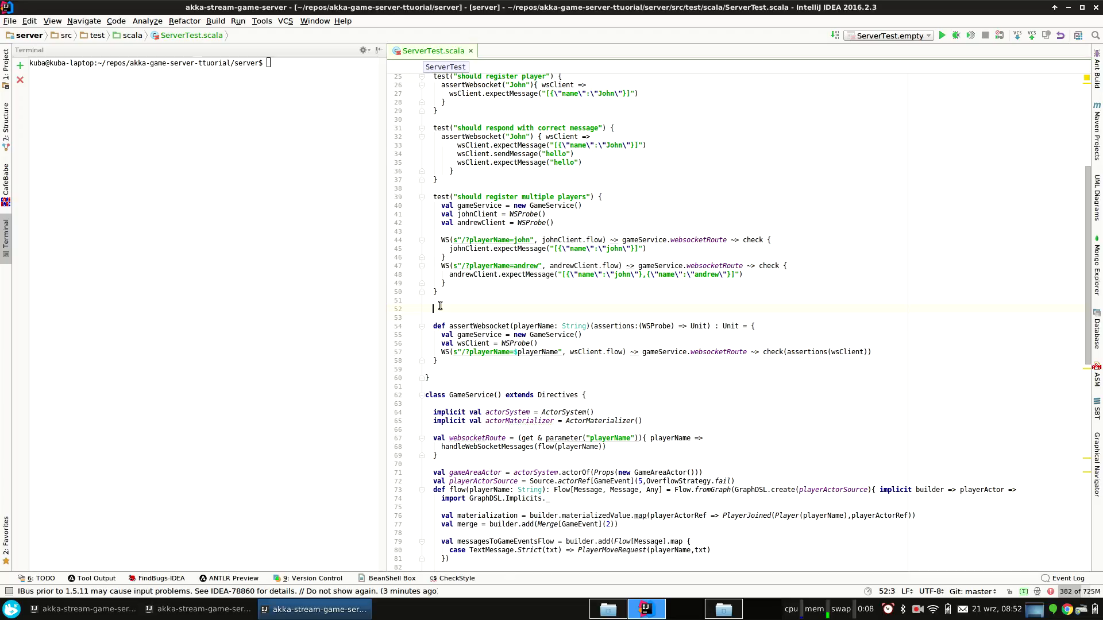
Write test 'should register player and move it up' expecting wsClient message [{"name":"john"}].
{"action": "type", "text": "test(\"should register player and move it up\") {"}
{"action": "left_click", "coordinate": [754, 317]}
{"action": "type", "text": "assertWebsocket("}
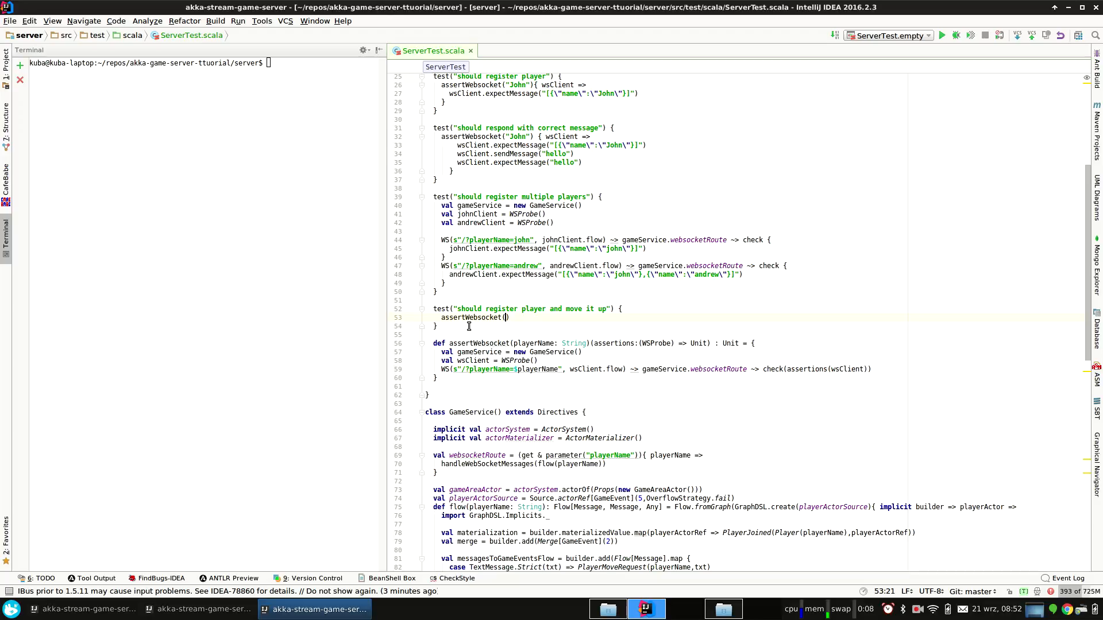
{"action": "type", "text": "\"John"}
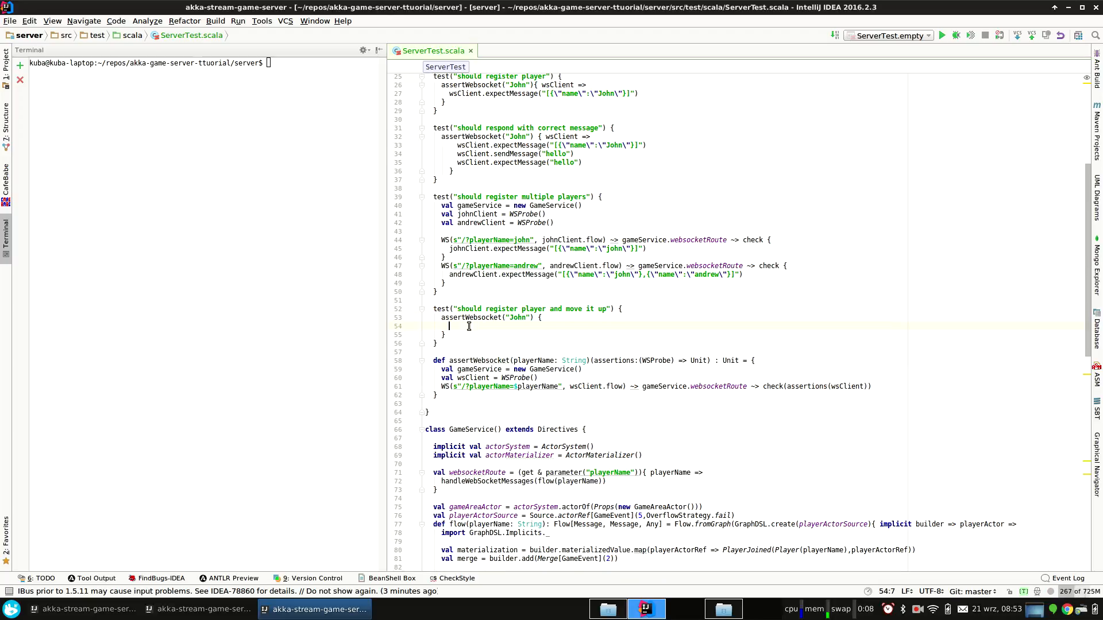
{"action": "type", "text": "wsClient =>"}
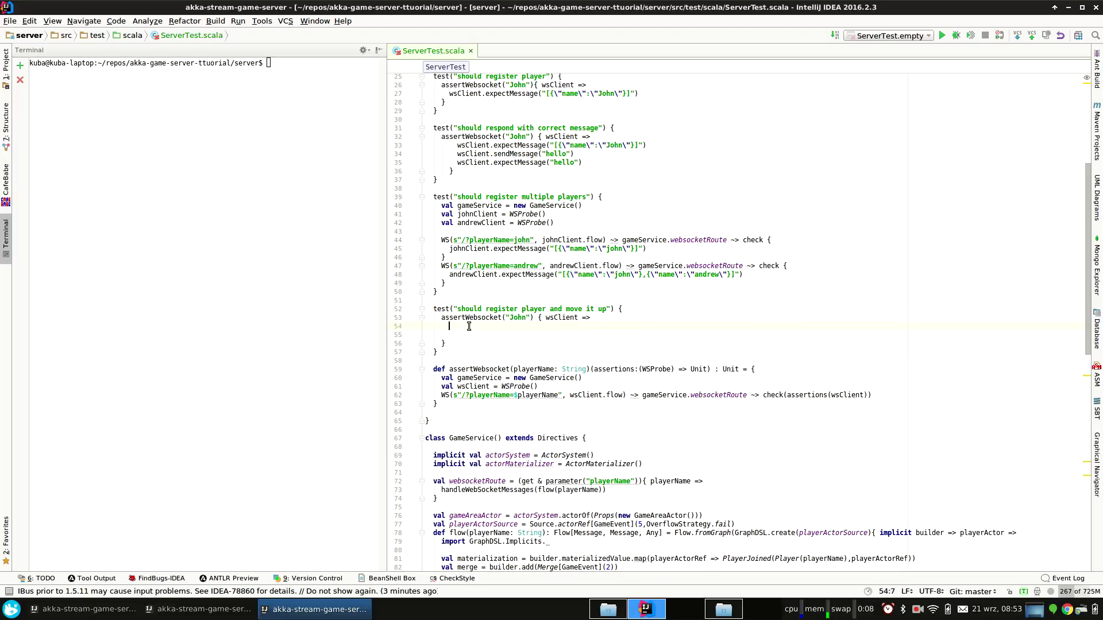
{"action": "type", "text": "wsC"}
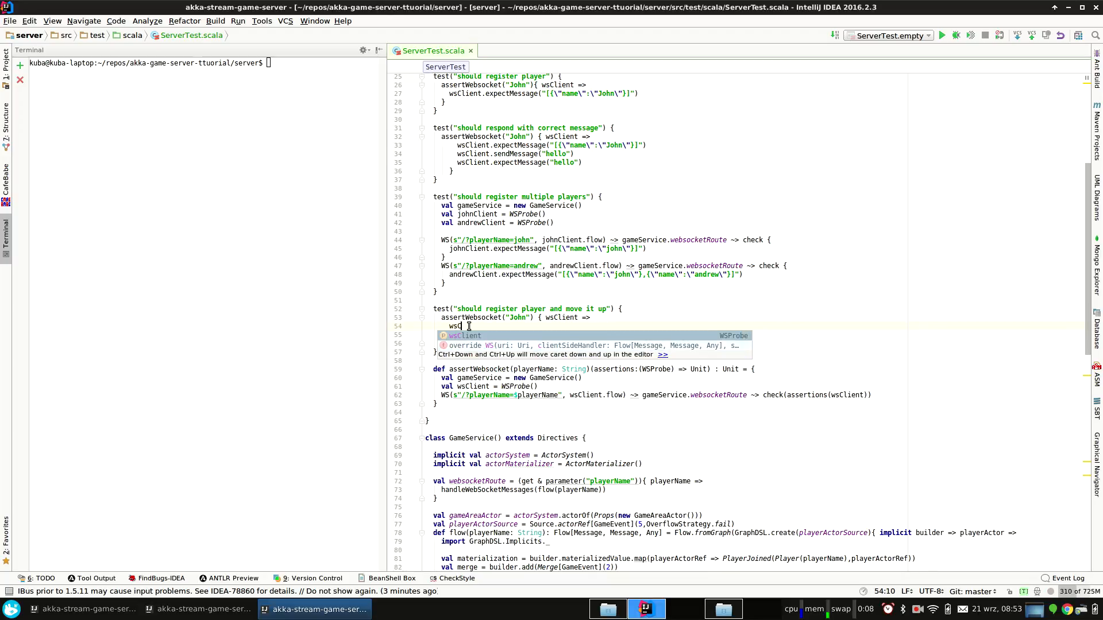
{"action": "type", "text": "."}
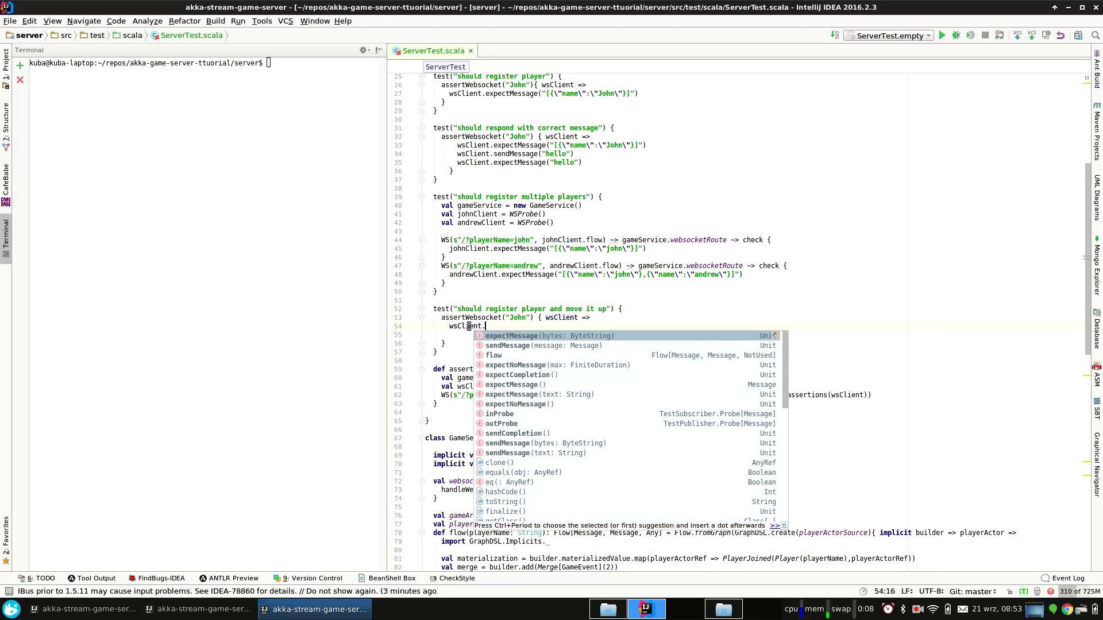
{"action": "key", "text": "Escape"}
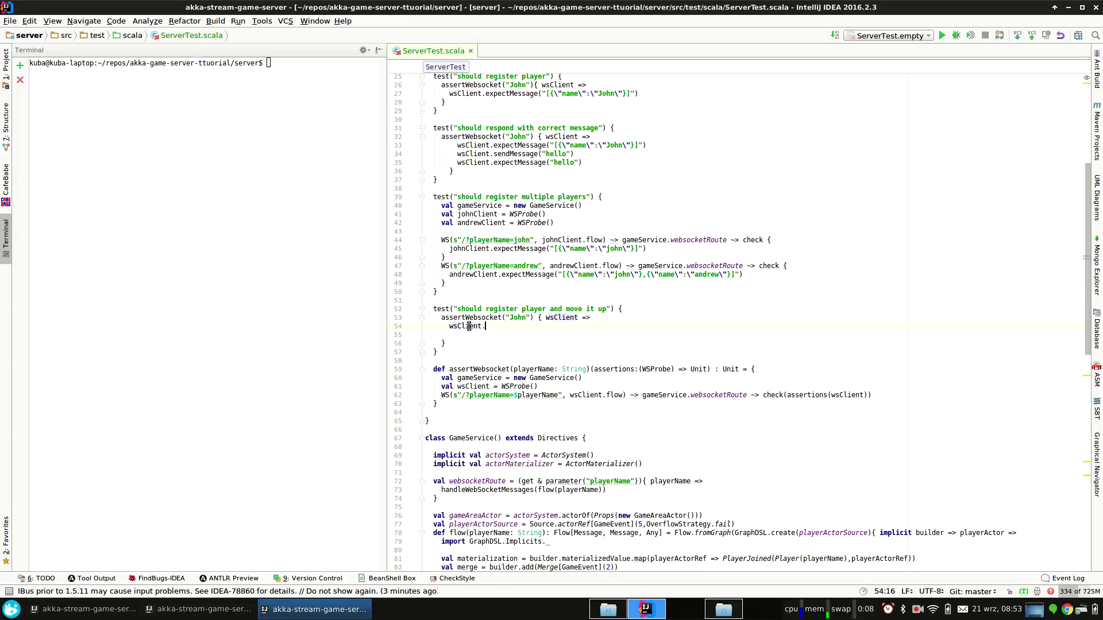
{"action": "type", "text": "expectMessage()"}
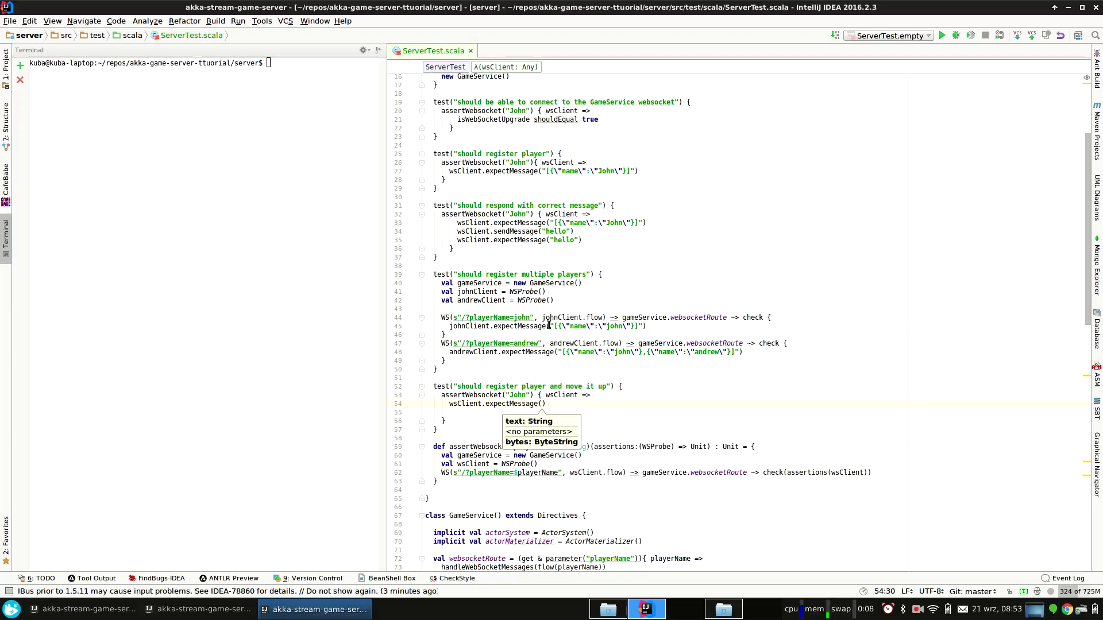
{"action": "type", "text": "\"[{\\\"name\\\":\\\"john\\\"}]\""}
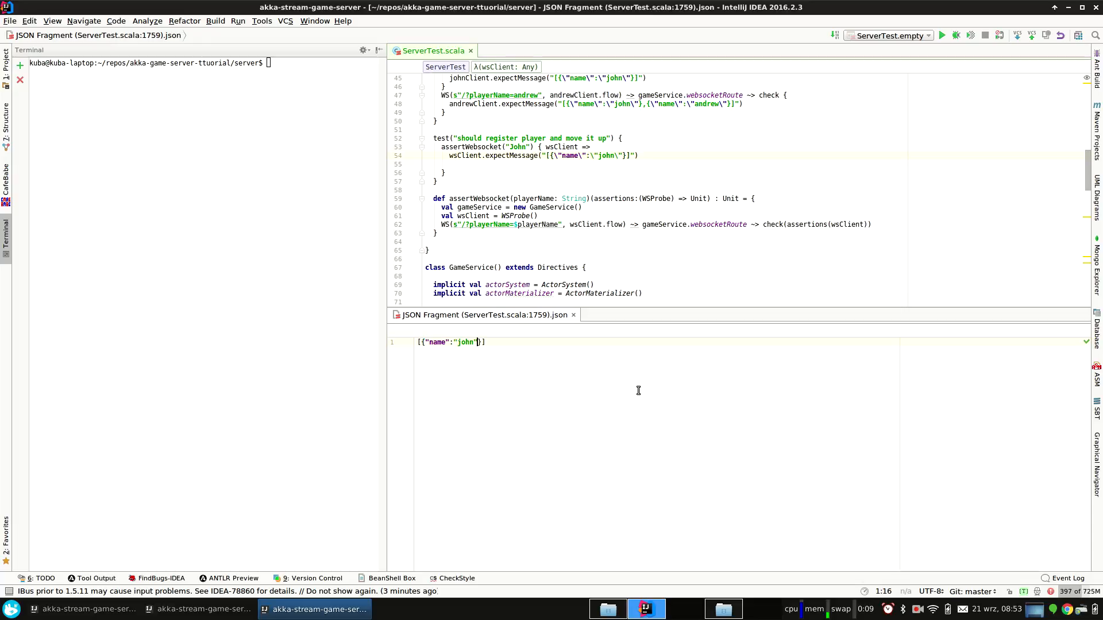
Add "position":{"x":0,"y"...} to John's expected JSON object in the move-up test.
{"action": "type", "text": ",\"posi"}
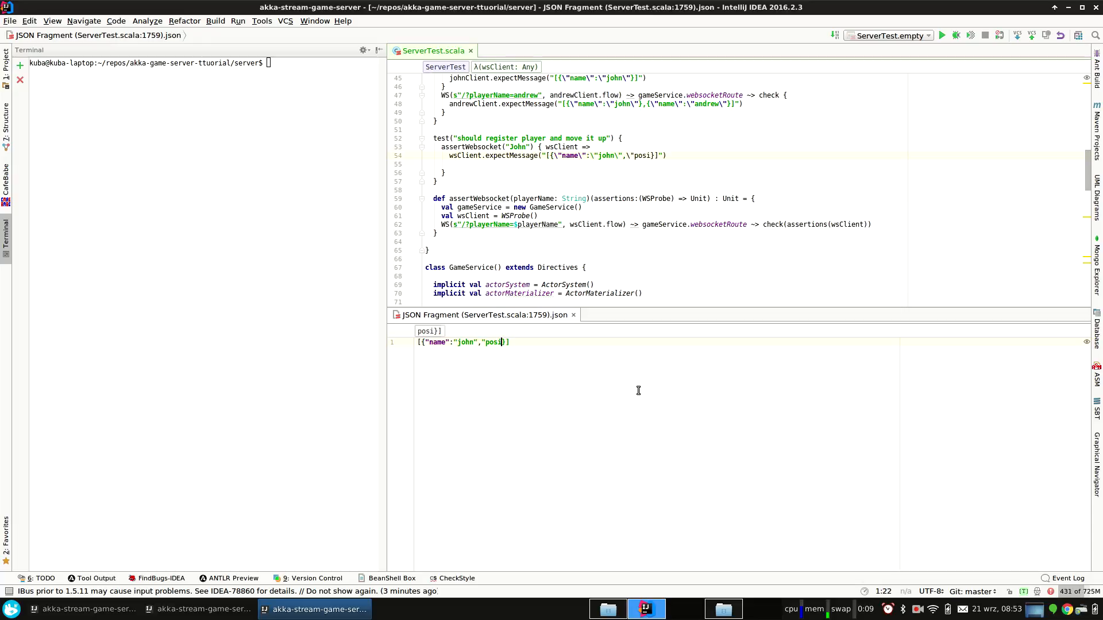
{"action": "type", "text": "tion\":\""}
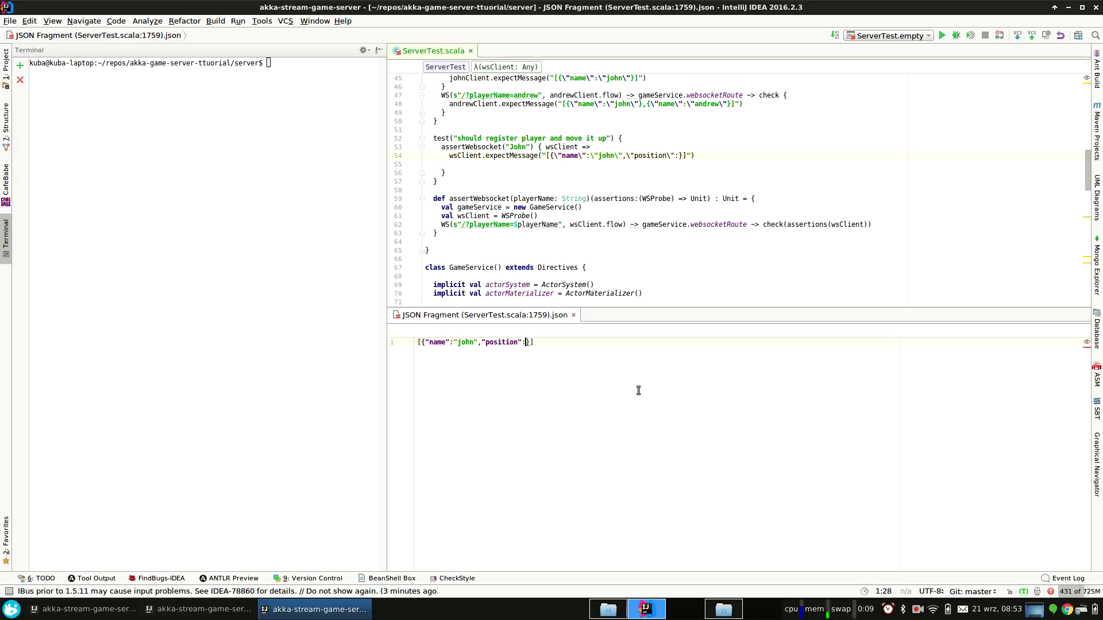
{"action": "type", "text": "\\"}
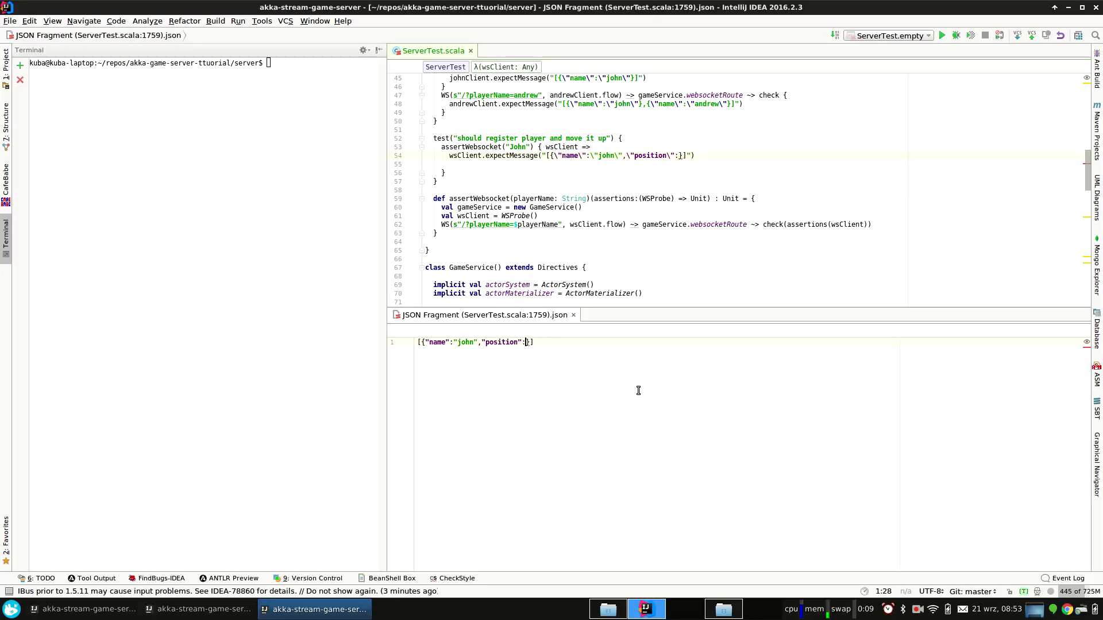
{"action": "type", "text": "{}"}
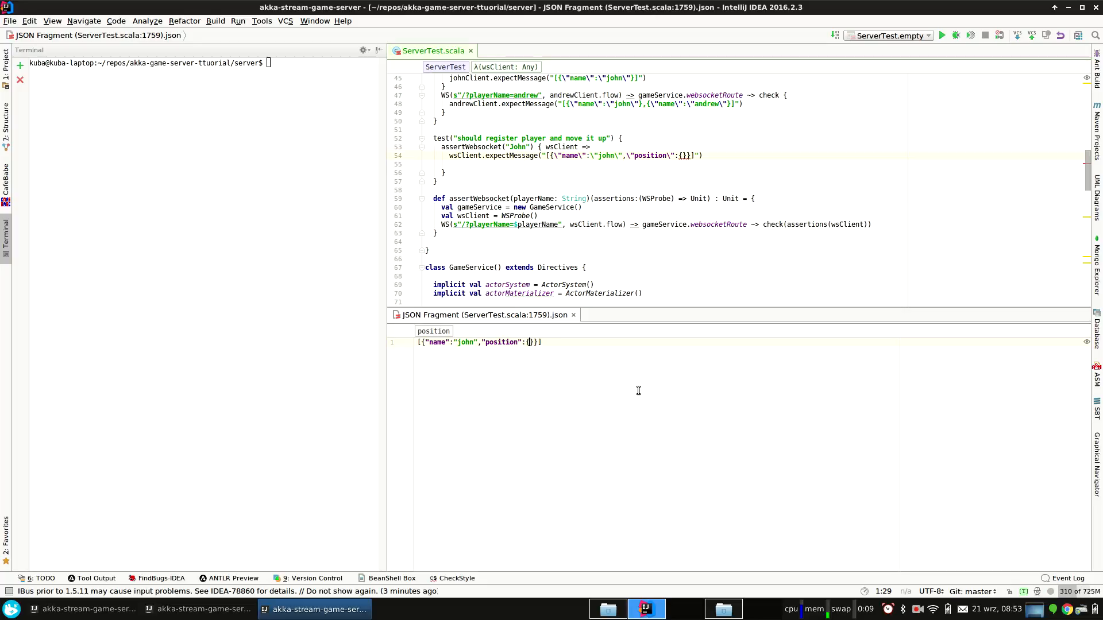
{"action": "type", "text": "\"x\":0"}
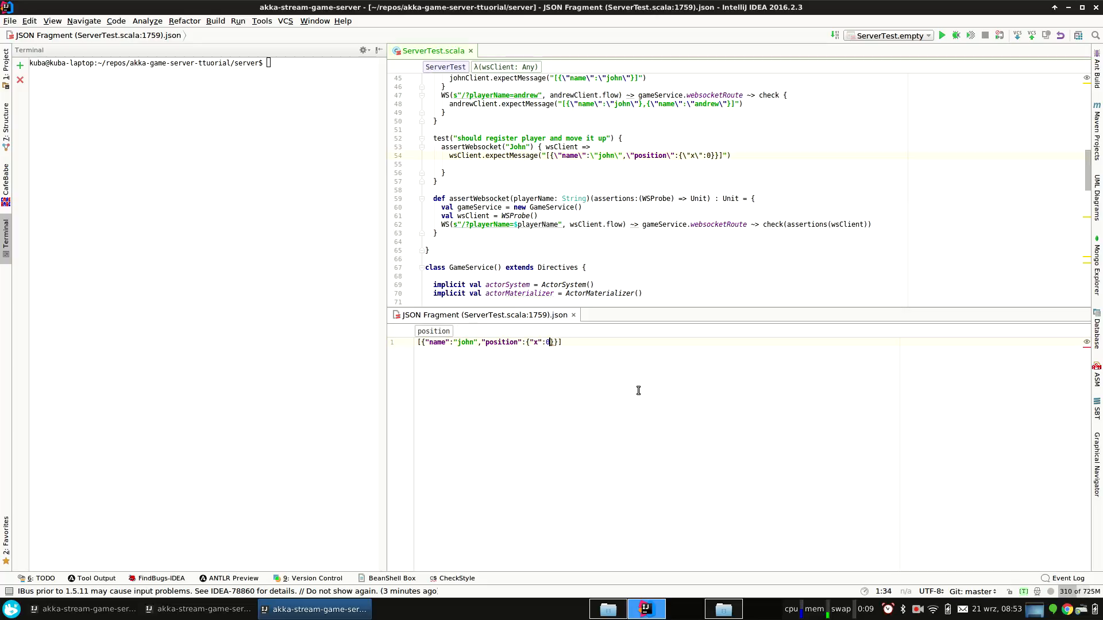
{"action": "type", "text": ",\"y\""}
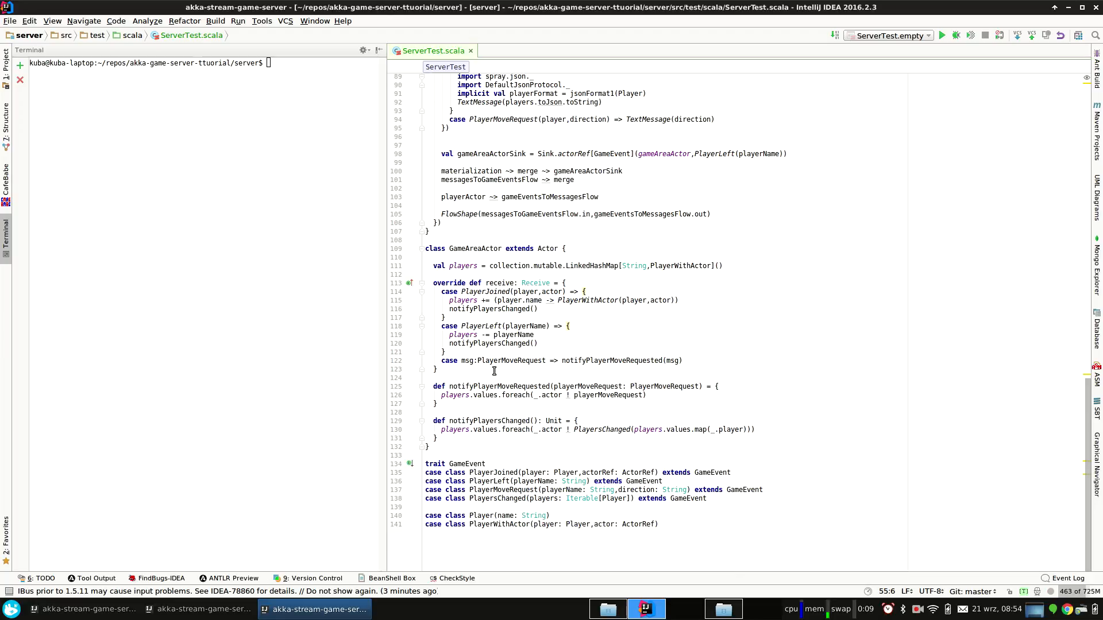
{"action": "mouse_move", "coordinate": [494, 387]}
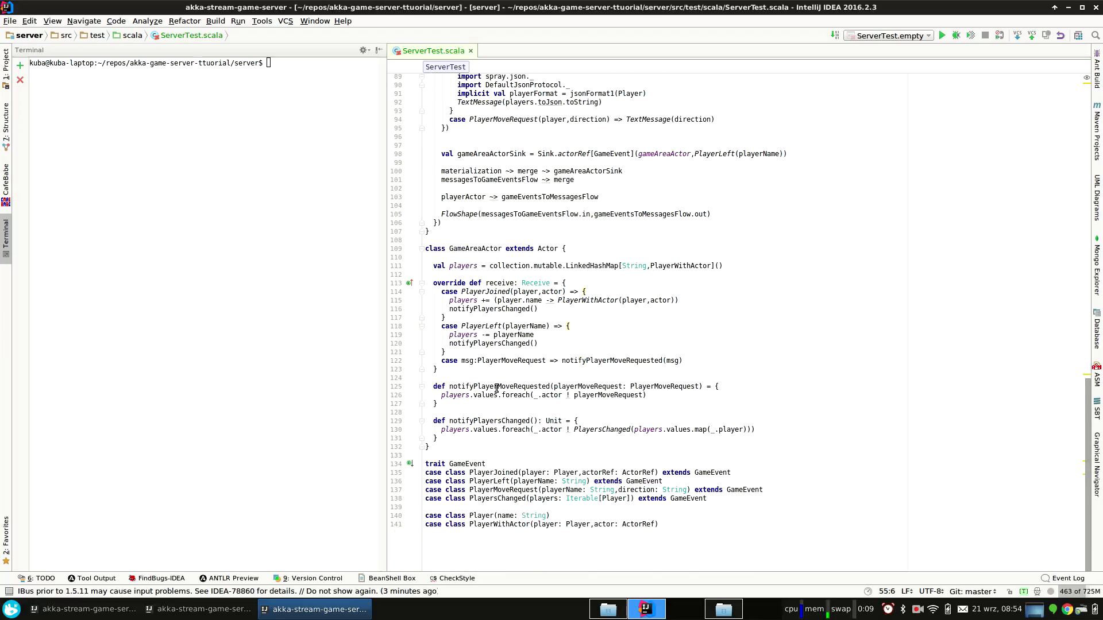
Change the receive case to PlayerMoveRequest(playerName,direction) and begin a match on direction.
{"action": "left_click", "coordinate": [483, 361]}
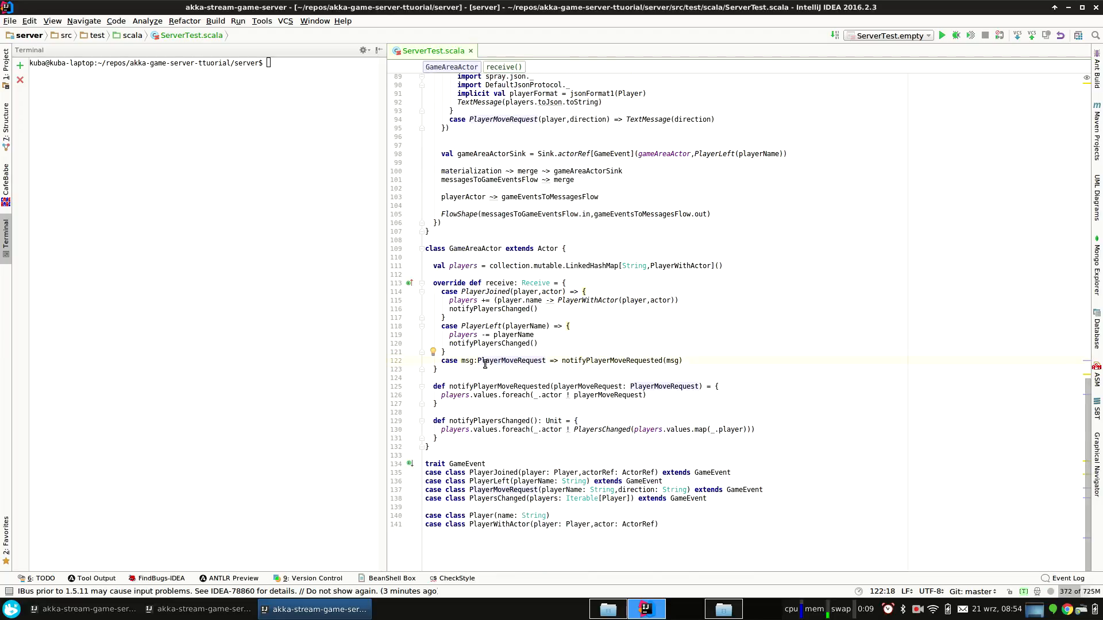
{"action": "scroll", "scroll_direction": "down", "scroll_amount": 3}
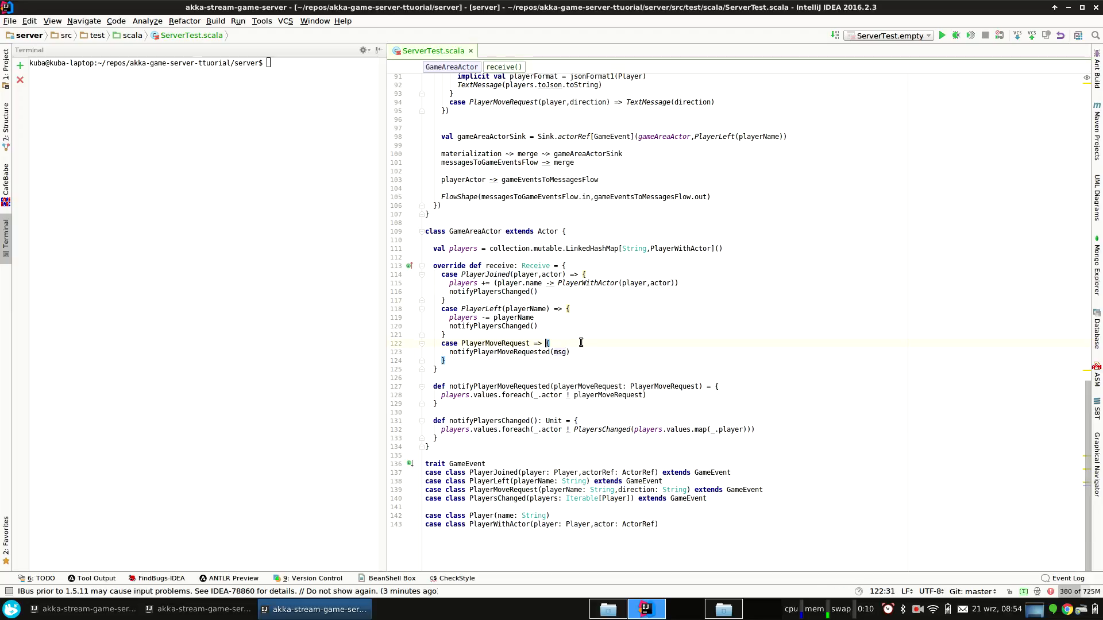
{"action": "type", "text": "(p"}
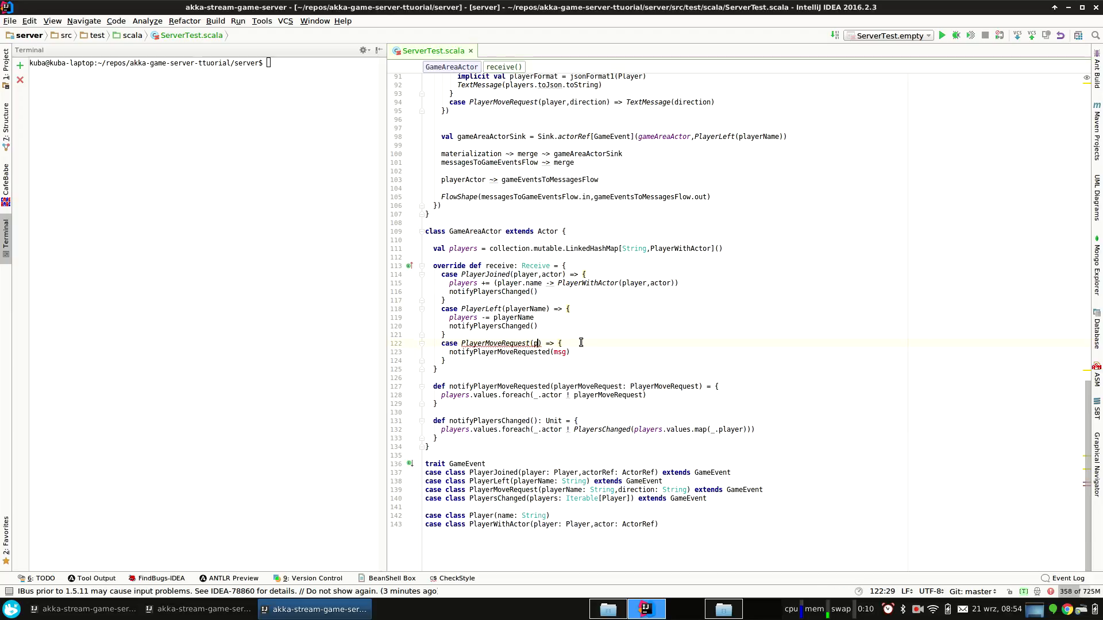
{"action": "type", "text": "layerName,direction"}
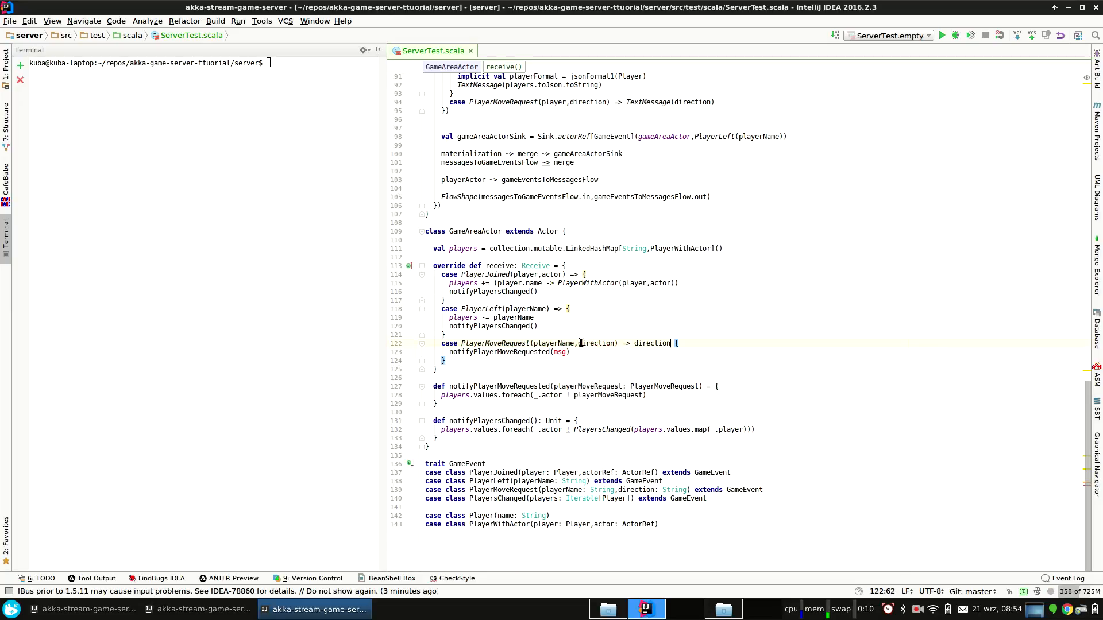
{"action": "type", "text": "match {"}
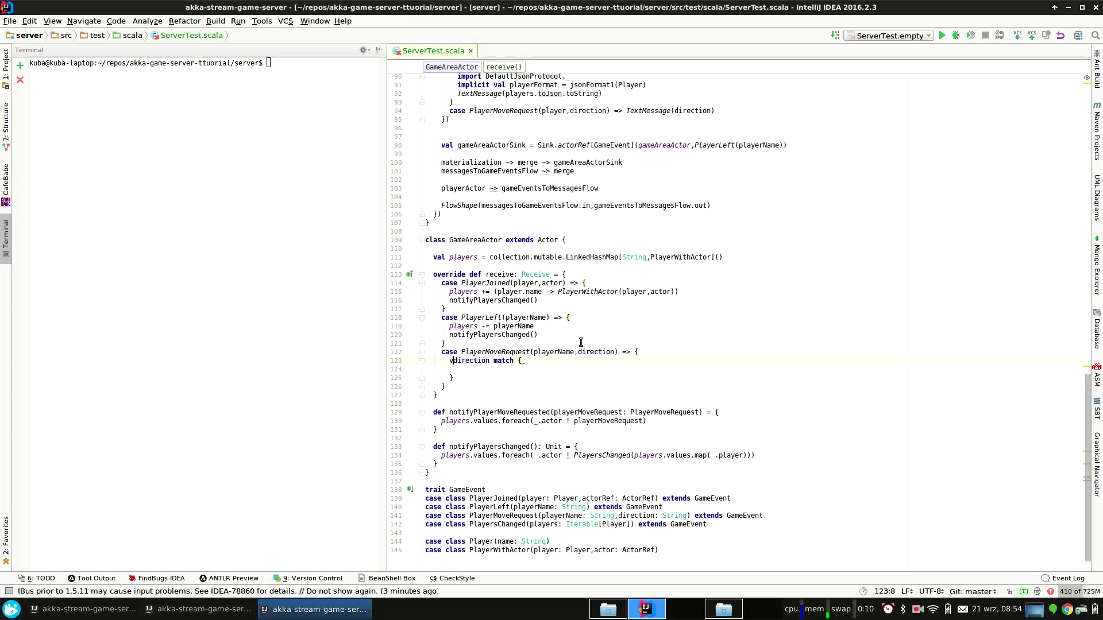
Define val offset matching "up", "down", "left", "right" to Position offsets like Position(0,-1).
{"action": "type", "text": "val offset ="}
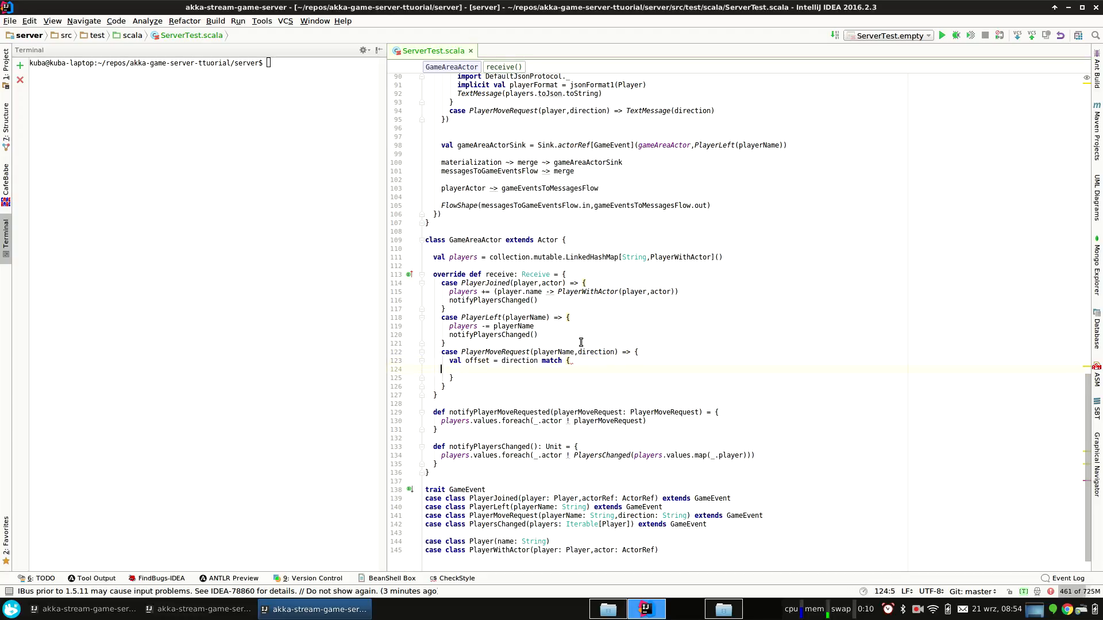
{"action": "type", "text": "case \"up \""}
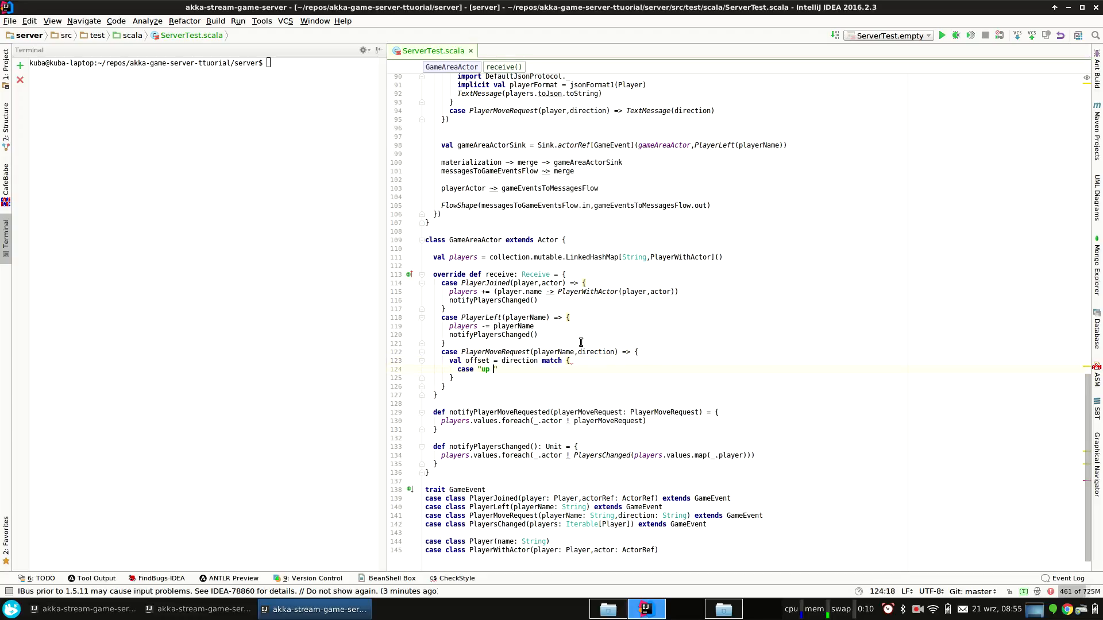
{"action": "type", "text": "=> Pos"}
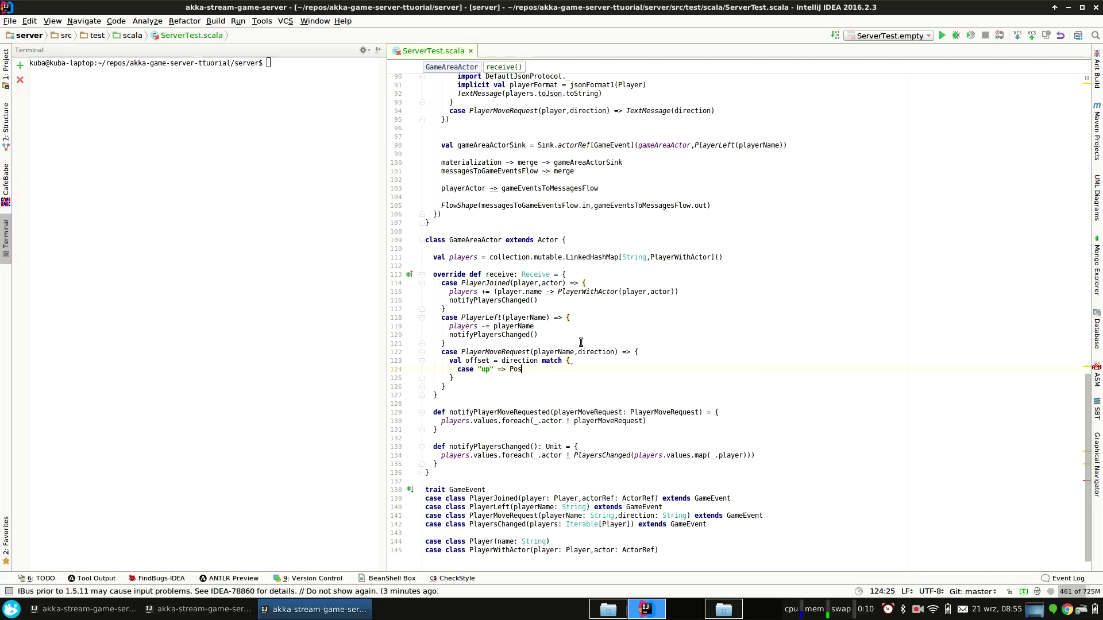
{"action": "type", "text": "ition(0,1"}
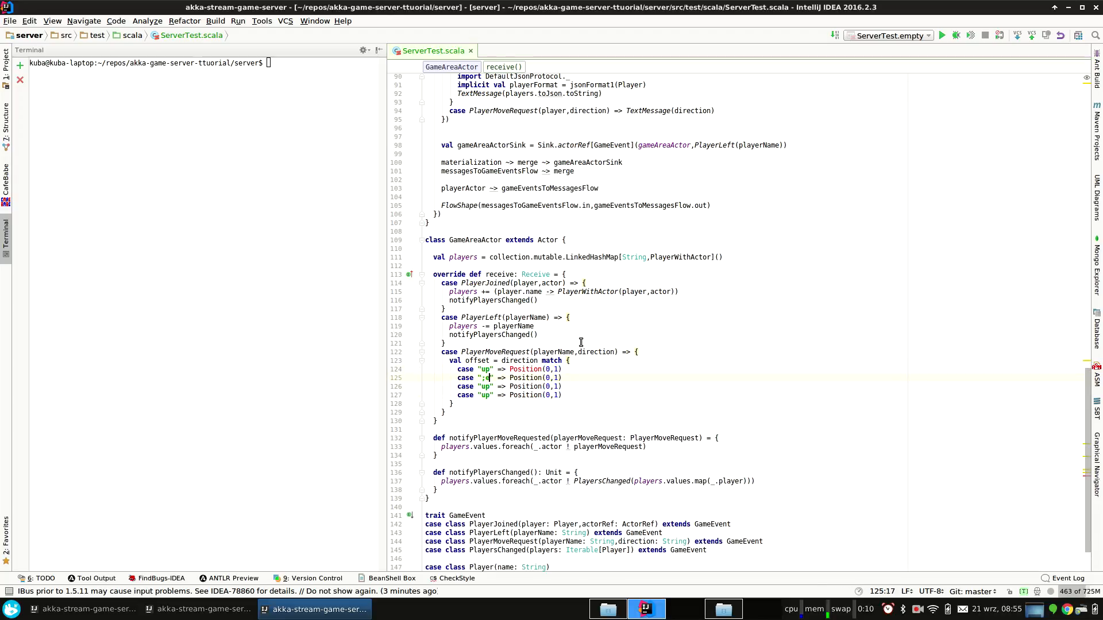
{"action": "type", "text": "down"}
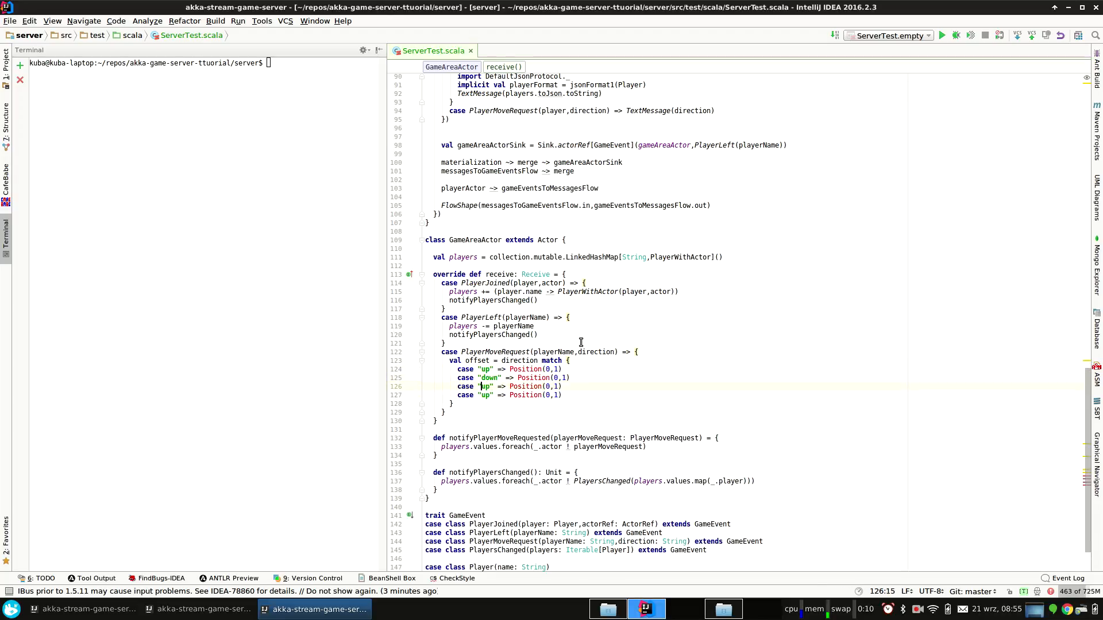
{"action": "type", "text": "left"}
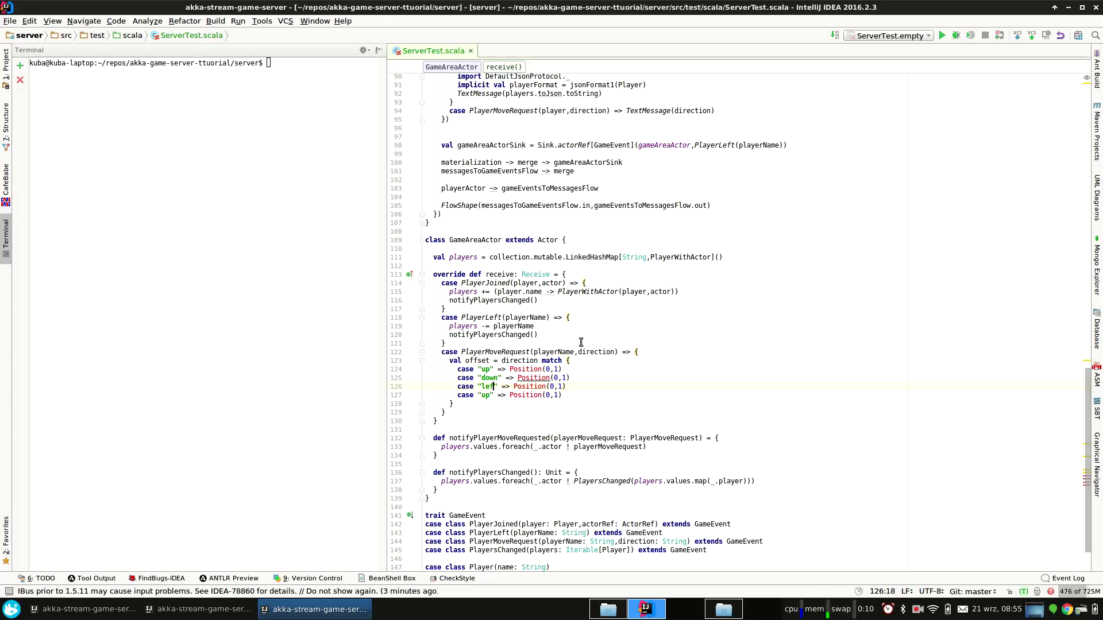
{"action": "type", "text": "right"}
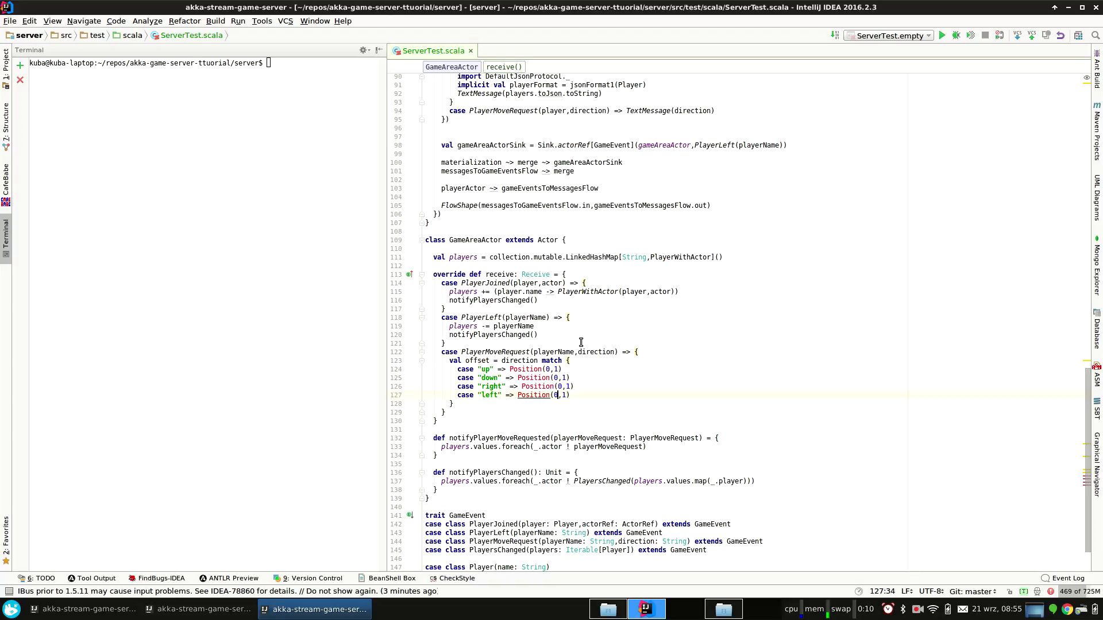
{"action": "type", "text": "-1,"}
{"action": "type", "text": "case class Position("}
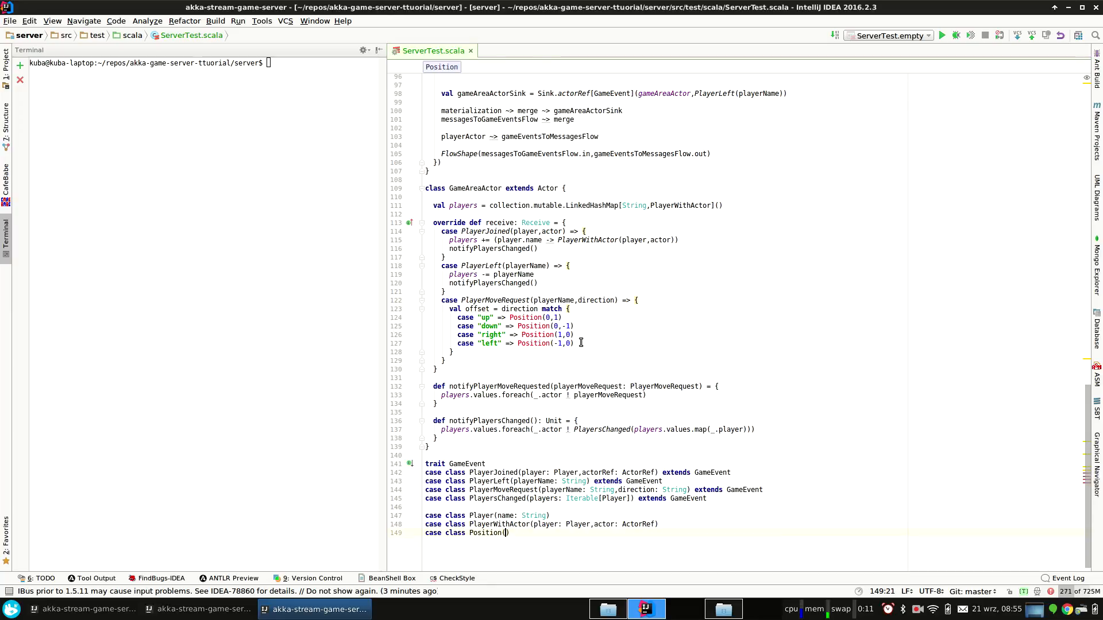
Declare case class Position(x:Int,y:Int) at the bottom of the file.
{"action": "type", "text": "x:I"}
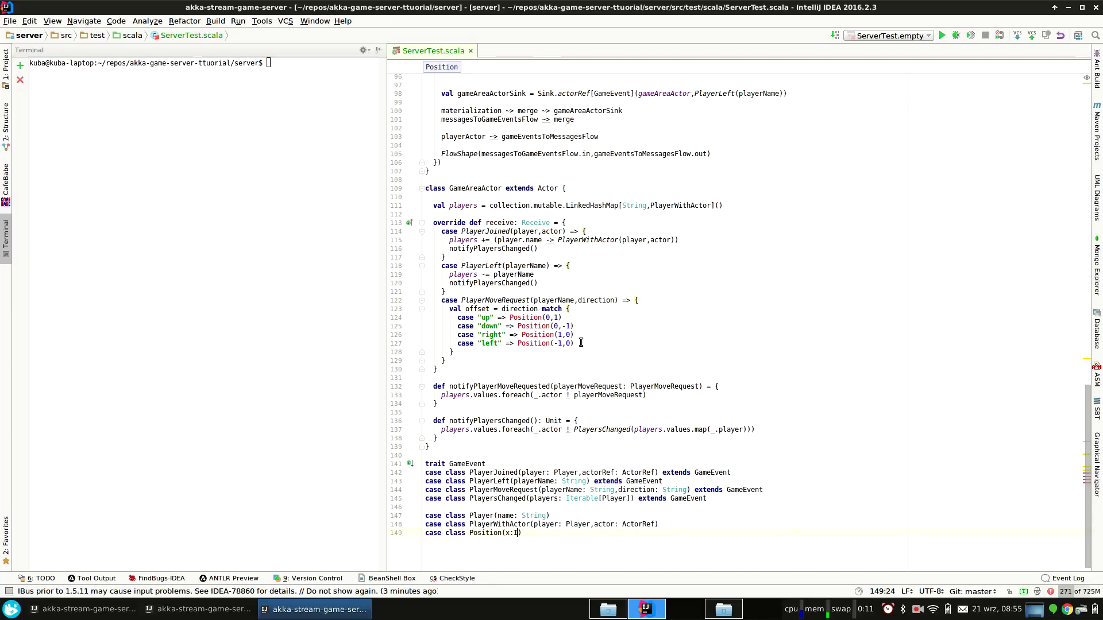
{"action": "type", "text": "nt,y:Int"}
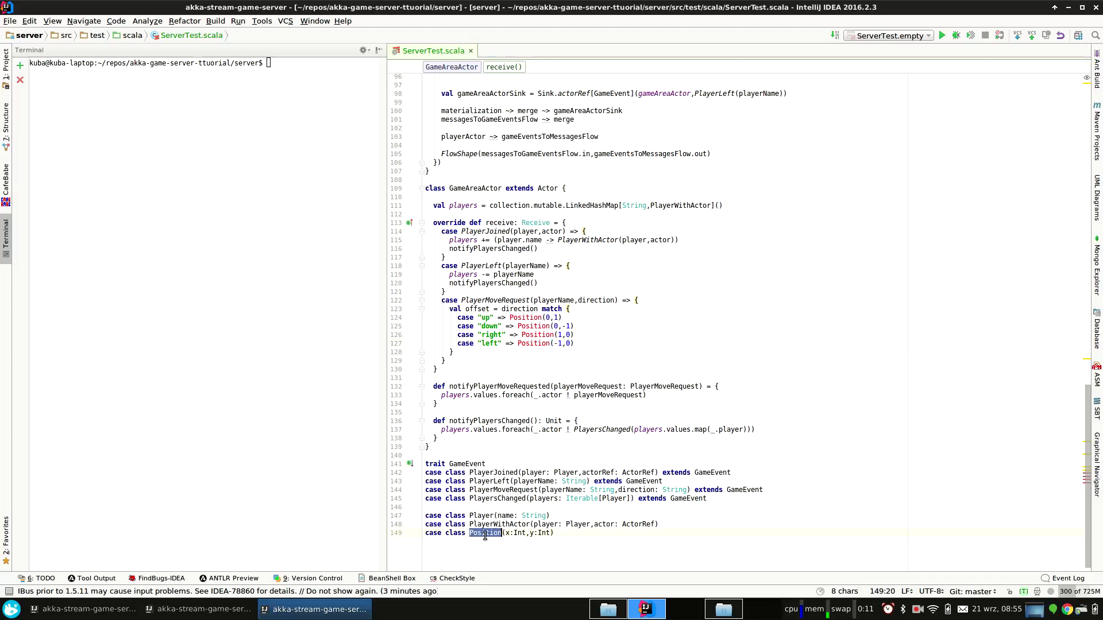
{"action": "left_click", "coordinate": [537, 334]}
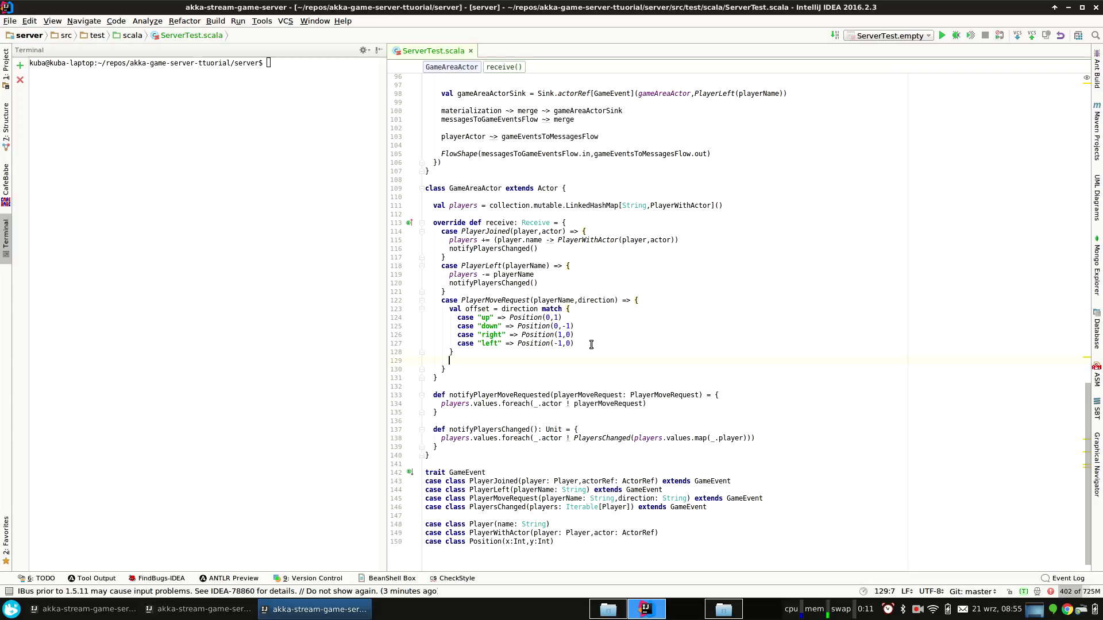
Look up oldPlayerWithActor from players(playerName) and extract oldPlayer and actor.
{"action": "type", "text": "pl"}
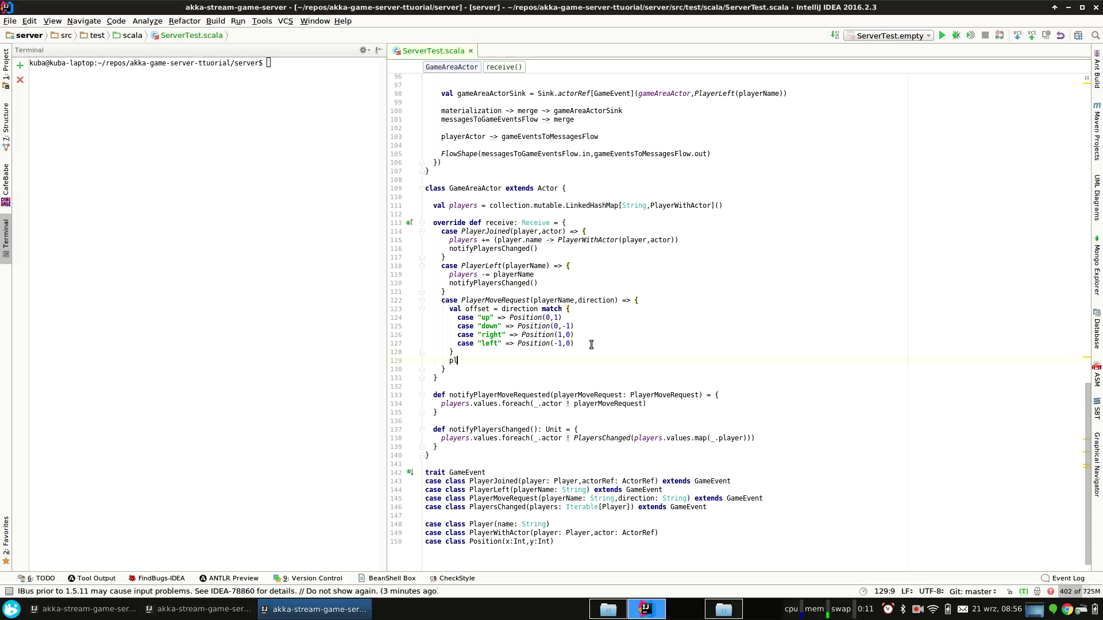
{"action": "type", "text": "ayers"}
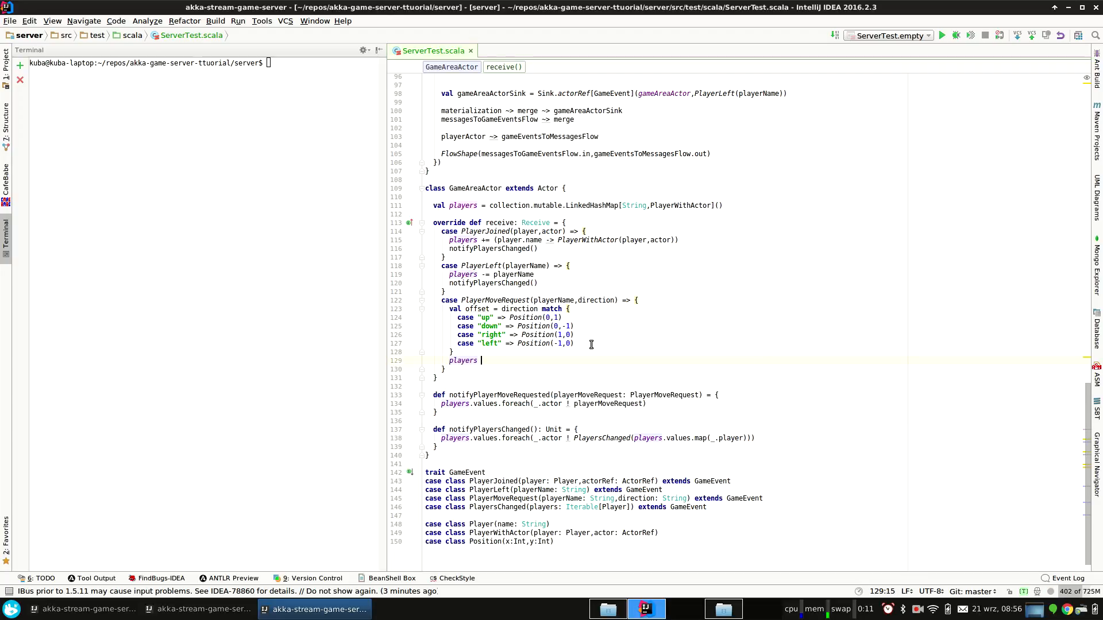
{"action": "type", "text": "(playerName"}
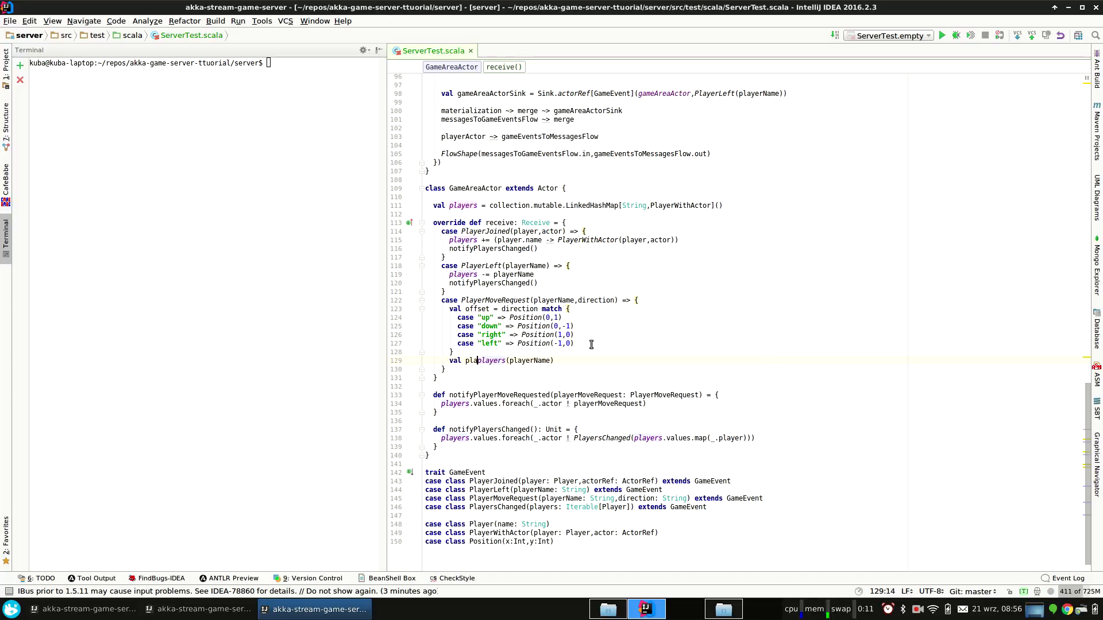
{"action": "type", "text": "player = players(playerName).pl"}
{"action": "type", "text": "val"}
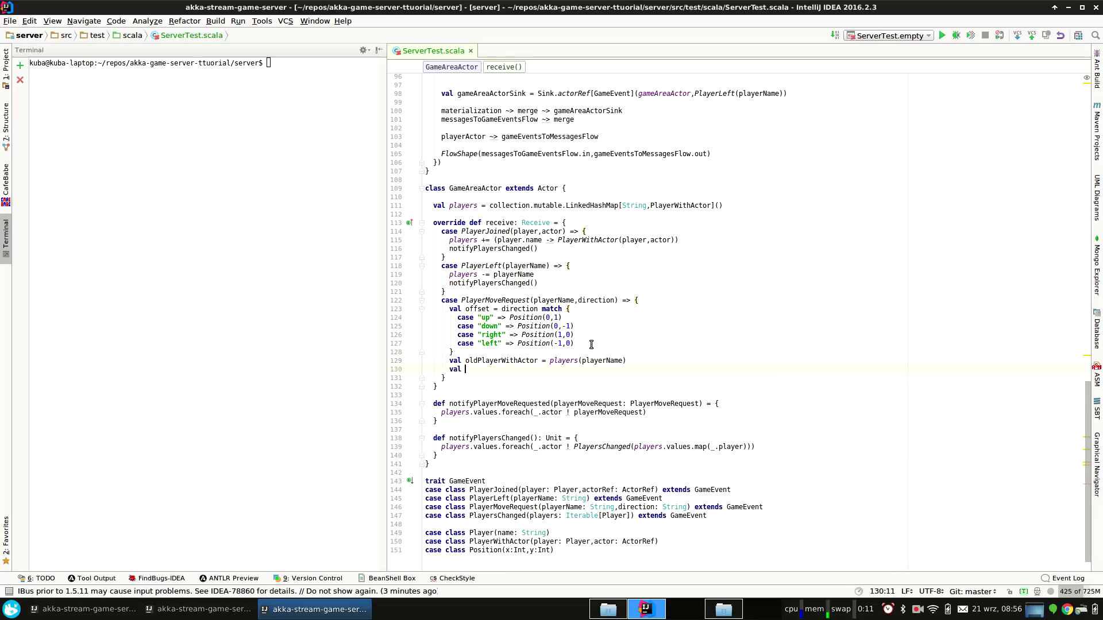
{"action": "type", "text": "oldPlayer ="}
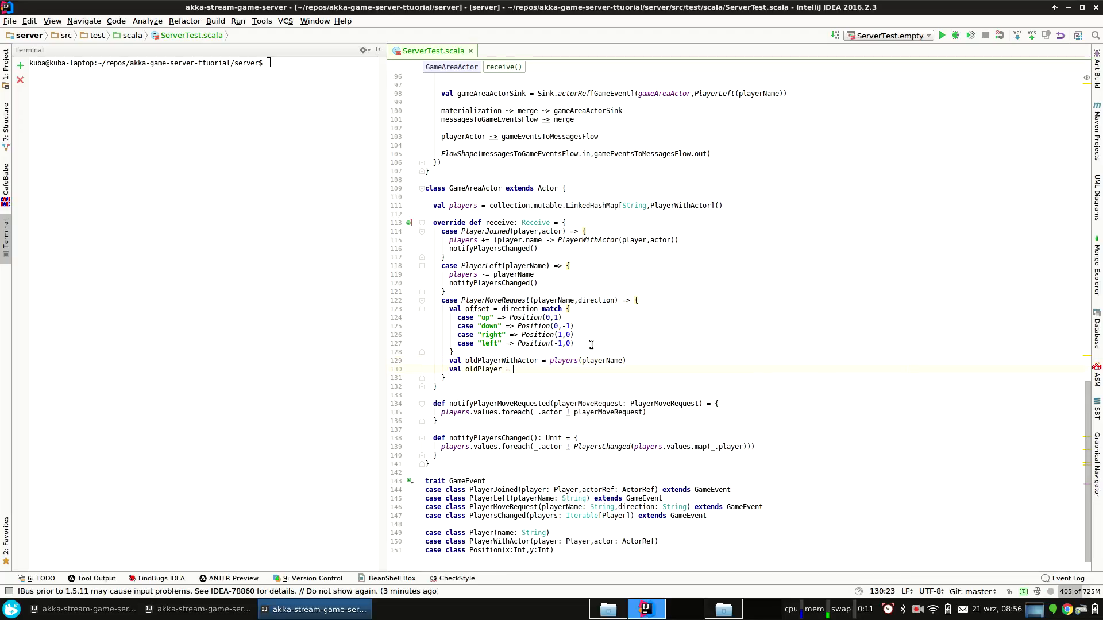
{"action": "type", "text": "oldPlayerWithActor.a"}
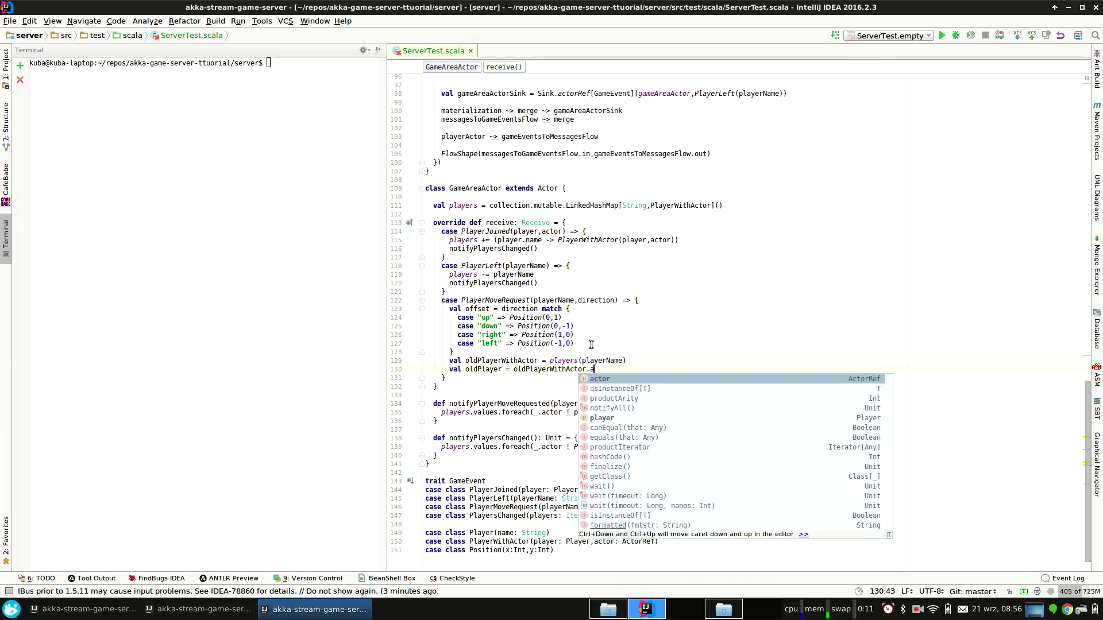
{"action": "type", "text": "player"}
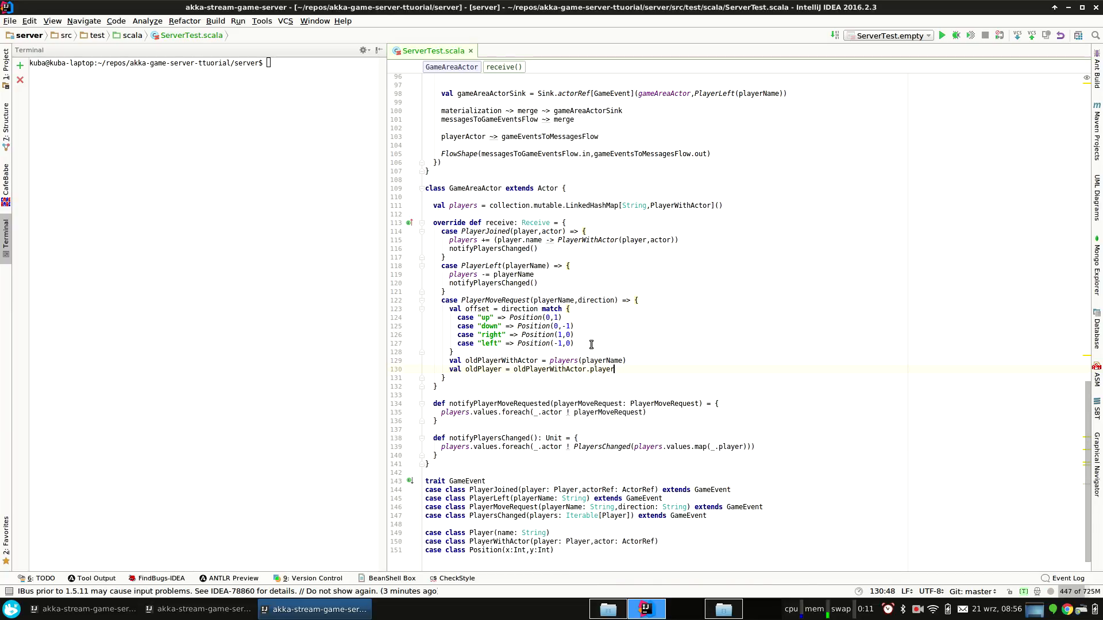
{"action": "type", "text": "val oldPlayer = oldPlayerWithActor.ac"}
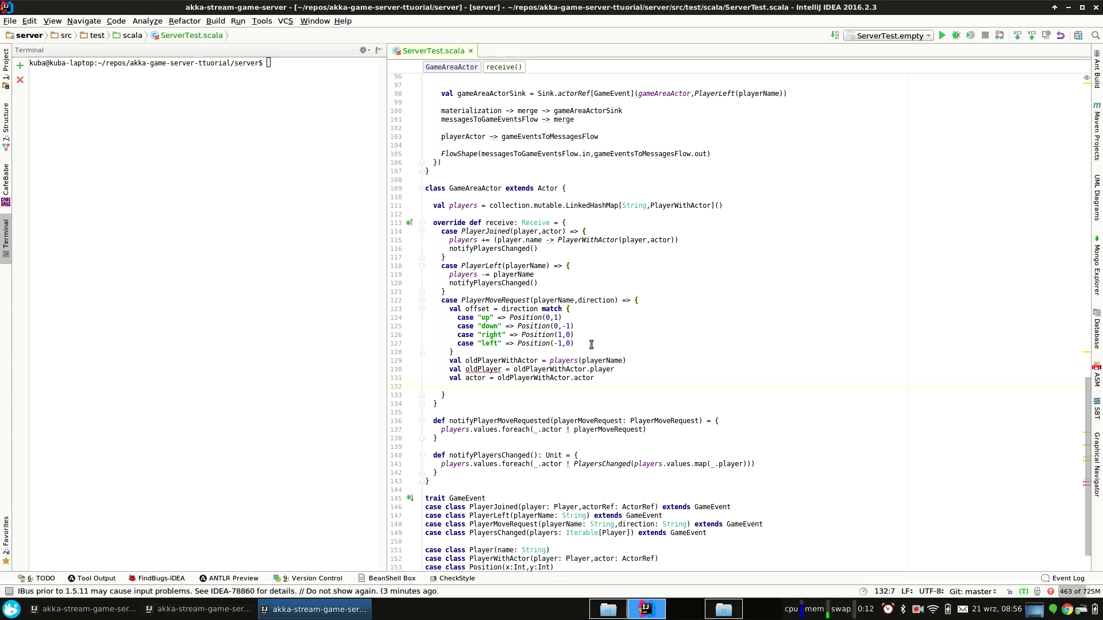
{"action": "type", "text": "players("}
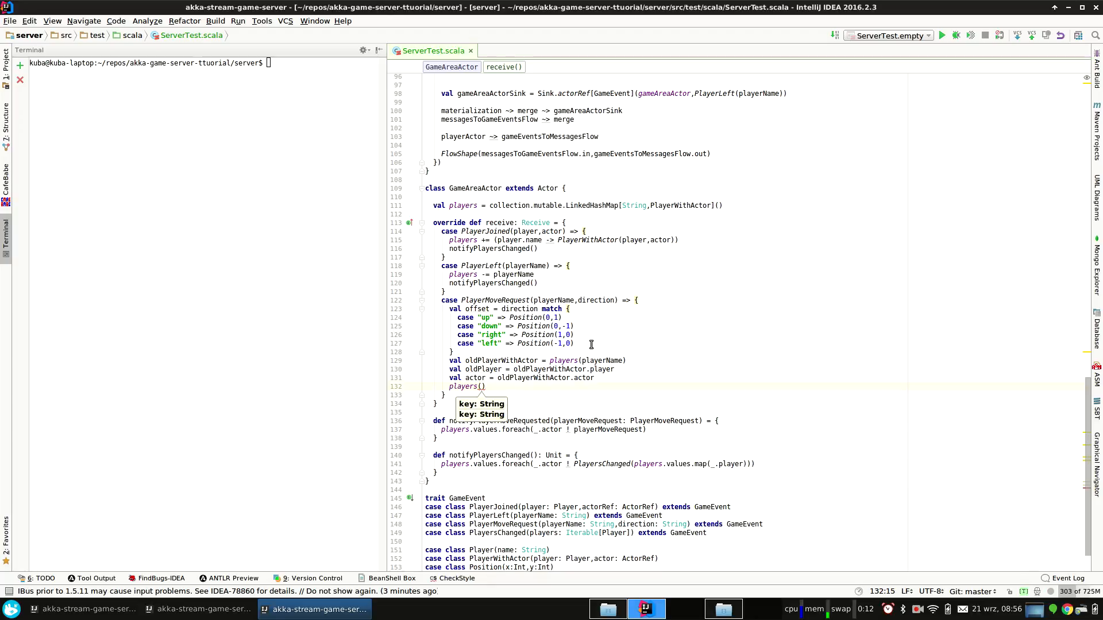
Store players(playerName) as PlayerWithActor(Player(playerName, oldPlayer.position + offset)) and give Player a position.
{"action": "type", "text": "playerName"}
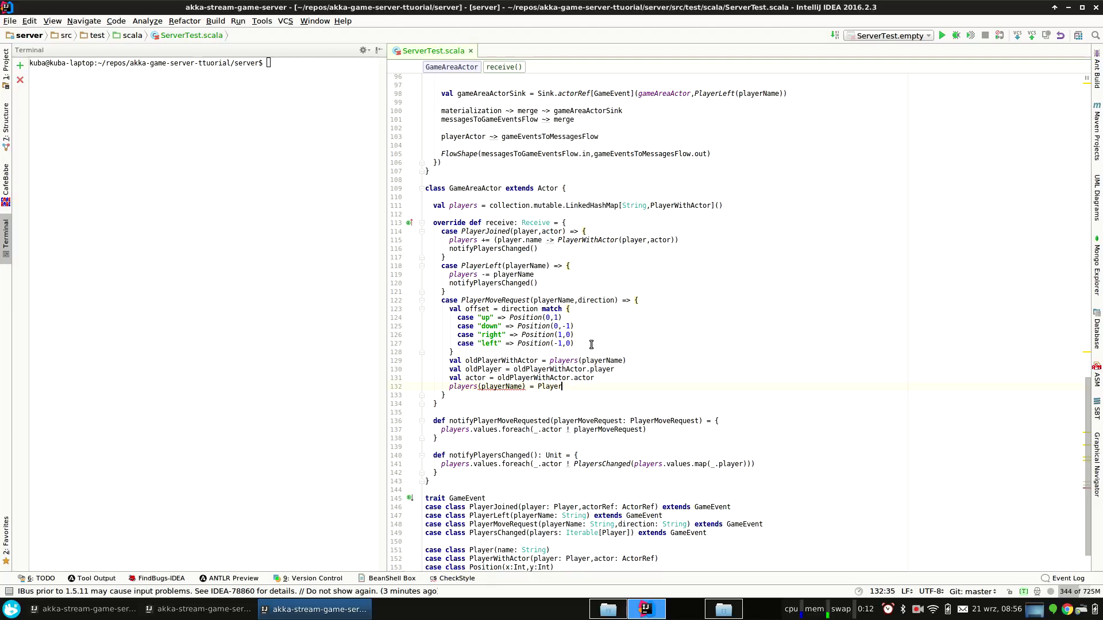
{"action": "type", "text": "WithActor("}
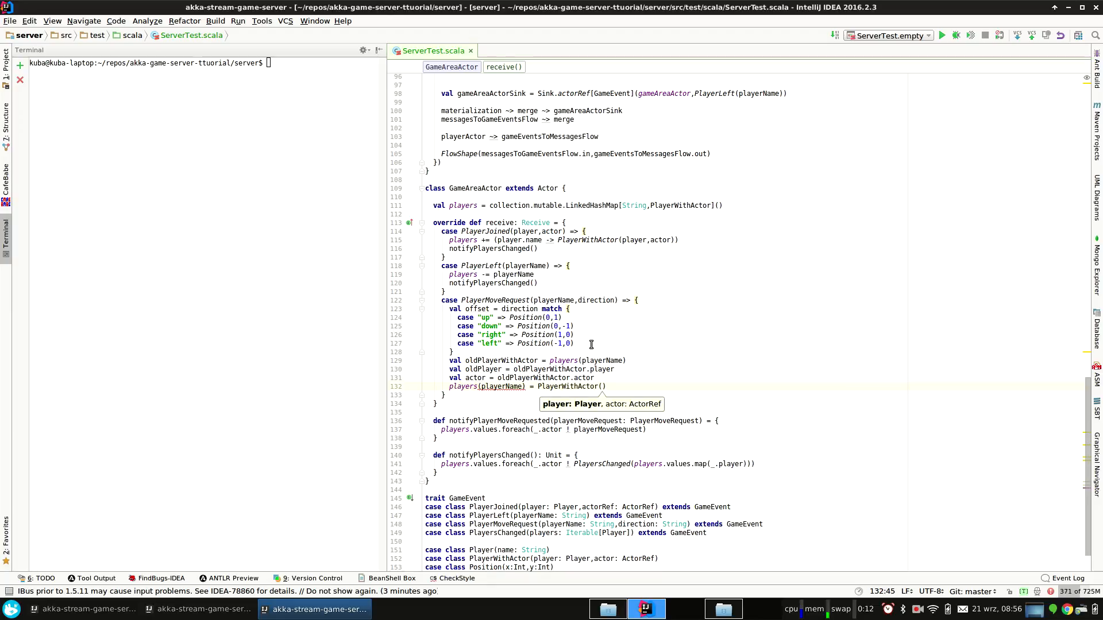
{"action": "type", "text": "Player"}
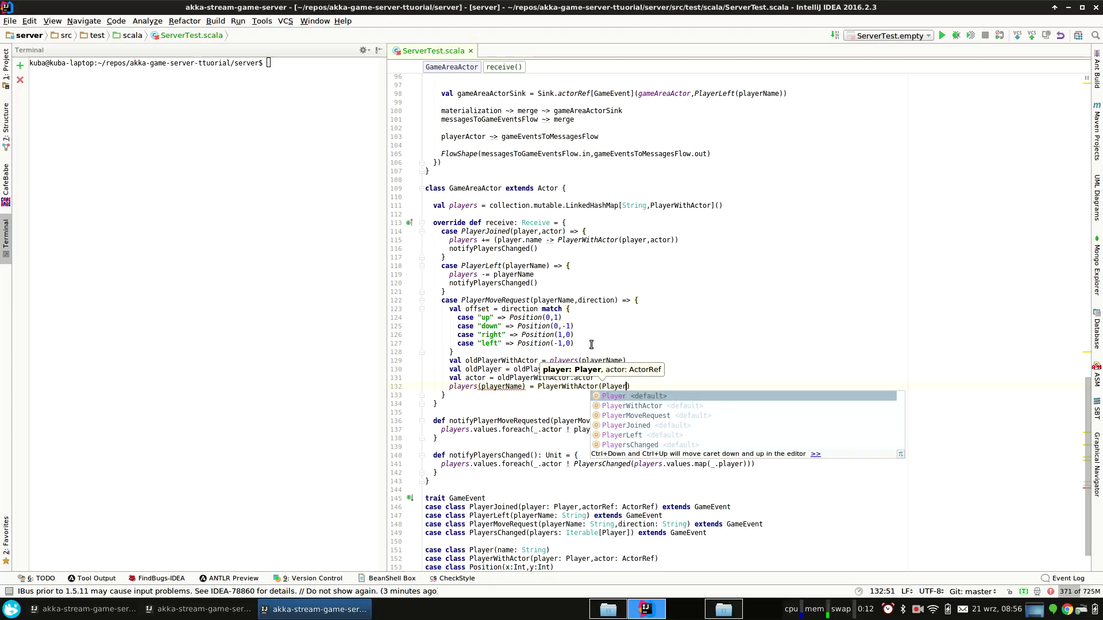
{"action": "type", "text": "pla"}
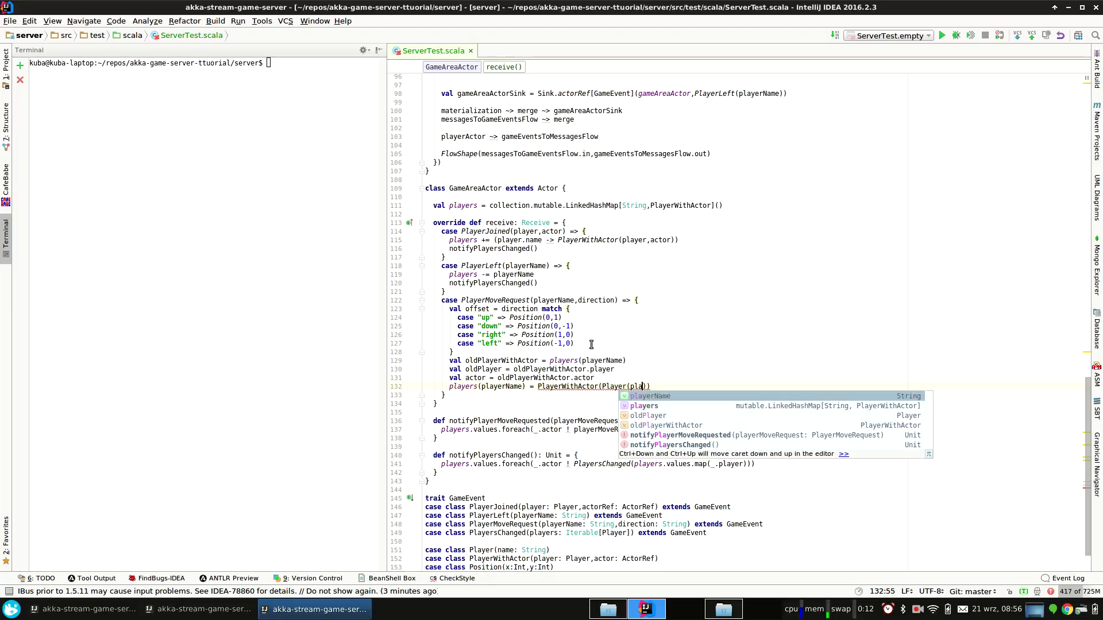
{"action": "type", "text": "playerName."}
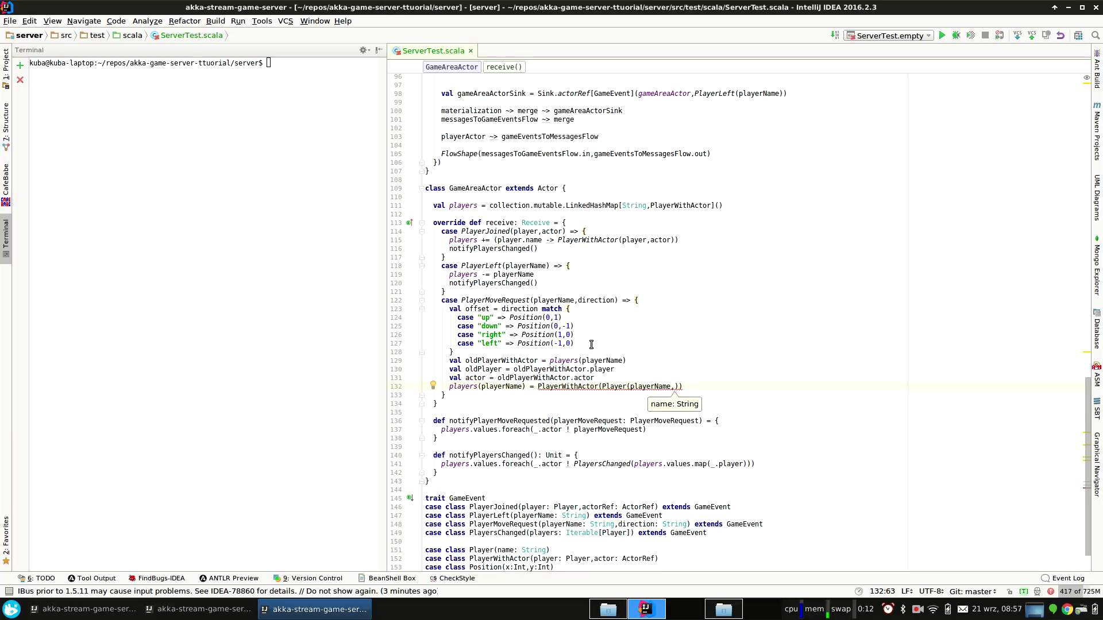
{"action": "scroll", "scroll_direction": "down", "scroll_amount": 3}
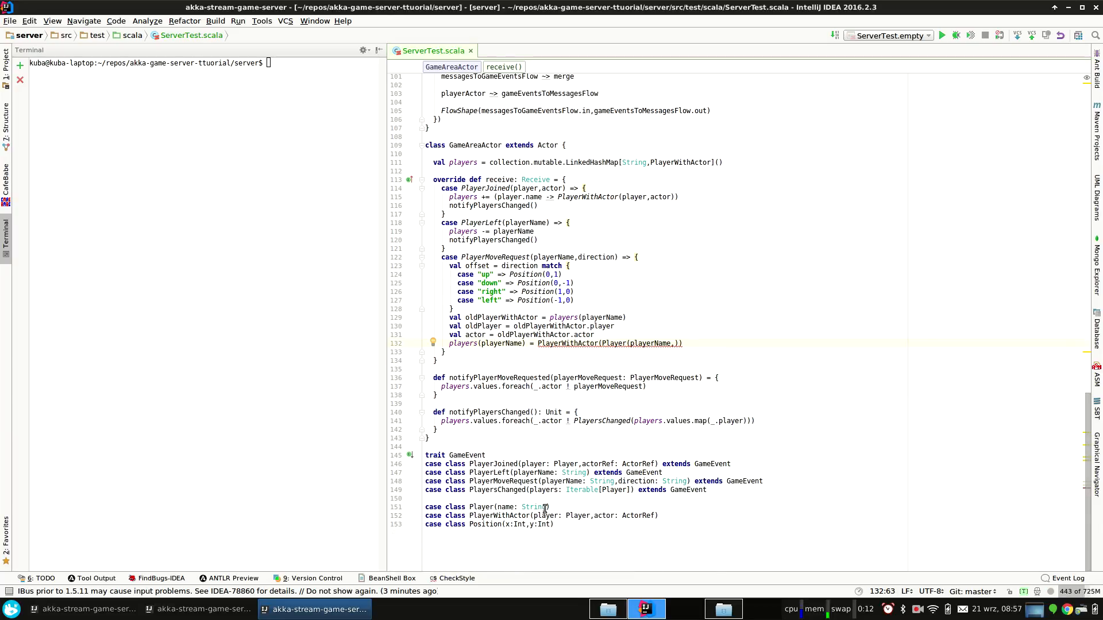
{"action": "type", "text": ",Pos"}
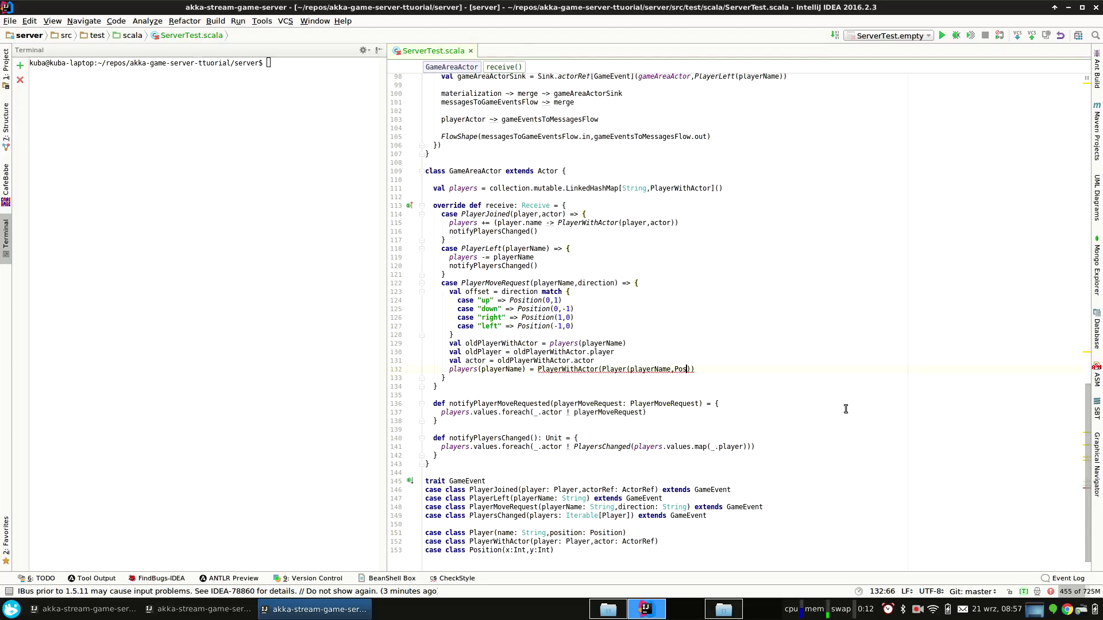
{"action": "type", "text": "ition("}
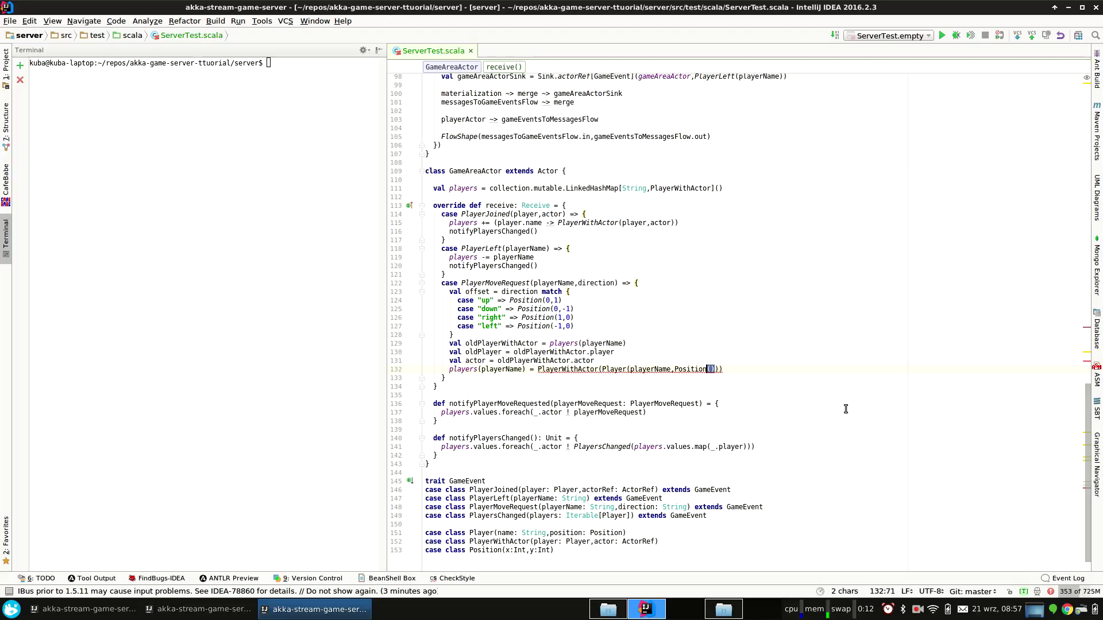
{"action": "type", "text": "oldP"}
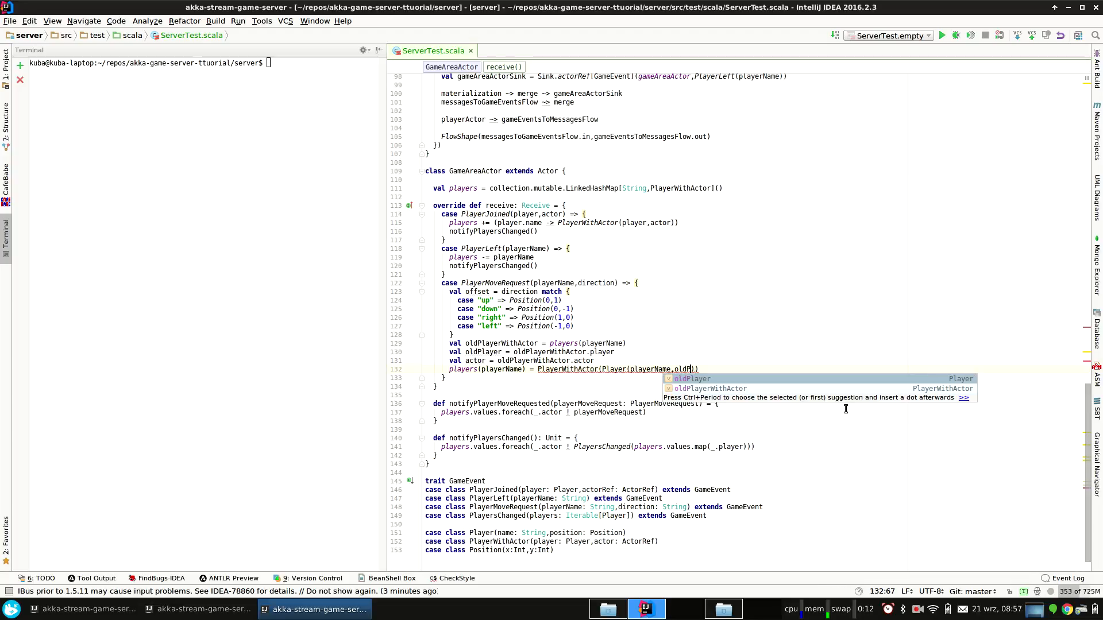
{"action": "type", "text": ".position + offset"}
{"action": "type", "text": "def +"}
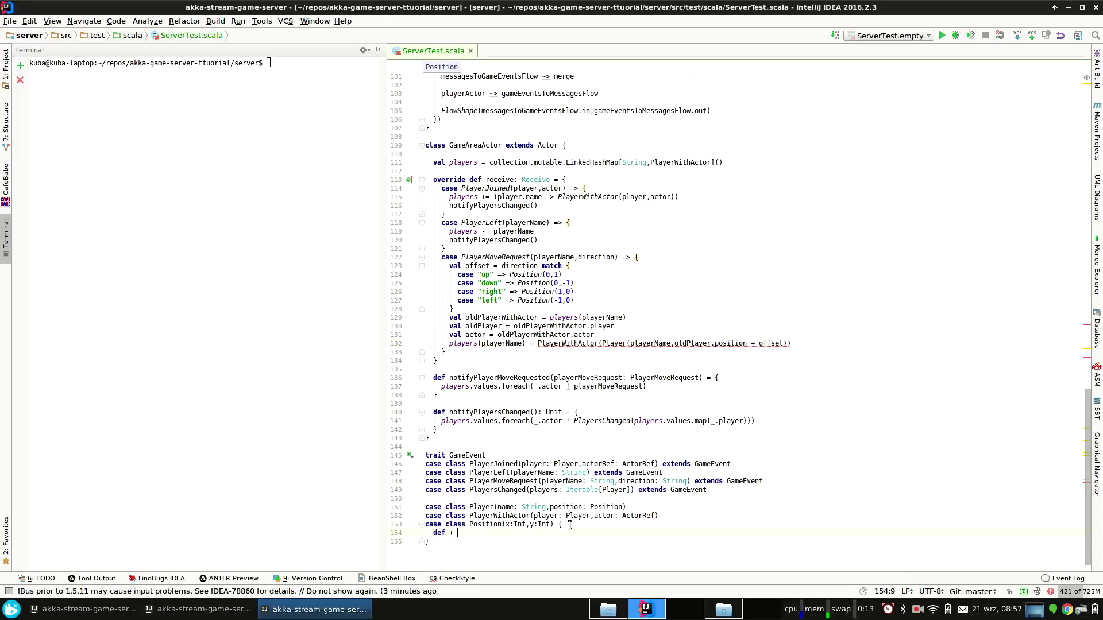
Define def +(other: Position): Position = Position(x+other.x, y+other.y) in the Position case class.
{"action": "type", "text": "()"}
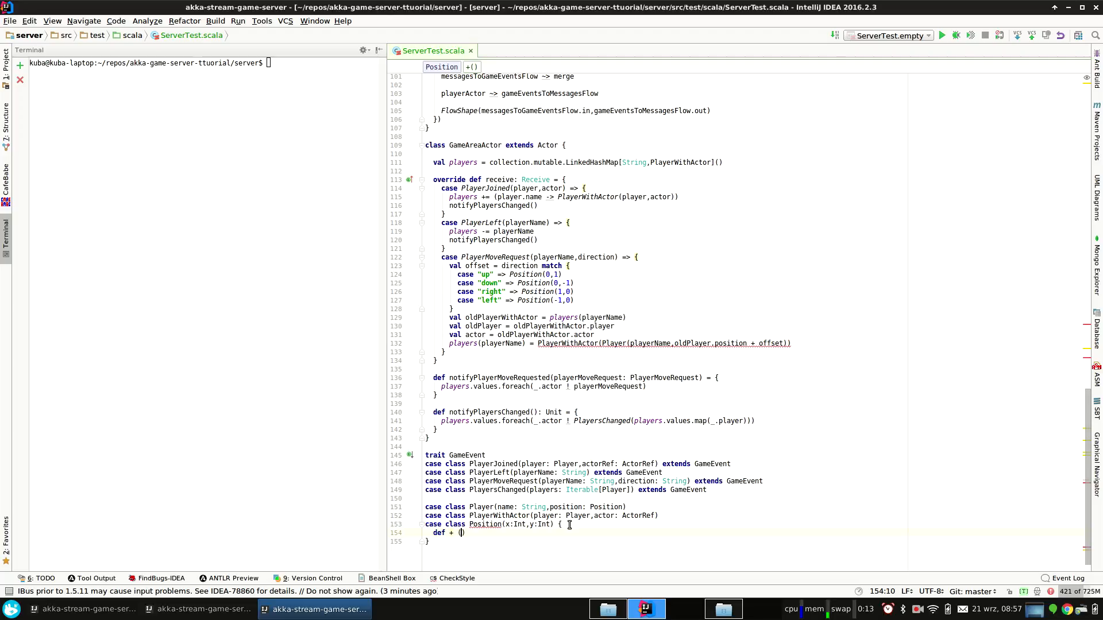
{"action": "type", "text": "Posi"}
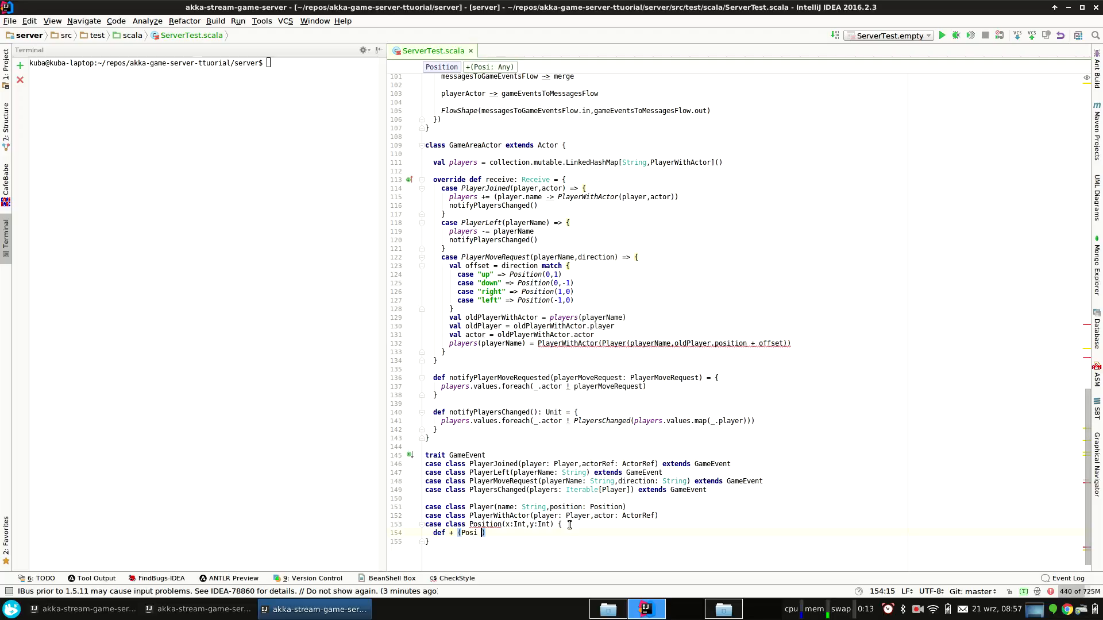
{"action": "type", "text": "position: Position"}
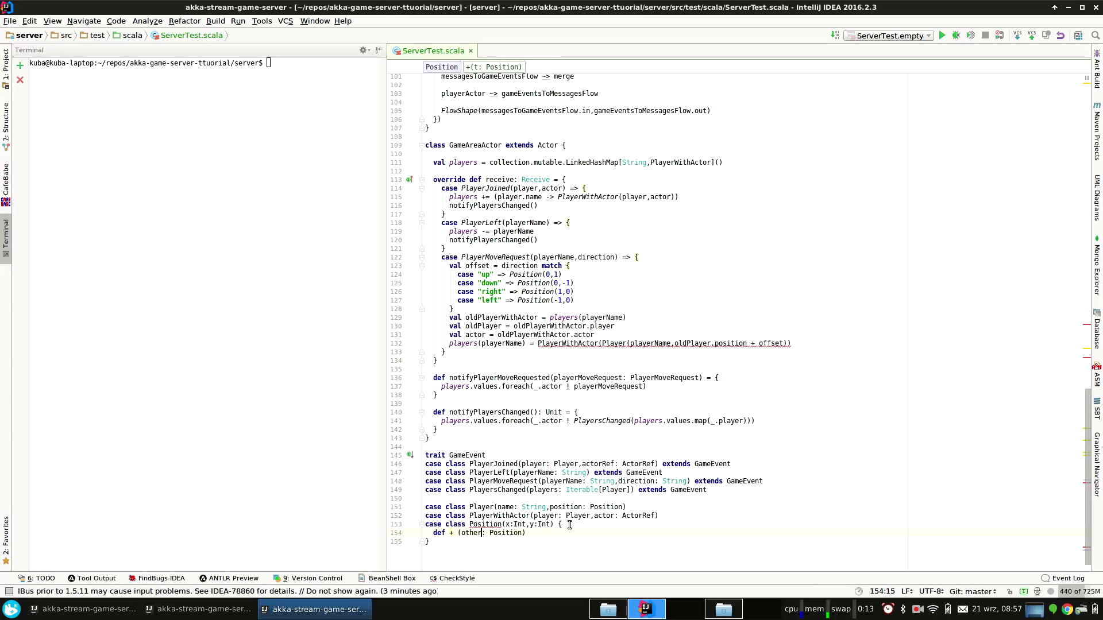
{"action": "type", "text": ": Position = {"}
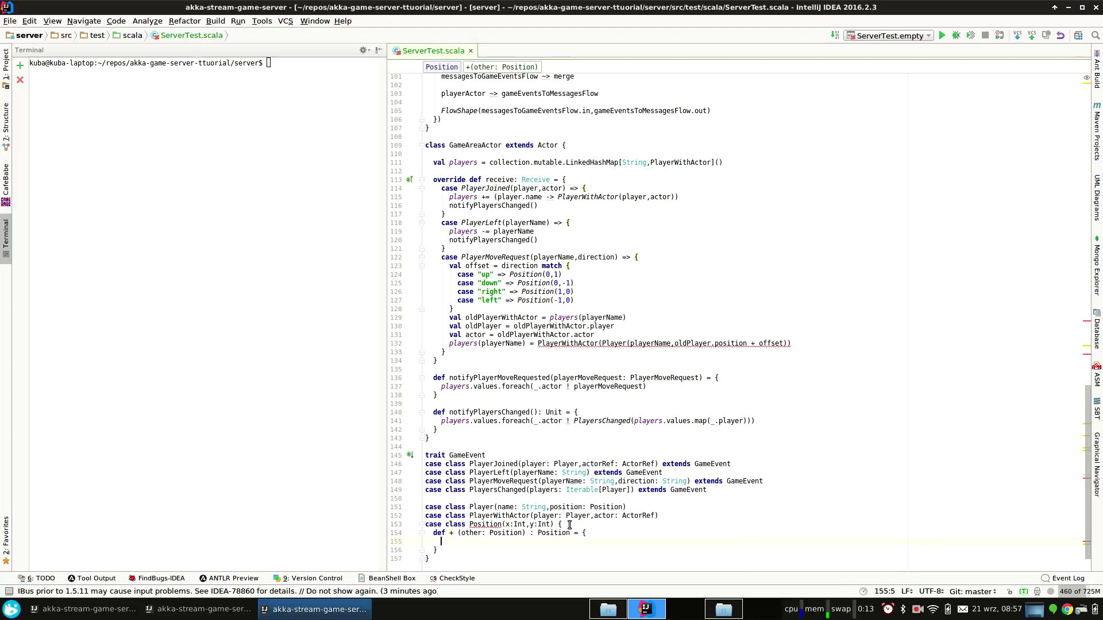
{"action": "type", "text": "Position"}
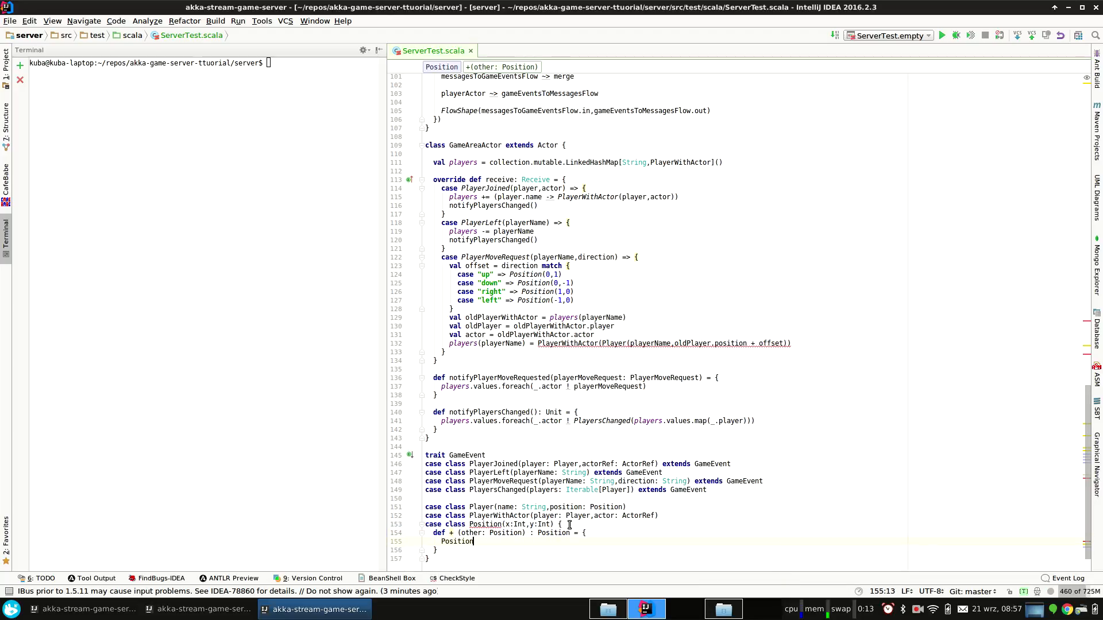
{"action": "type", "text": "(x+other.x,y+other.y"}
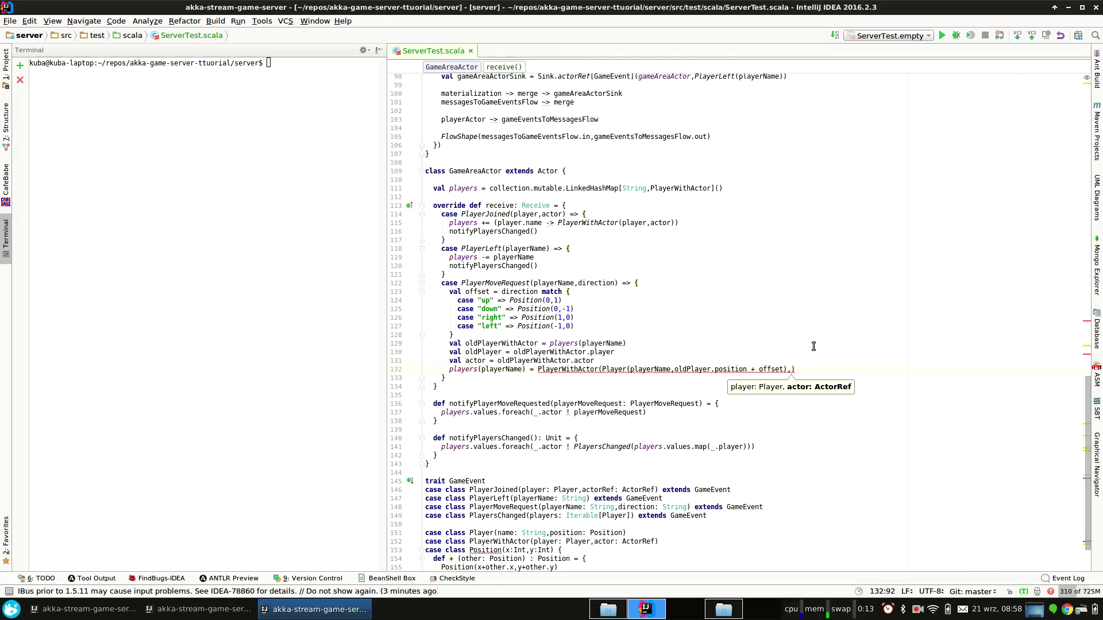
Store PlayerWithActor with the actor in the move case and call notifyPlayersChanged().
{"action": "type", "text": ",actor)"}
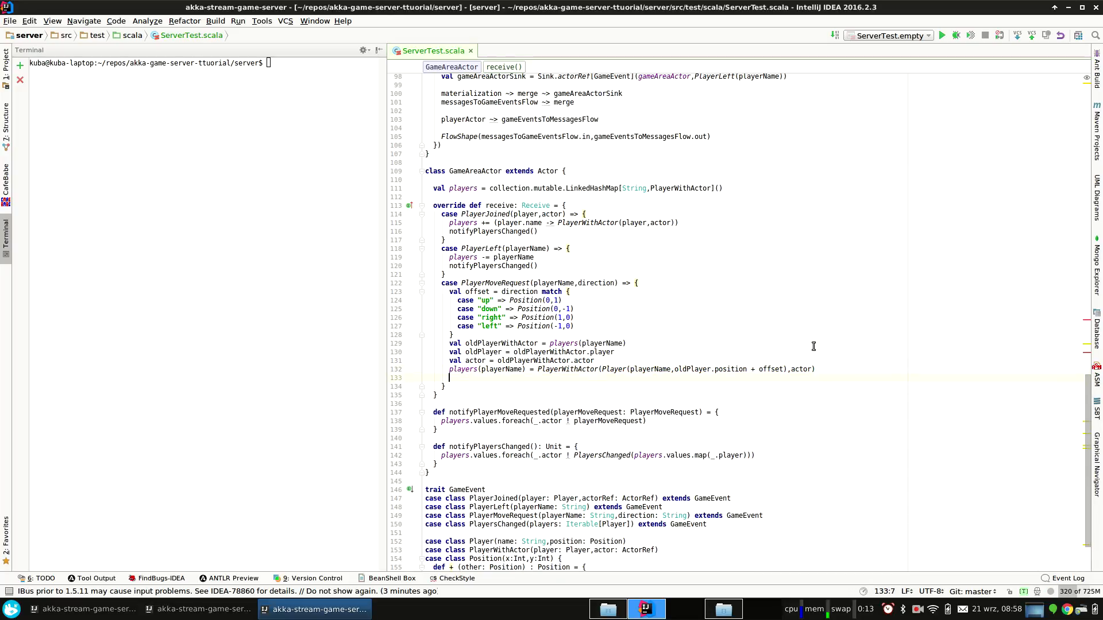
{"action": "type", "text": "notifyPlayersChanged()"}
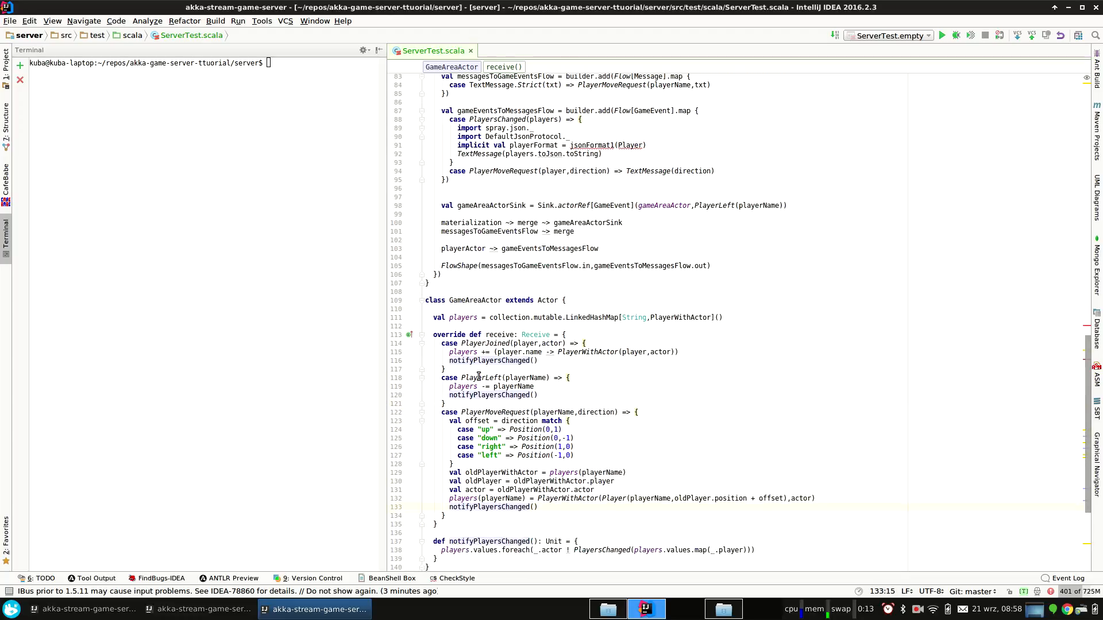
{"action": "scroll", "scroll_direction": "down", "scroll_amount": 3}
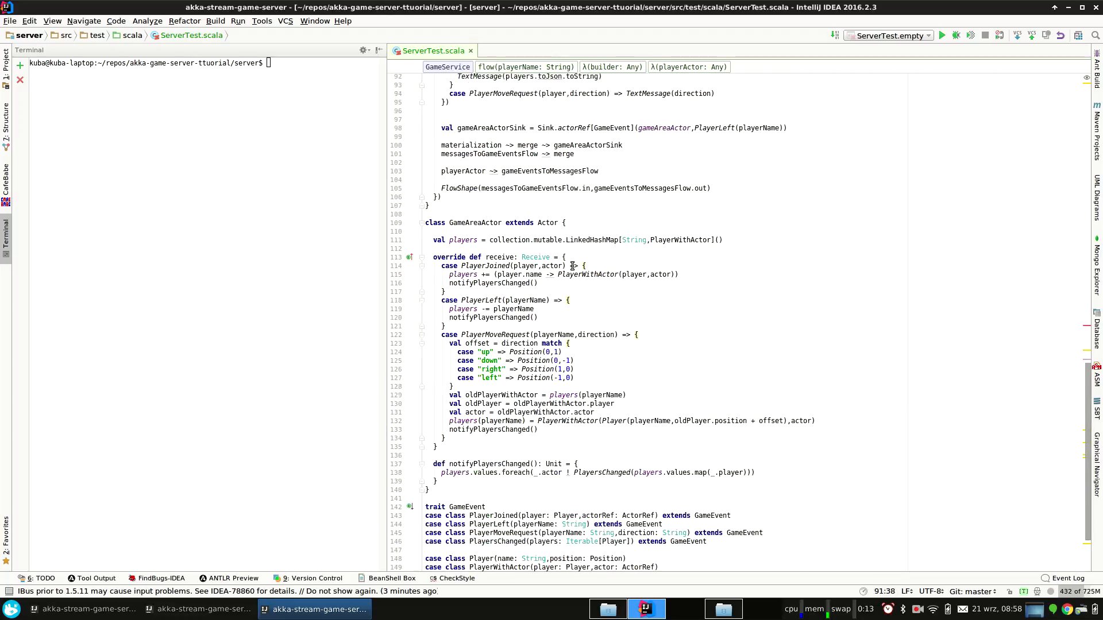
{"action": "scroll", "scroll_direction": "down", "scroll_amount": 3}
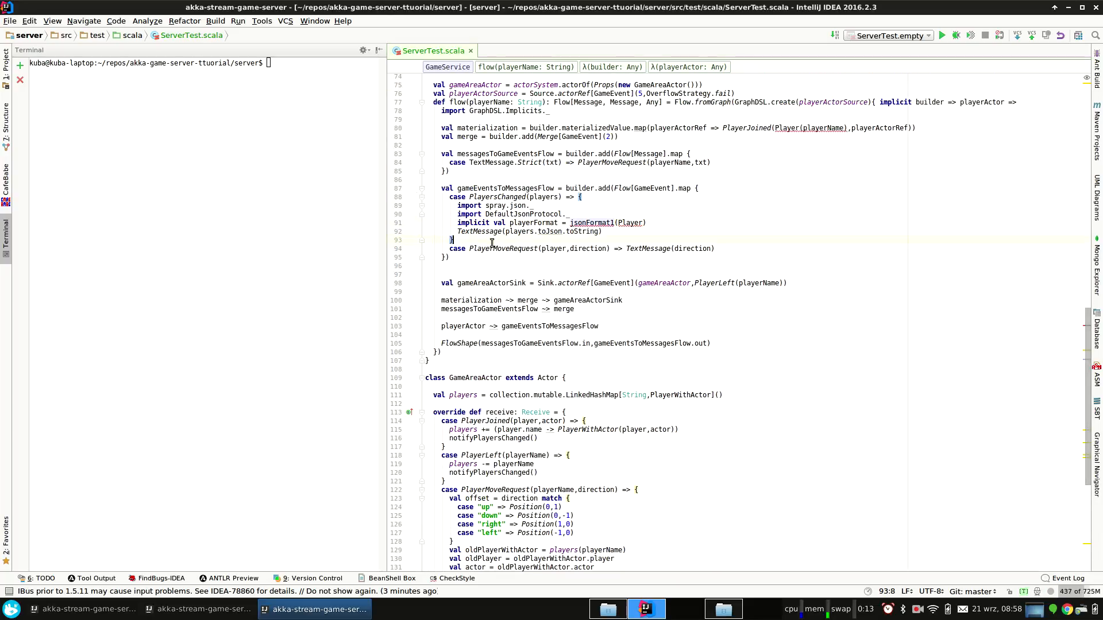
{"action": "left_click", "coordinate": [541, 248]}
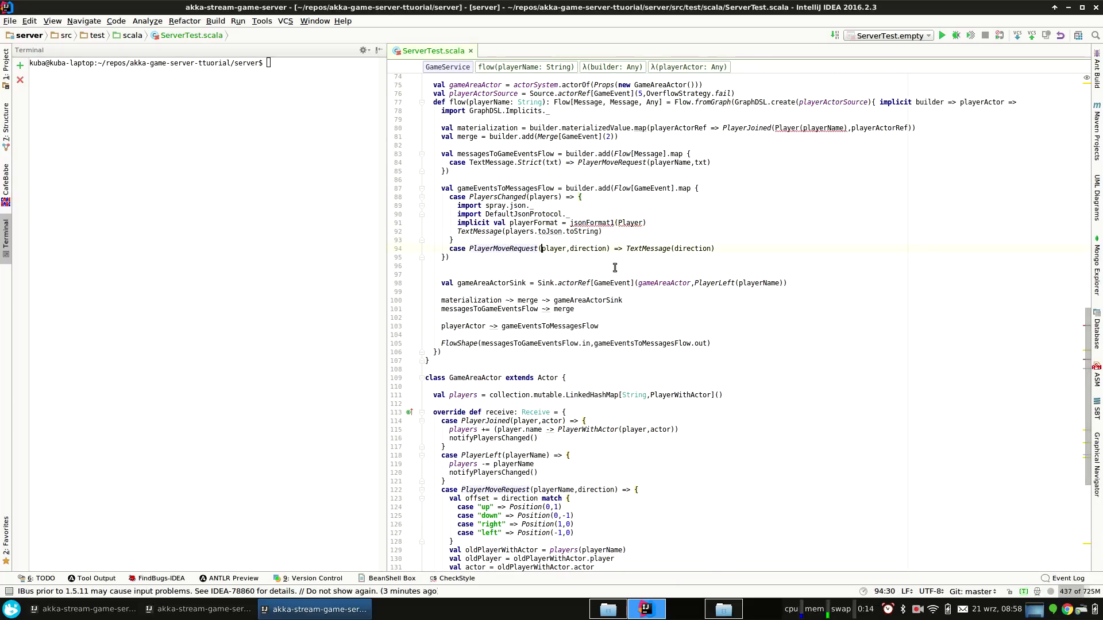
{"action": "left_click", "coordinate": [566, 248]}
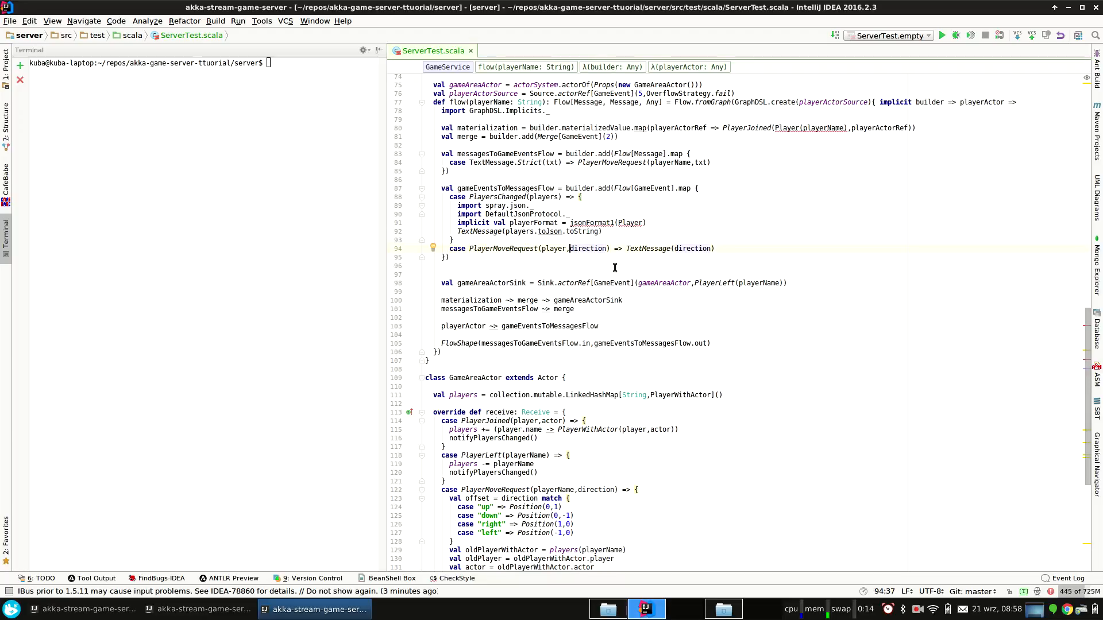
{"action": "mouse_move", "coordinate": [540, 246]}
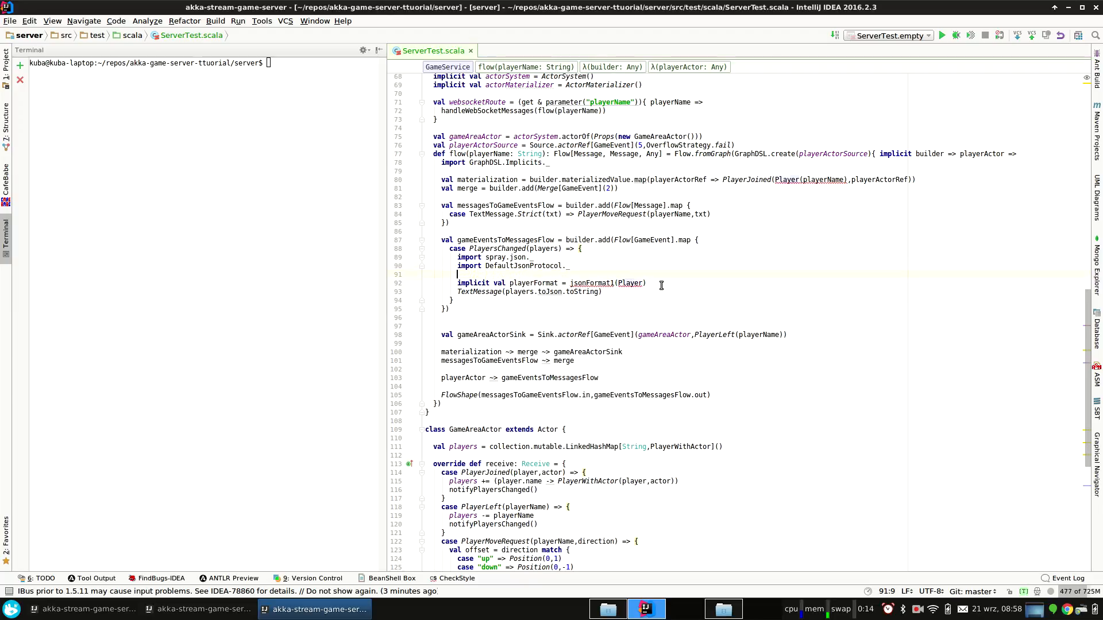
Declare implicit val positionFormat = jsonFormat2(Position) and make playerFormat jsonFormat2(Player).
{"action": "type", "text": "implicit val"}
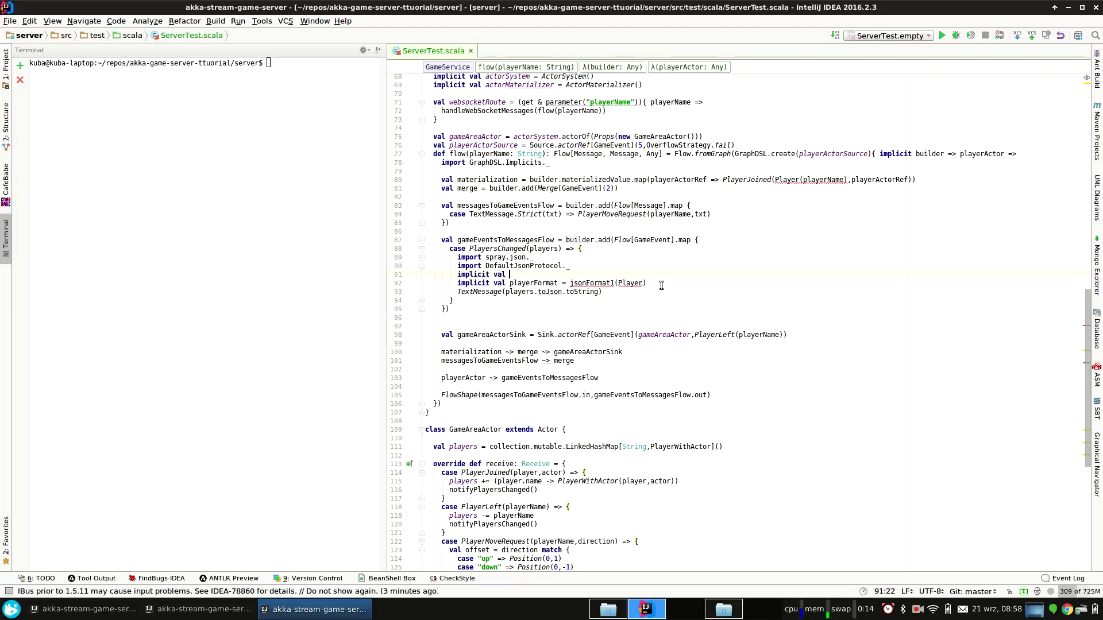
{"action": "type", "text": "posit"}
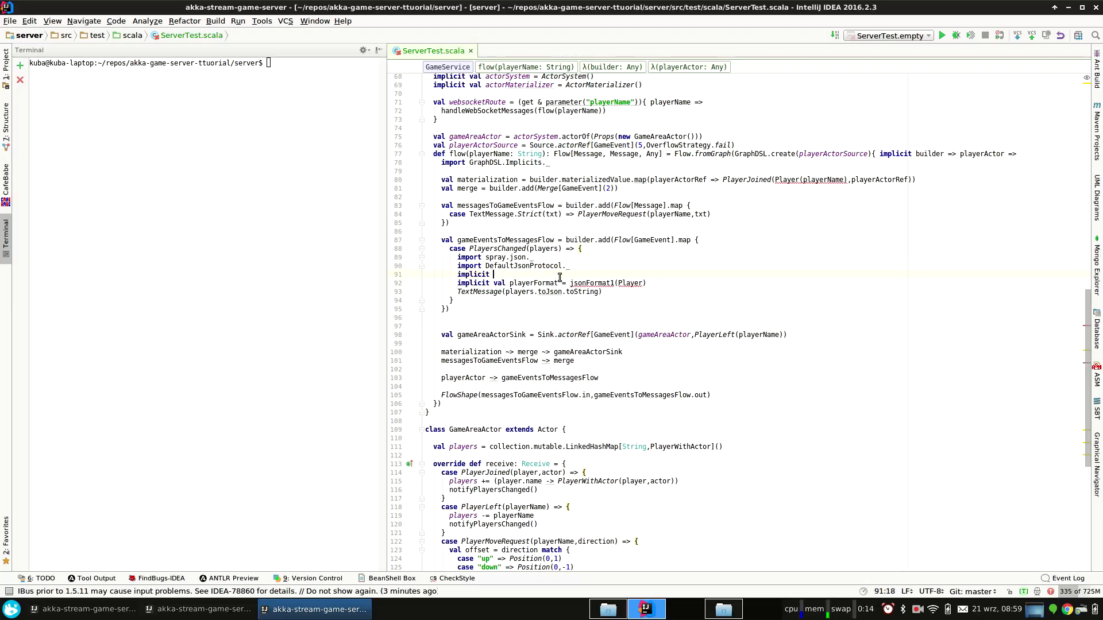
{"action": "type", "text": "val_pd"}
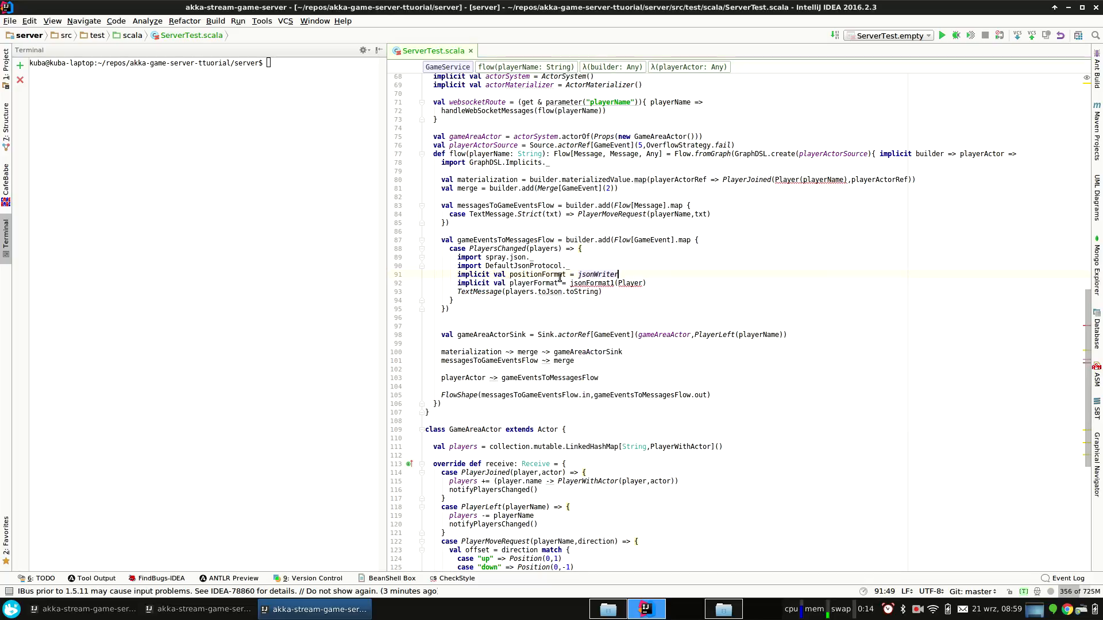
{"action": "type", "text": "(Position)"}
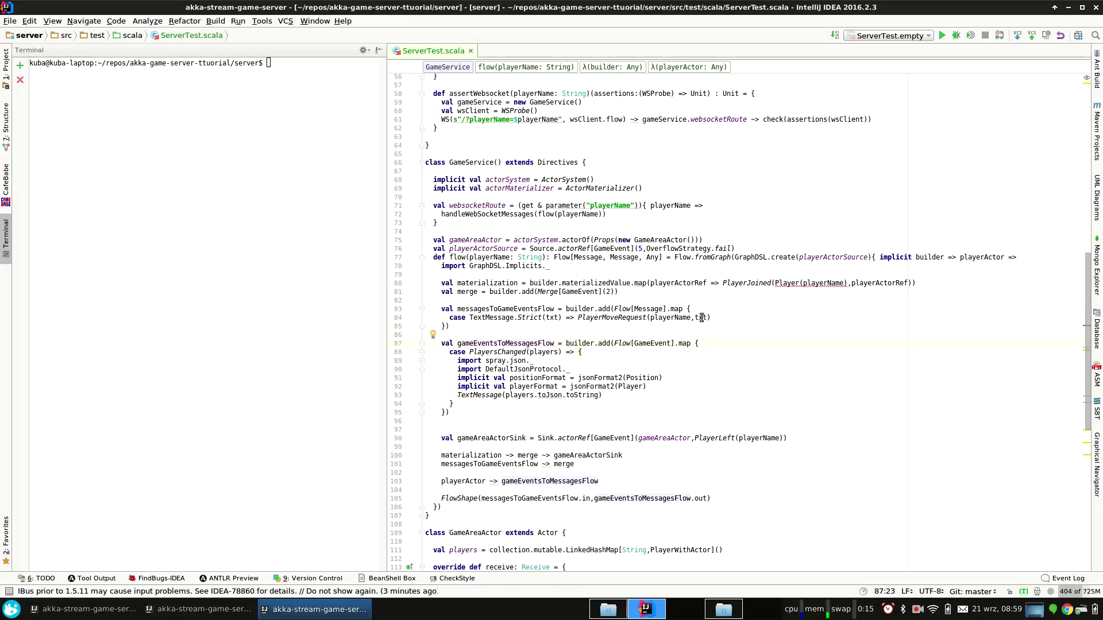
Rename txt to direction in the move case and give joining players Position(0,0).
{"action": "type", "text": "txt"}
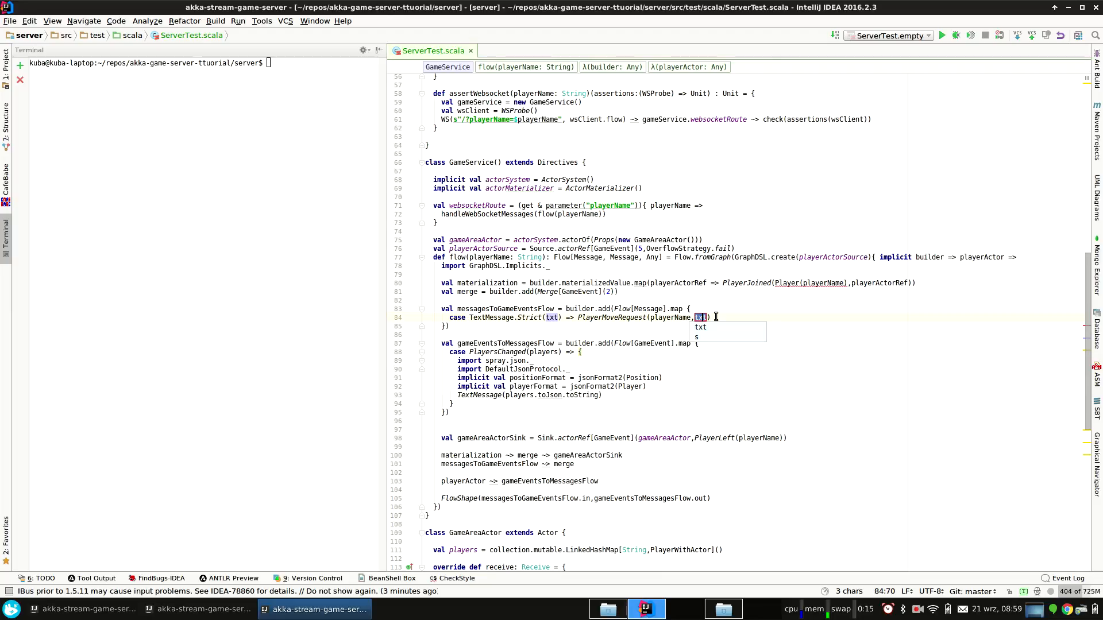
{"action": "type", "text": "direction"}
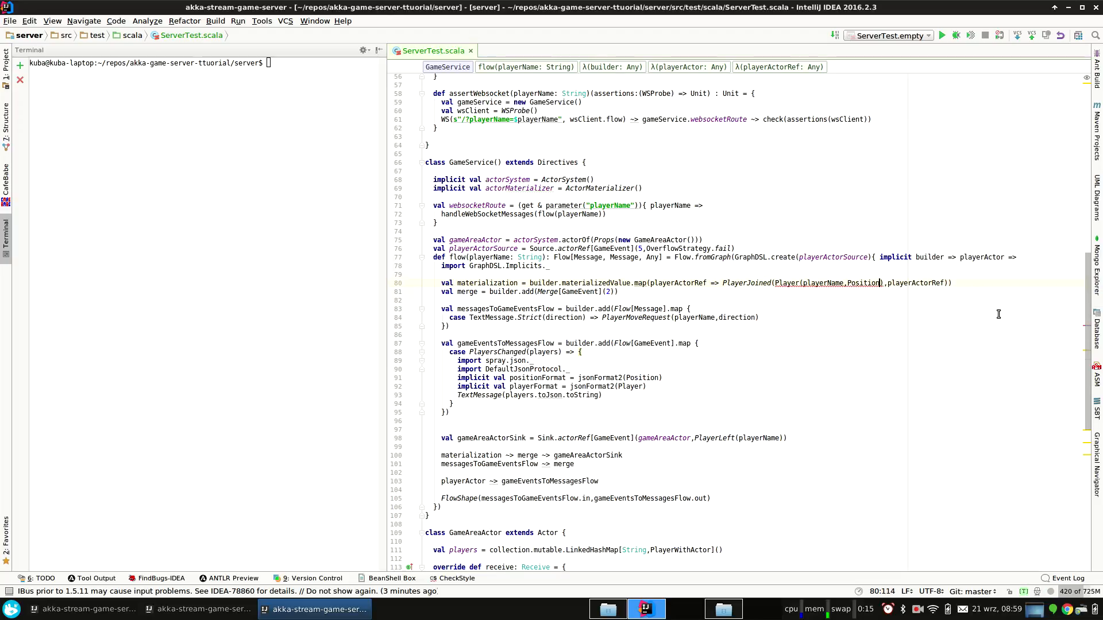
{"action": "type", "text": "(0,0"}
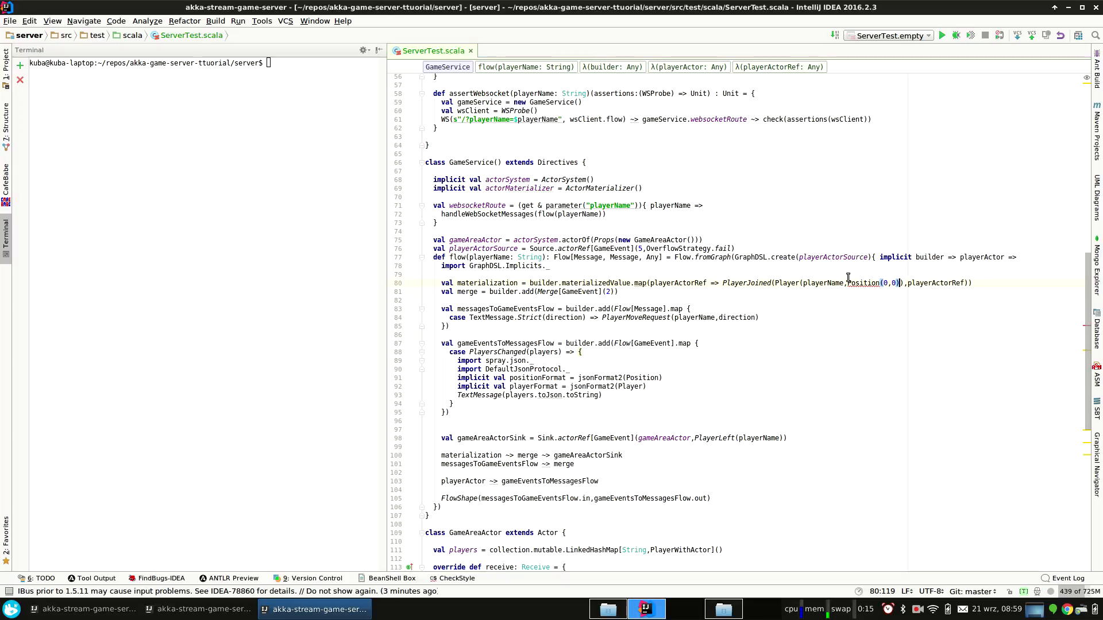
{"action": "mouse_move", "coordinate": [860, 282]}
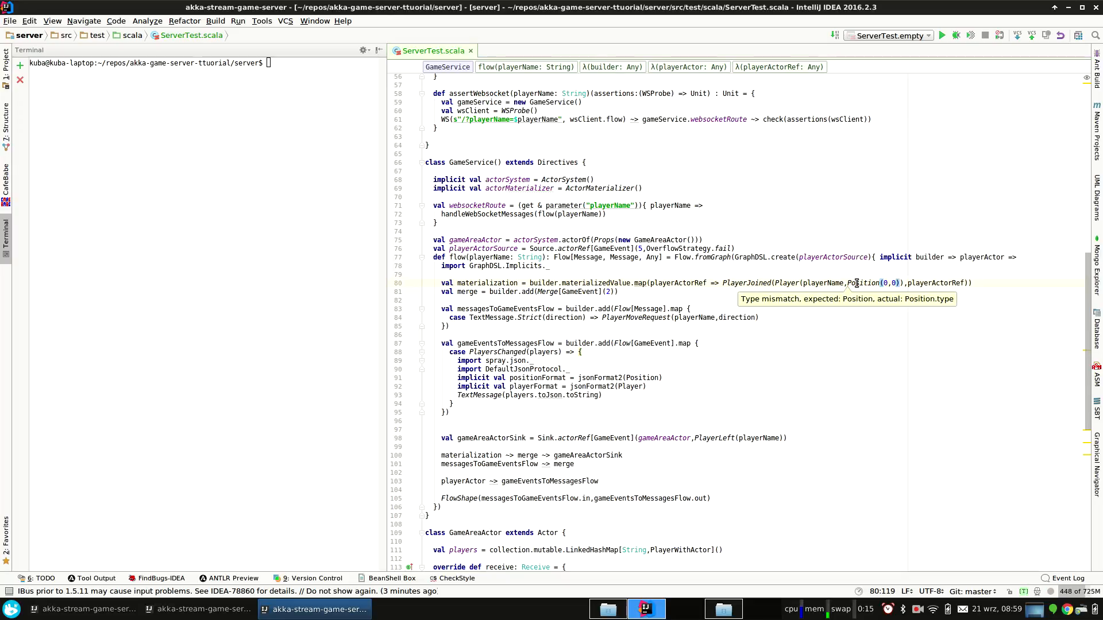
{"action": "scroll", "scroll_direction": "down", "scroll_amount": 3}
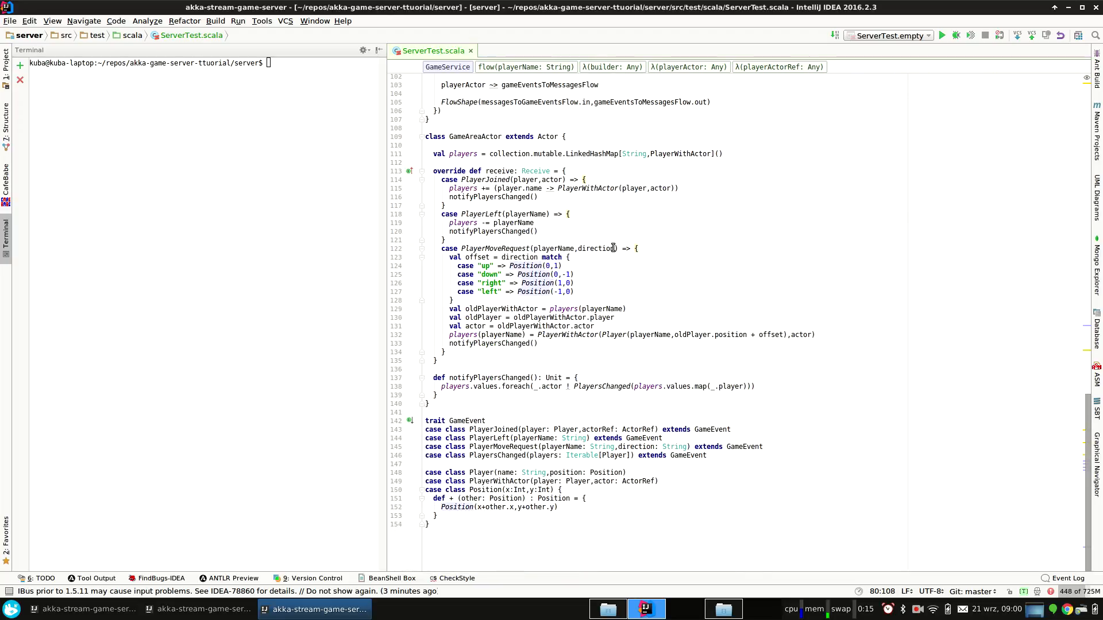
Run sbt ~testQuick in the terminal and comment out the two outdated tests.
{"action": "type", "text": "sbt"}
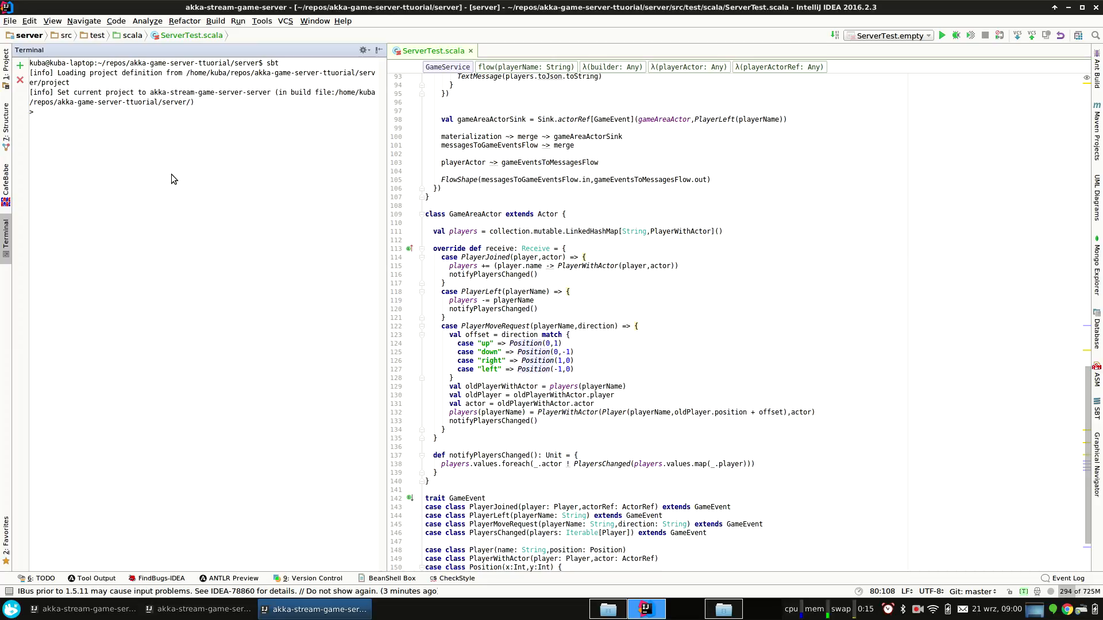
{"action": "type", "text": "~te"}
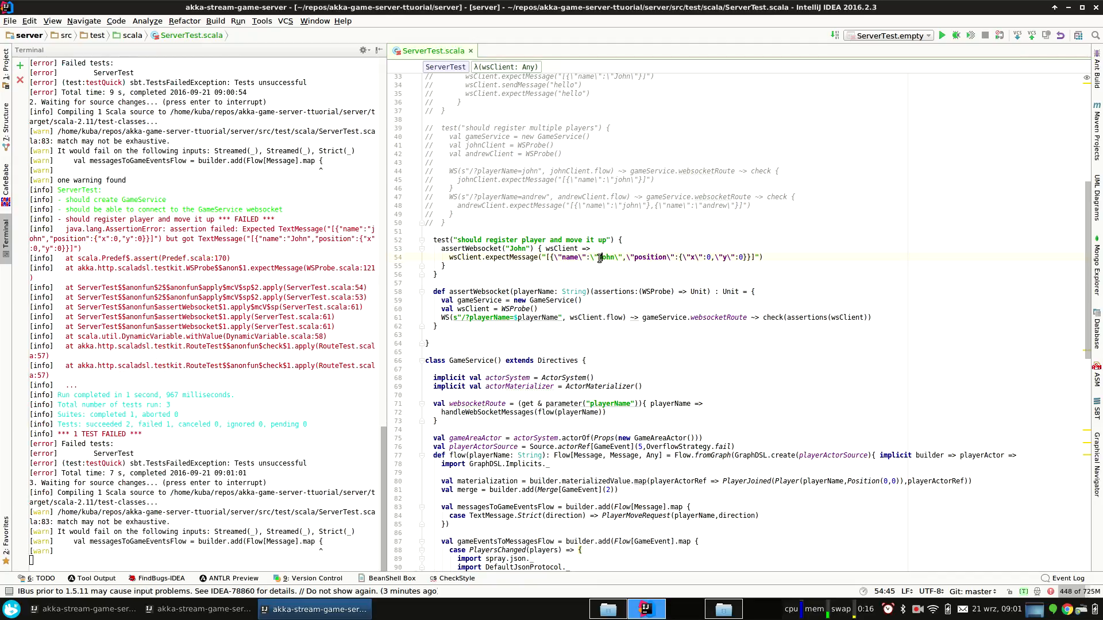
{"action": "scroll", "scroll_direction": "down", "scroll_amount": 3}
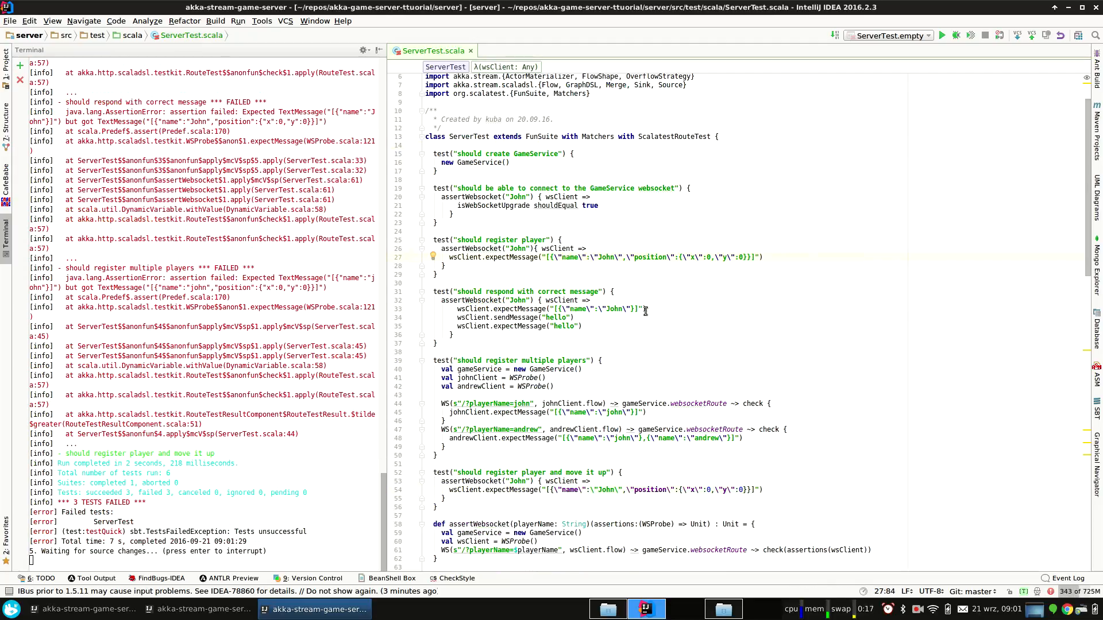
{"action": "left_click_drag", "start_coordinate": [425, 239], "coordinate": [451, 343]}
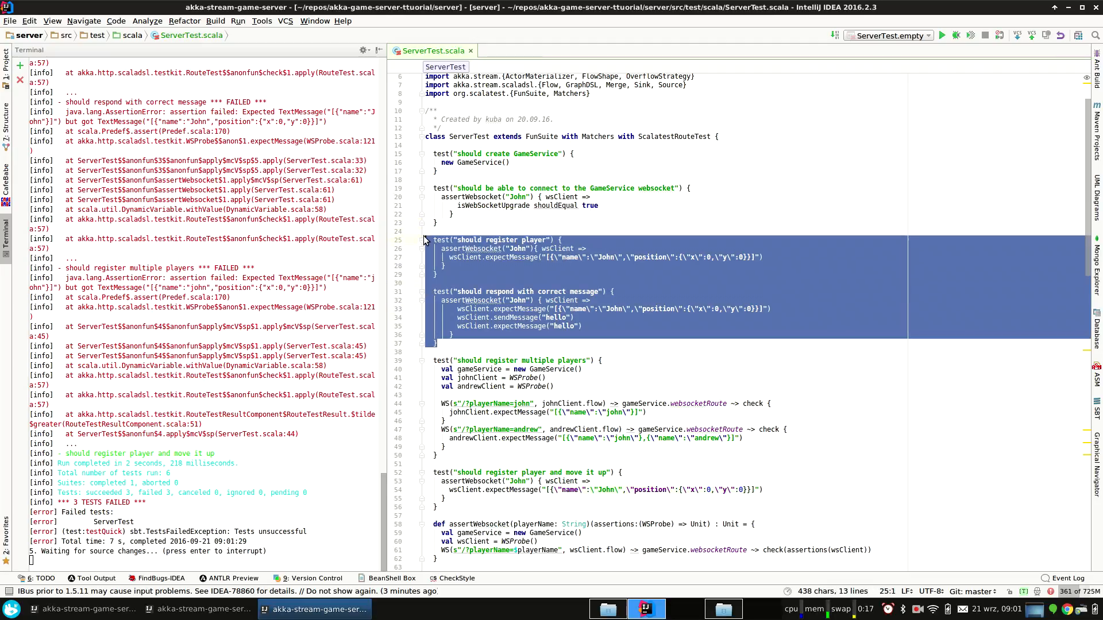
{"action": "key", "text": "ctrl+slash"}
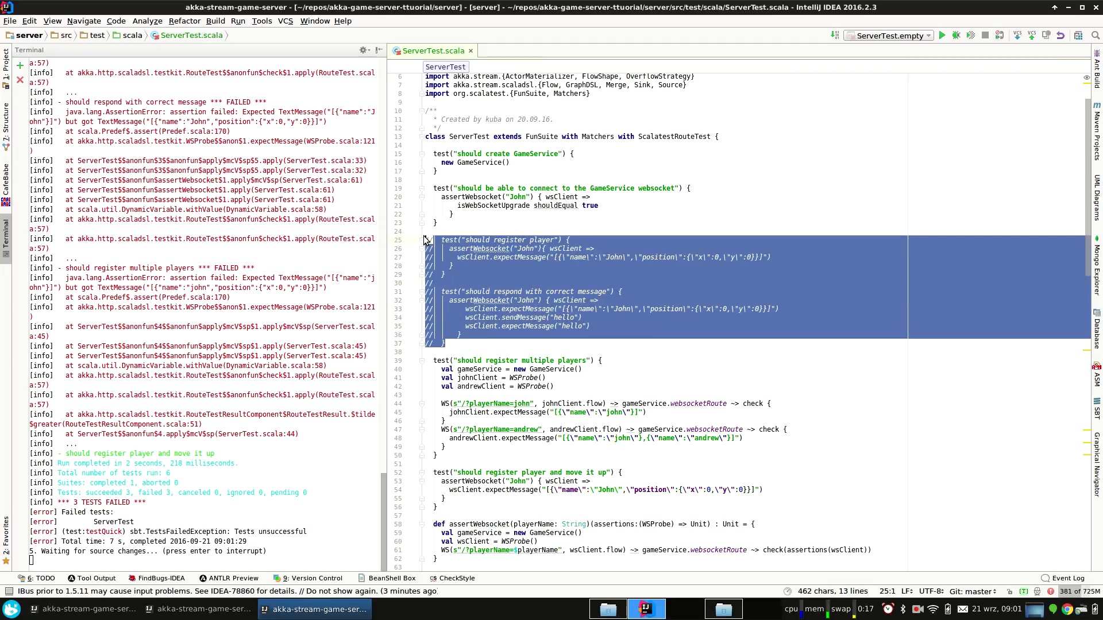
Make the move test sendMessage("up") and expectMessage John's position JSON.
{"action": "scroll", "scroll_direction": "down", "scroll_amount": 3}
{"action": "type", "text": "wsClient"}
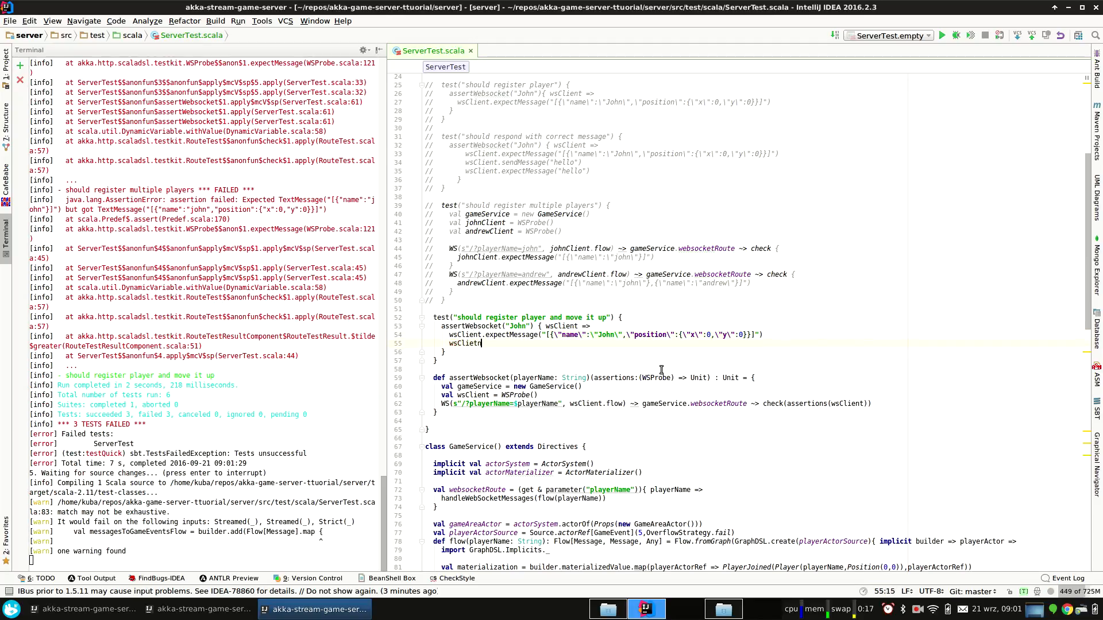
{"action": "type", "text": ".sendMessage()"}
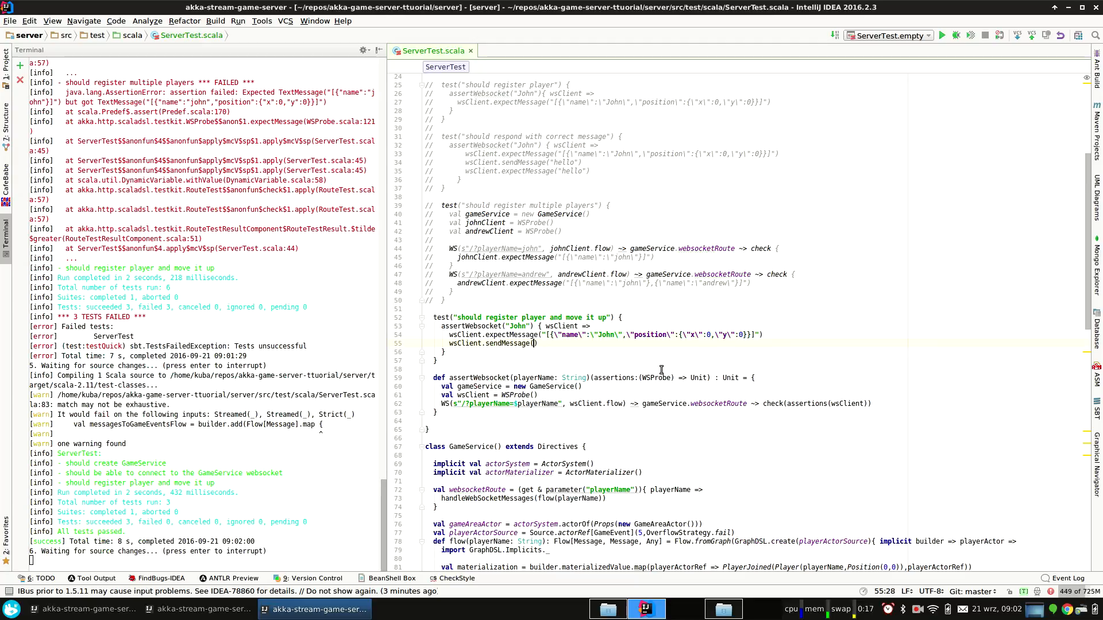
{"action": "type", "text": "\"up\""}
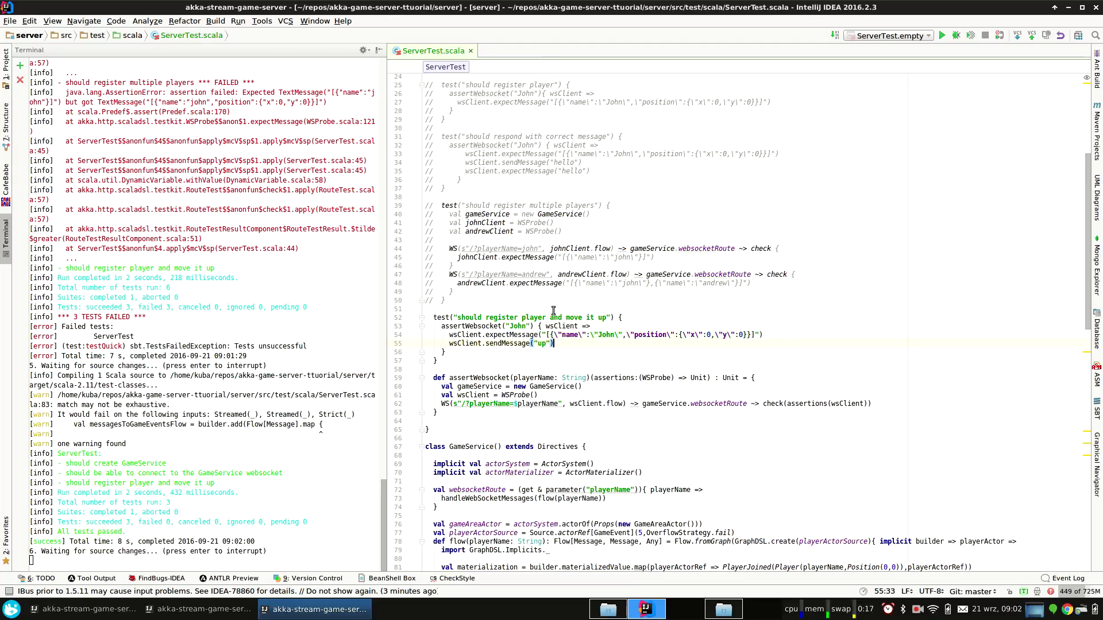
{"action": "type", "text": "wsClient.expectMessage(\"[{\\\"name\\\":\\\"John\\\",\\\"position\\\":{\\\"x\\\":0,\\\"y\\\":0}}]\")"}
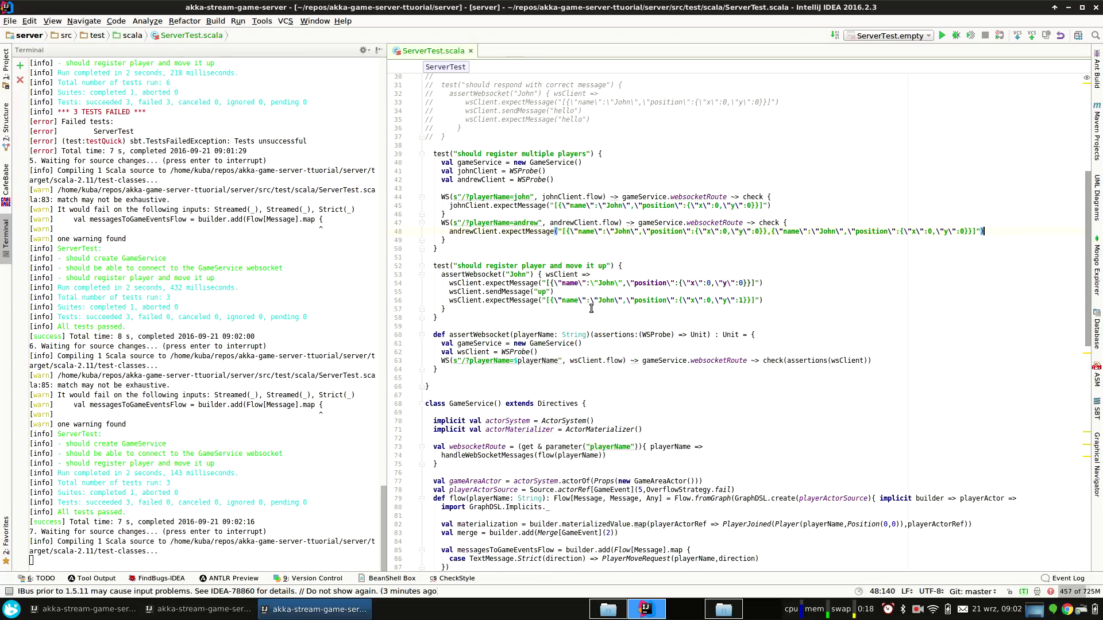
Uncomment the old tests and add "position":{"x":0,"y":0} to their expected JSON messages.
{"action": "scroll", "scroll_direction": "down", "scroll_amount": 3}
{"action": "type", "text": "Andrew"}
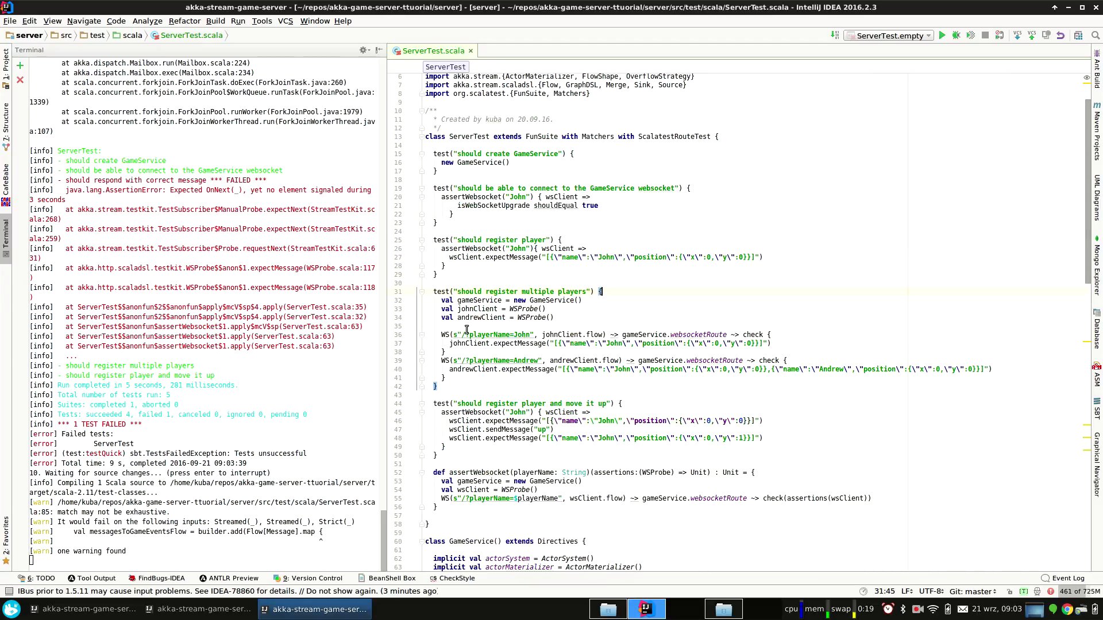
{"action": "scroll", "scroll_direction": "down", "scroll_amount": 3}
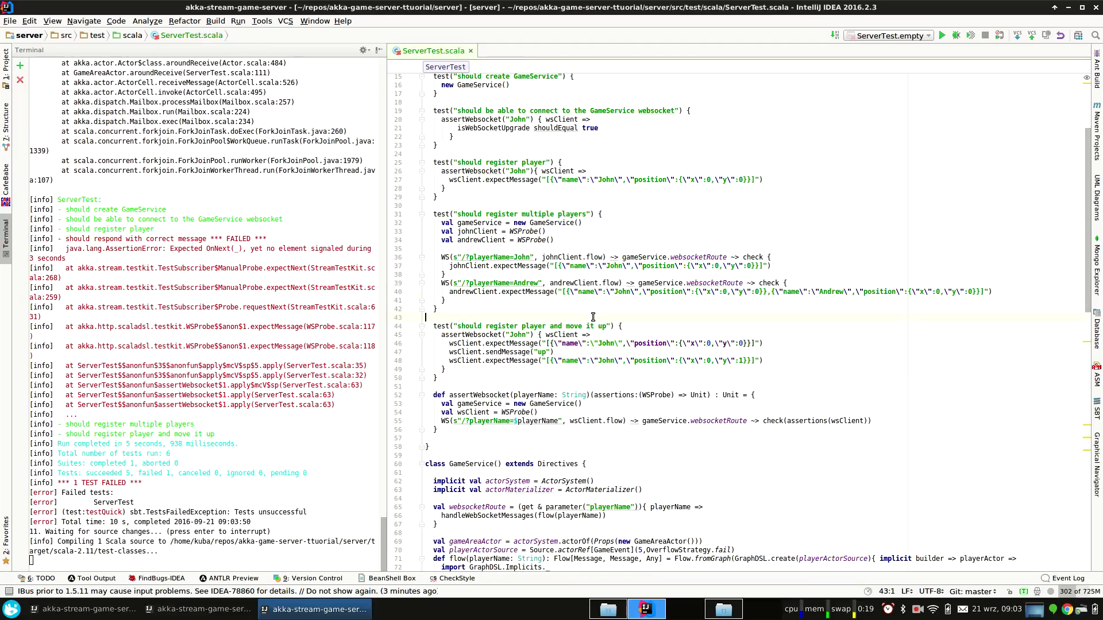
{"action": "scroll", "scroll_direction": "down", "scroll_amount": 3}
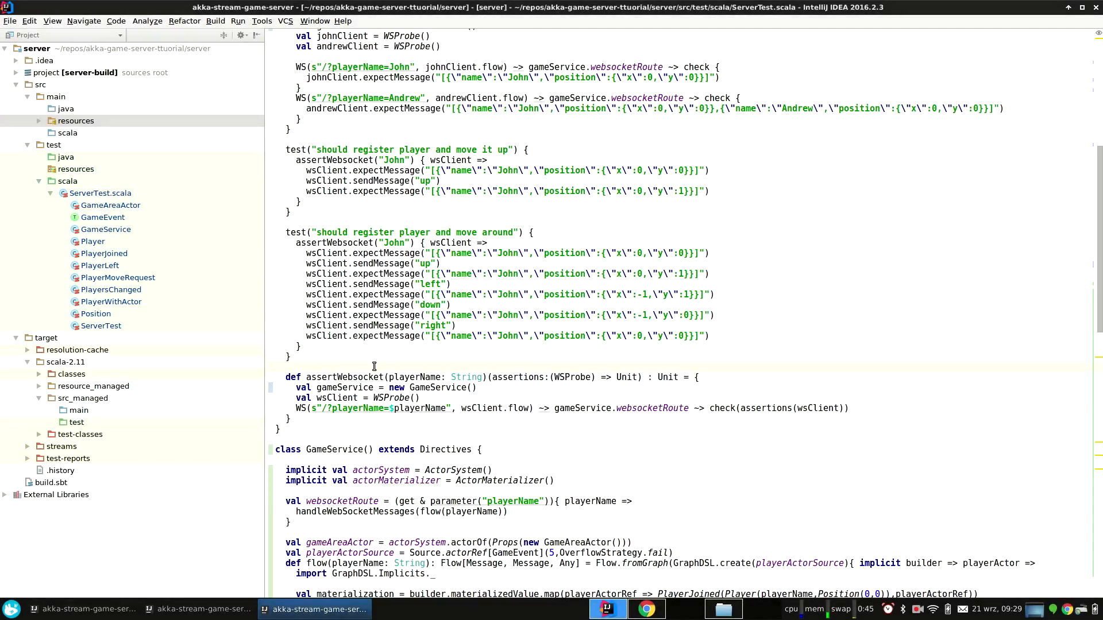
Move GameService into the service package under main/scala and add it to Git.
{"action": "scroll", "scroll_direction": "down", "scroll_amount": 3}
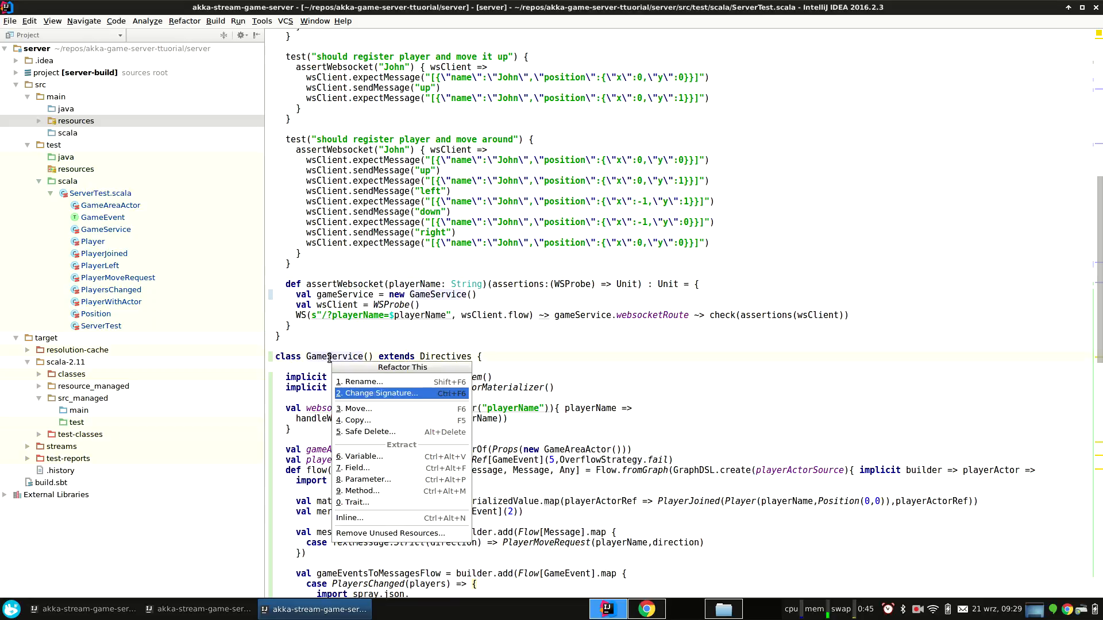
{"action": "left_click", "coordinate": [358, 409]}
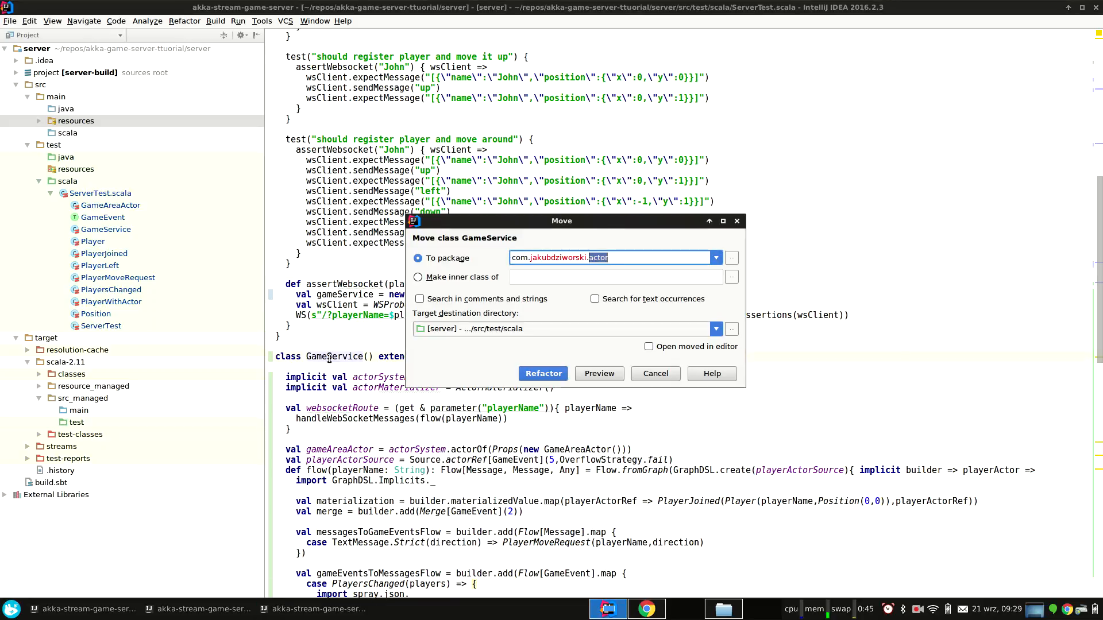
{"action": "type", "text": "service"}
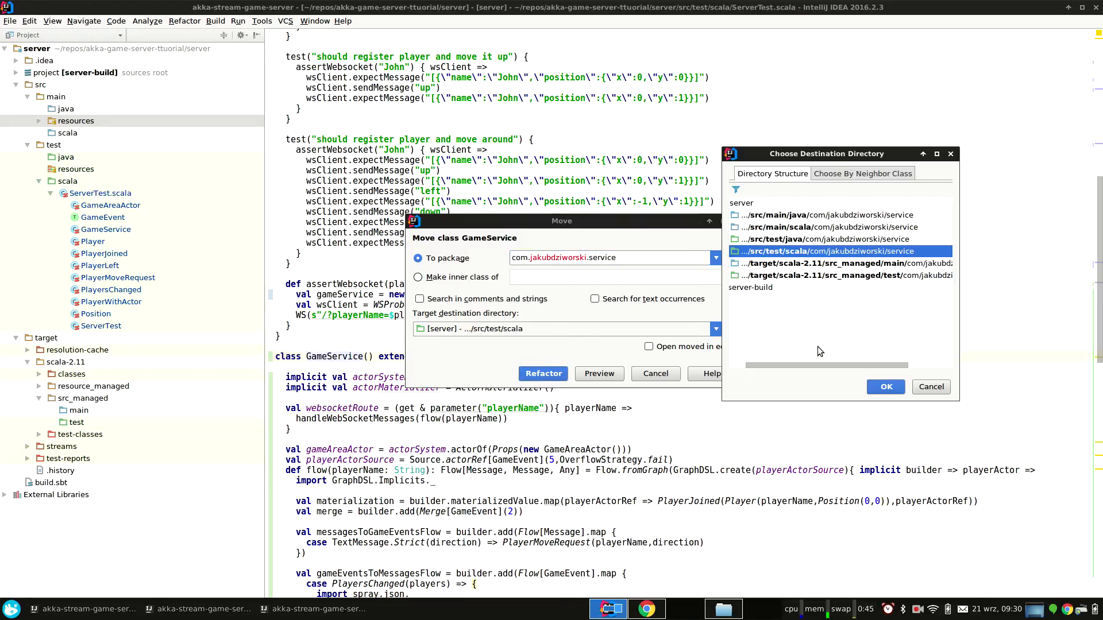
{"action": "left_click", "coordinate": [885, 386]}
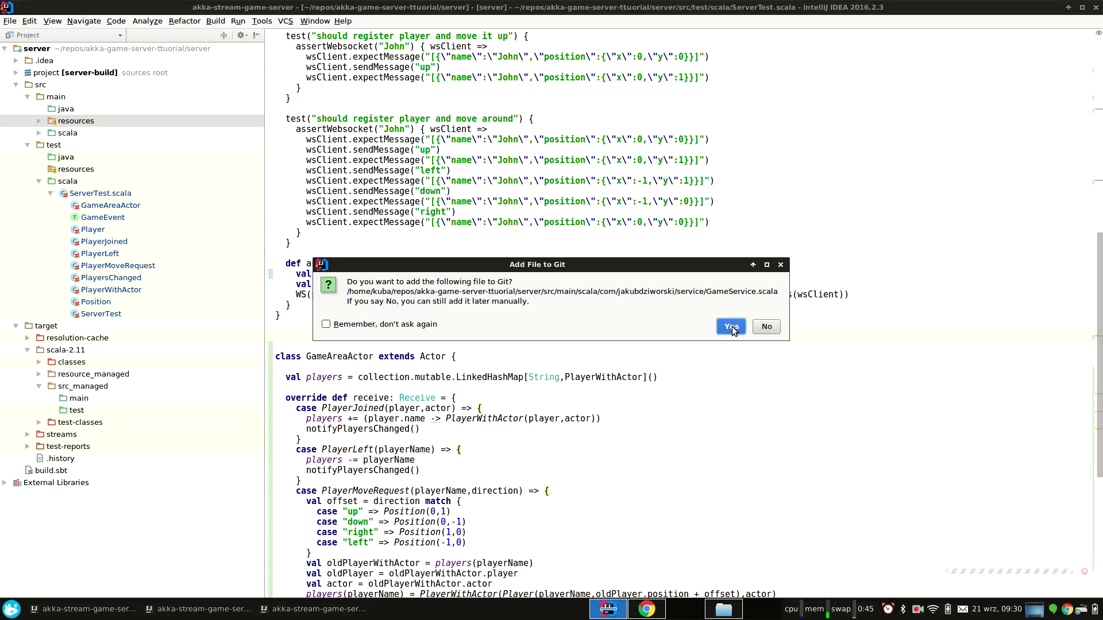
{"action": "left_click", "coordinate": [731, 326]}
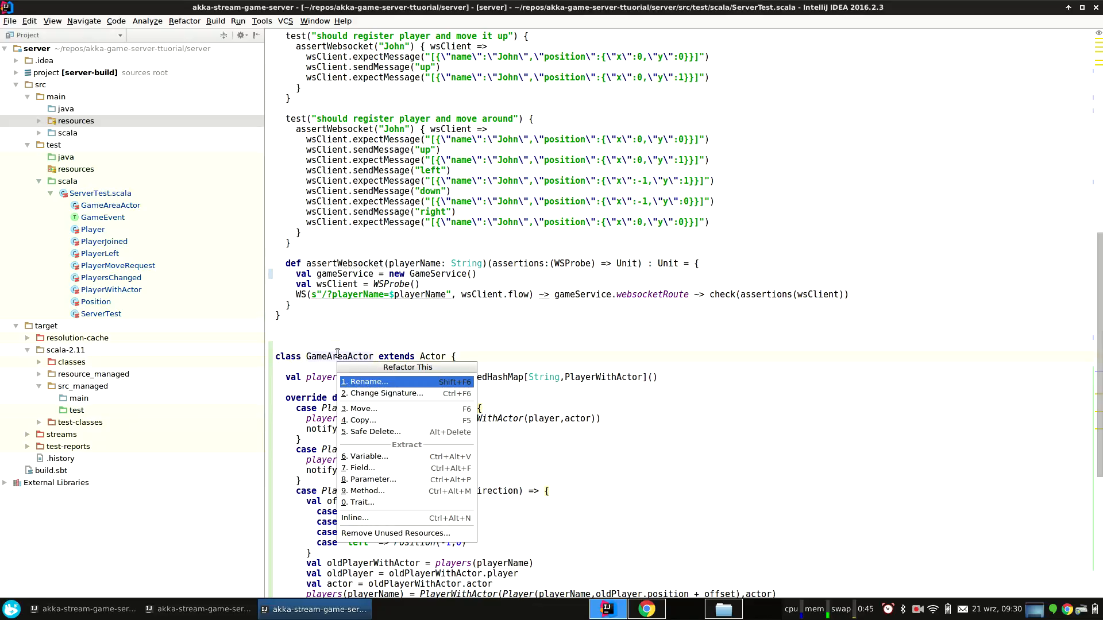
Move GameAreaActor into the actor package under main/scala and add it to Git.
{"action": "left_click", "coordinate": [362, 409]}
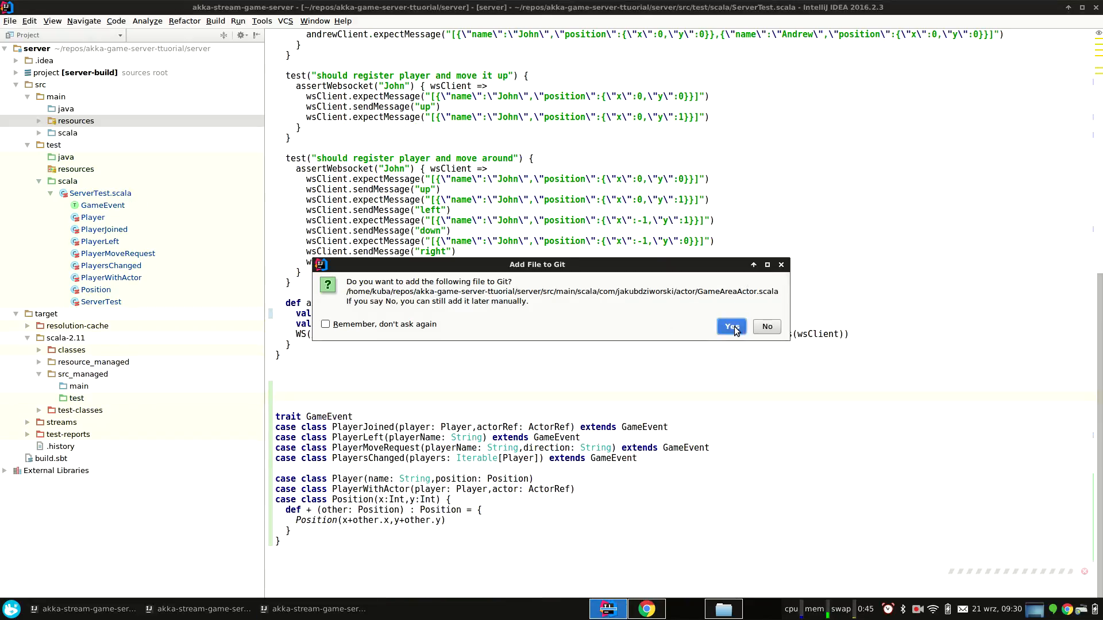
{"action": "left_click", "coordinate": [731, 326]}
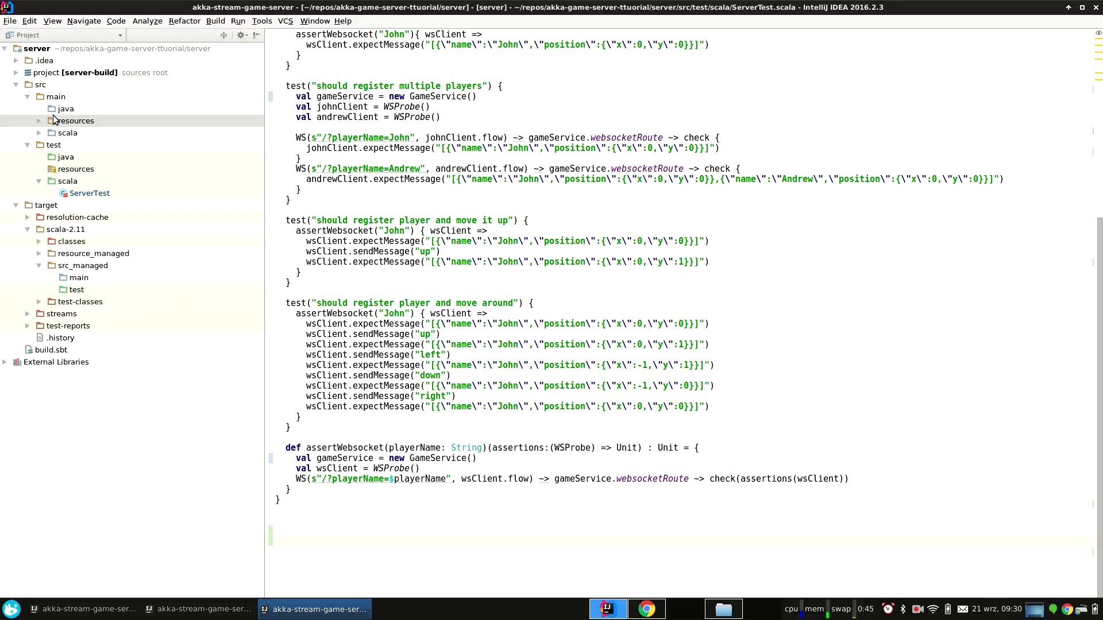
Expand main/scala in the Project tree to check the new service and actor packages.
{"action": "left_click", "coordinate": [67, 132]}
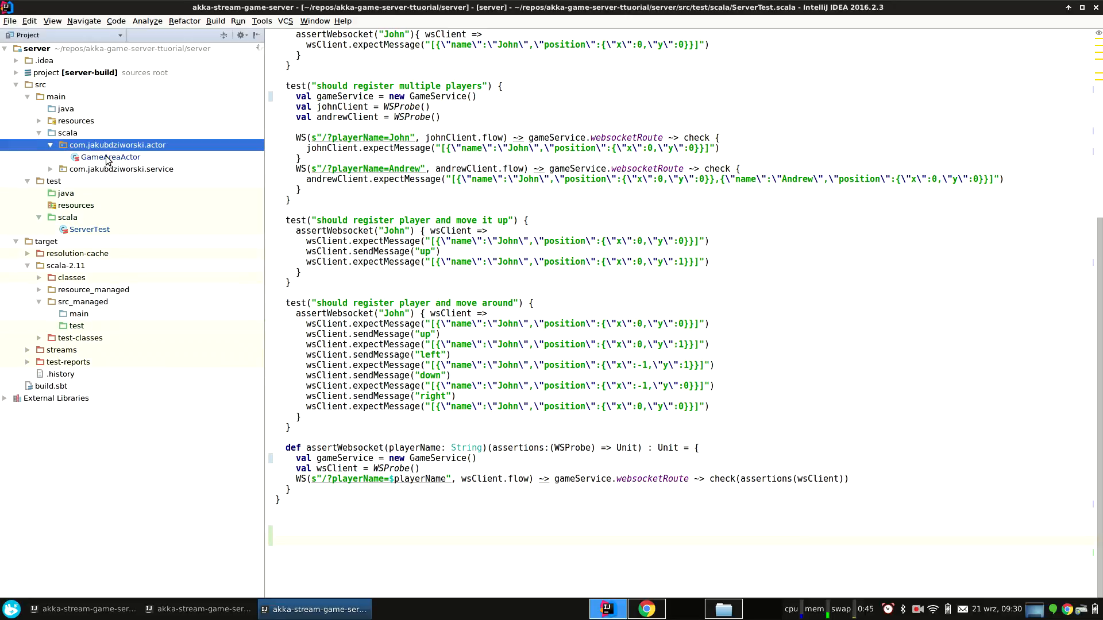
{"action": "double_click", "coordinate": [110, 157]}
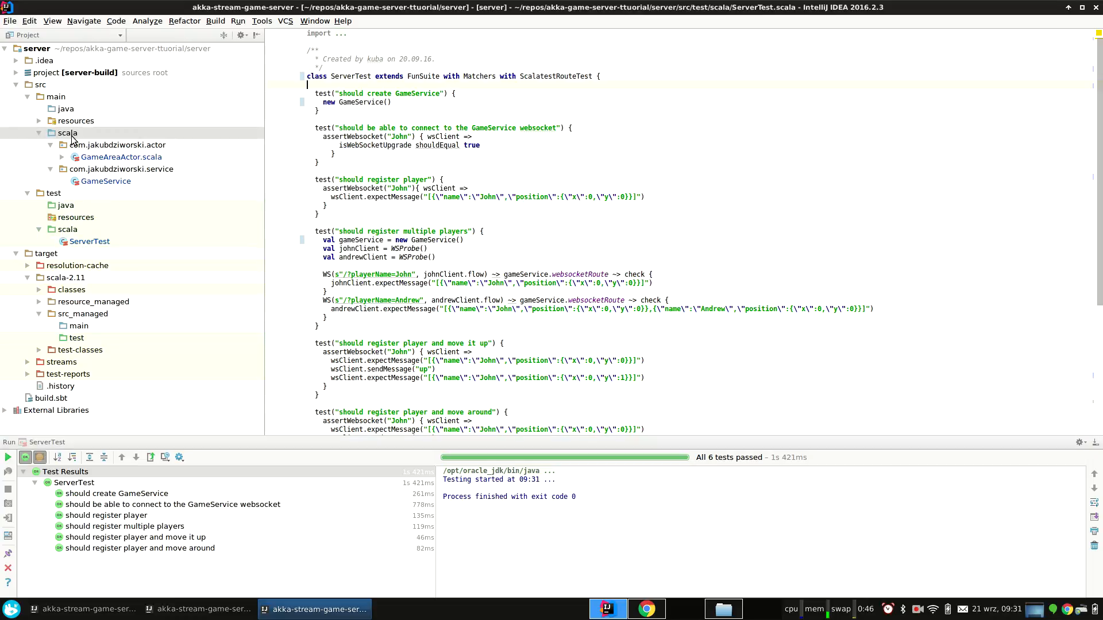
Create a new Scala class Server under main/scala and add the file to Git.
{"action": "right_click", "coordinate": [67, 132]}
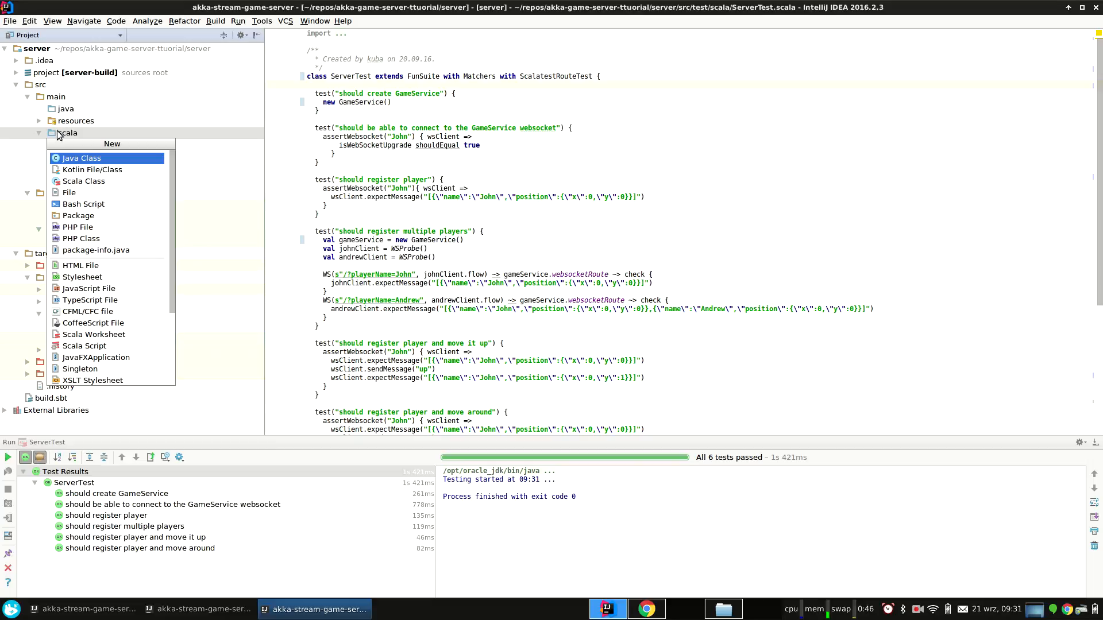
{"action": "left_click", "coordinate": [83, 180]}
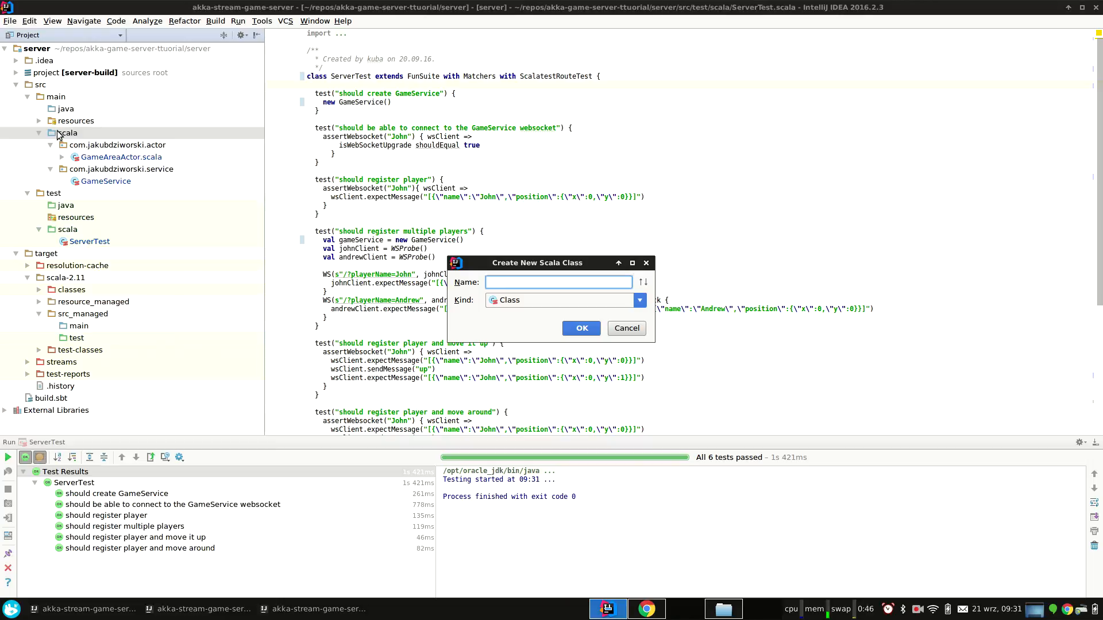
{"action": "type", "text": "Ser"}
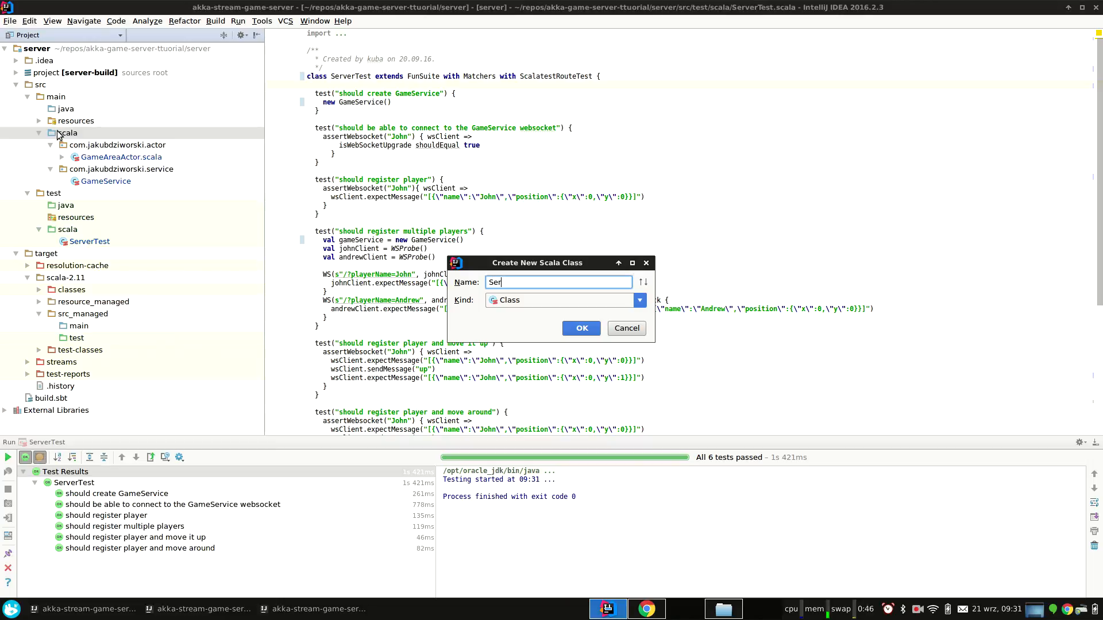
{"action": "left_click", "coordinate": [580, 327]}
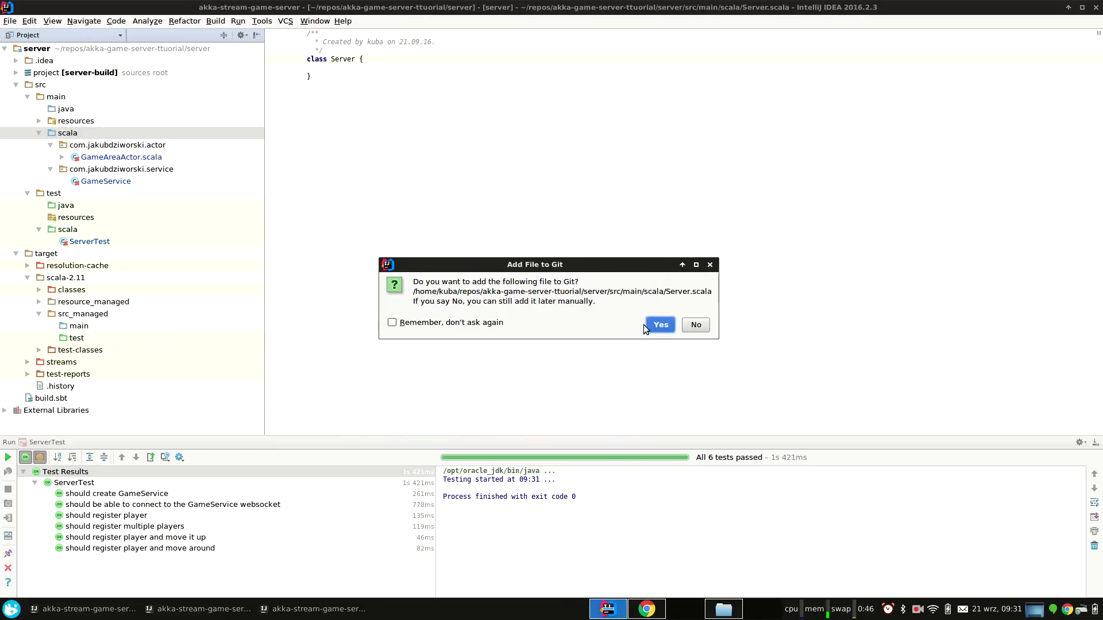
{"action": "left_click", "coordinate": [660, 324]}
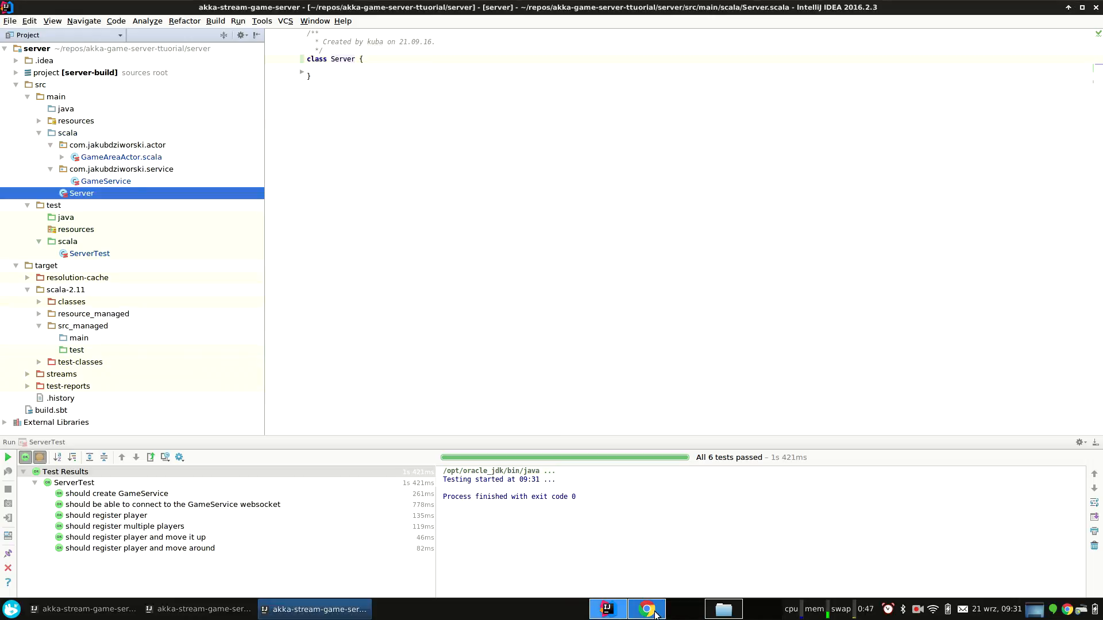
{"action": "left_click", "coordinate": [646, 609]}
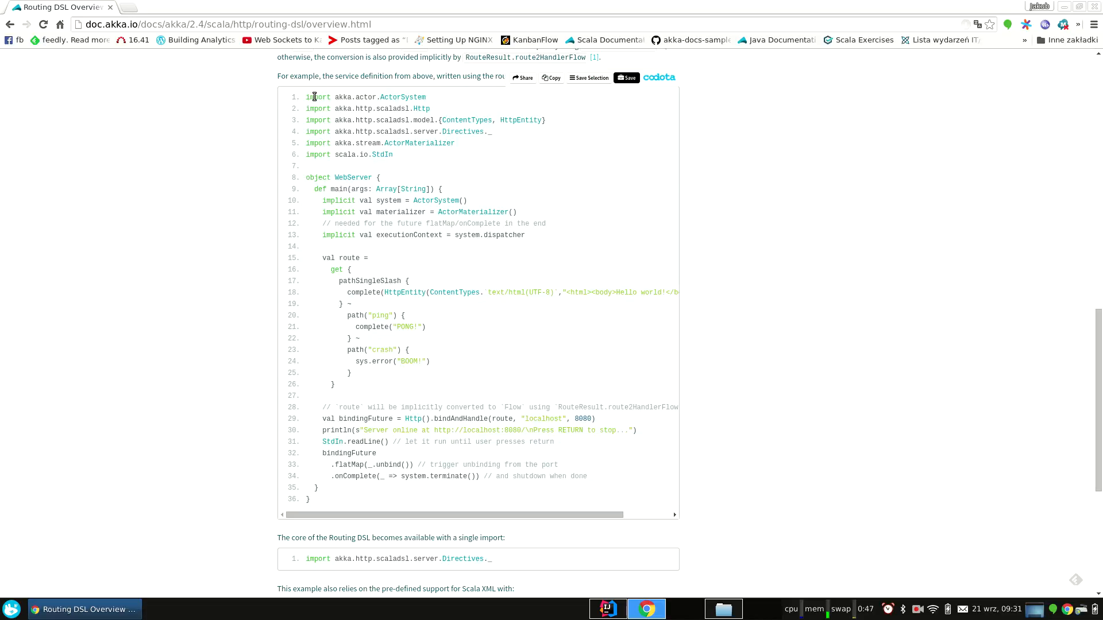
Copy the WebServer example code block from the Akka HTTP Routing DSL docs.
{"action": "left_click", "coordinate": [607, 609]}
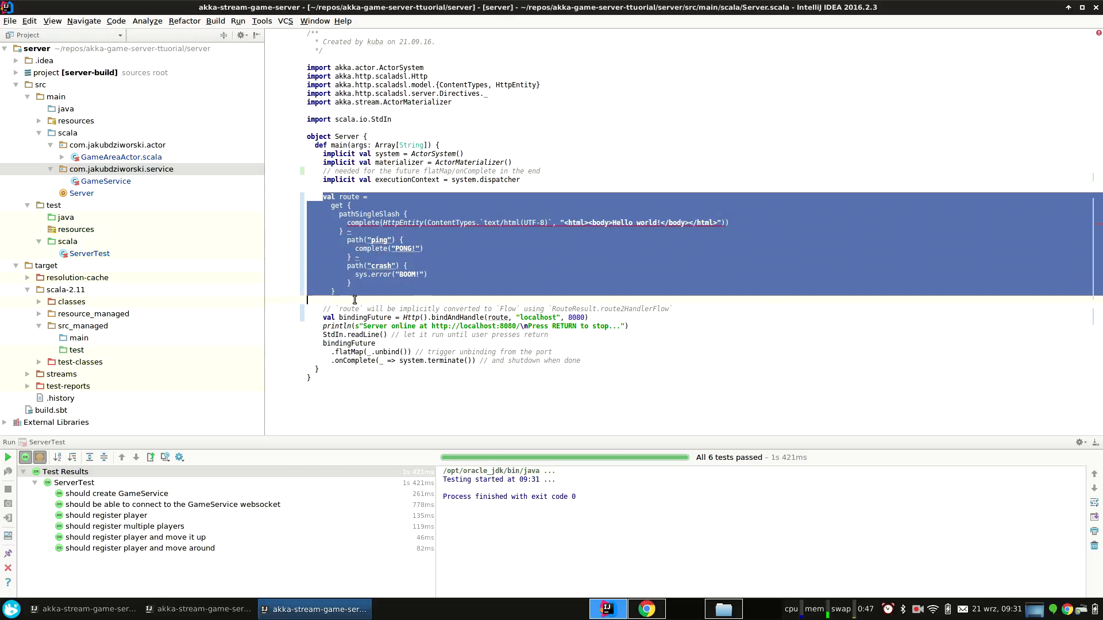
Remove the example route and add val gameService = new GameService() after the implicit declarations.
{"action": "key", "text": "Delete"}
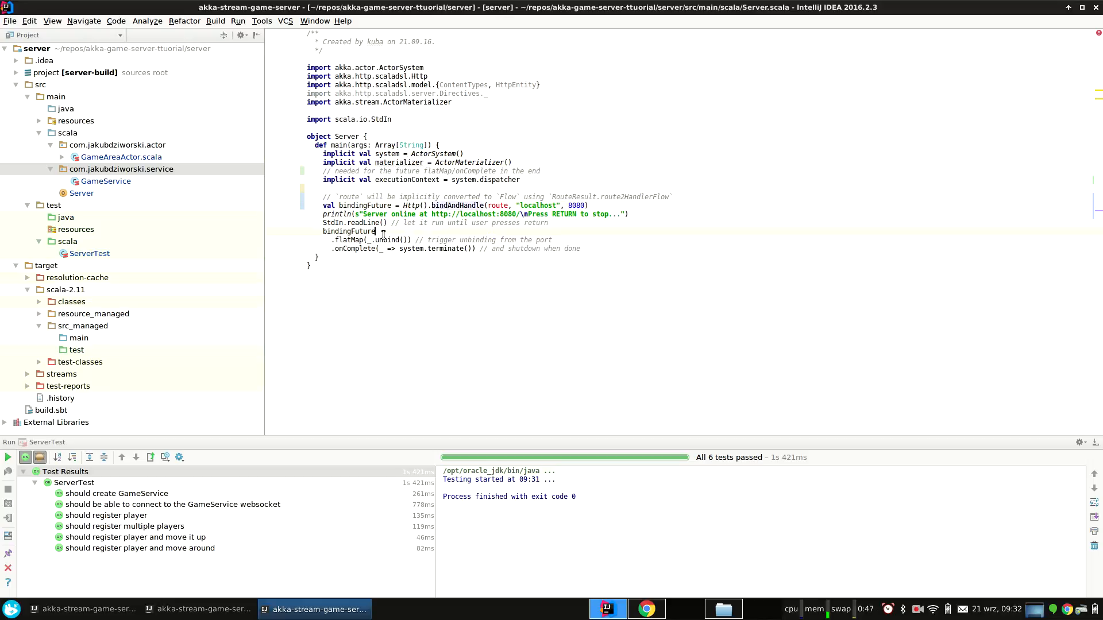
{"action": "left_click", "coordinate": [415, 205]}
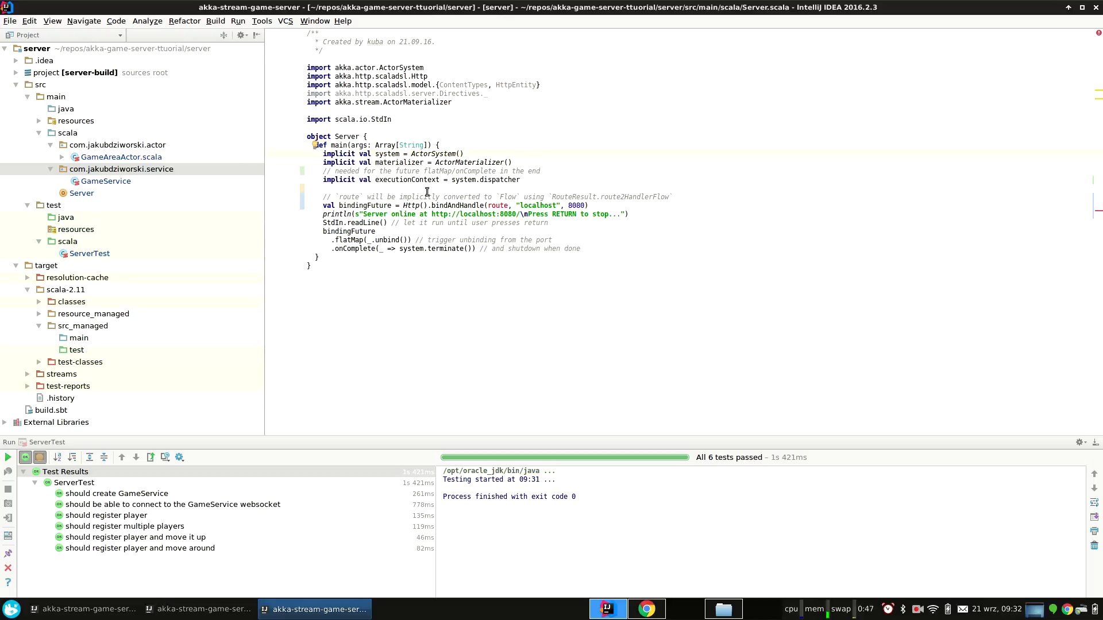
{"action": "left_click", "coordinate": [106, 180]}
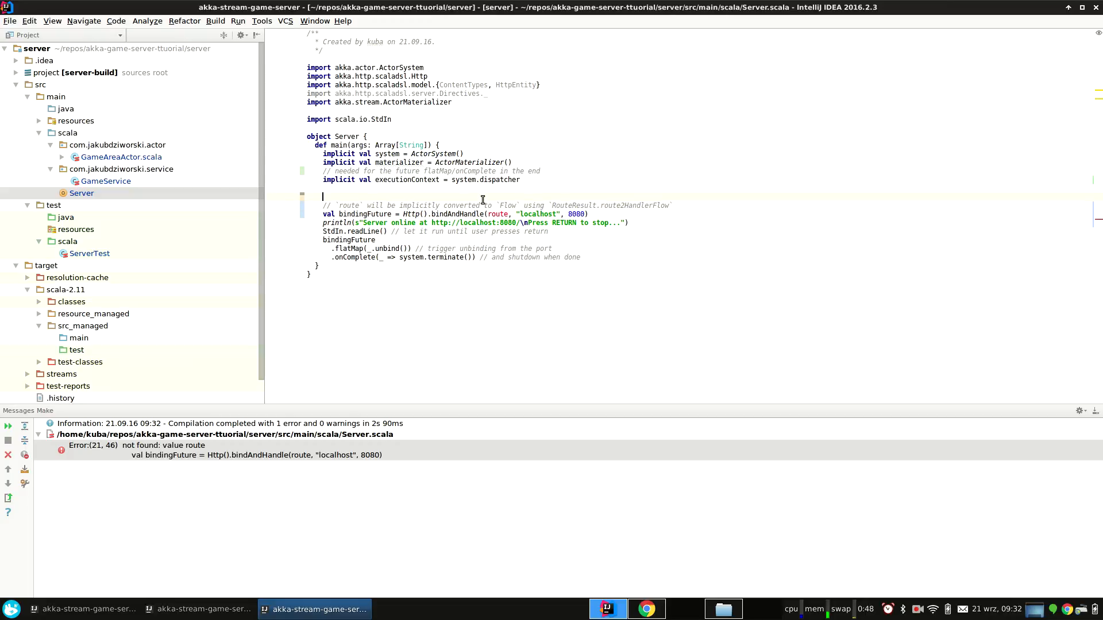
{"action": "type", "text": "new Ser"}
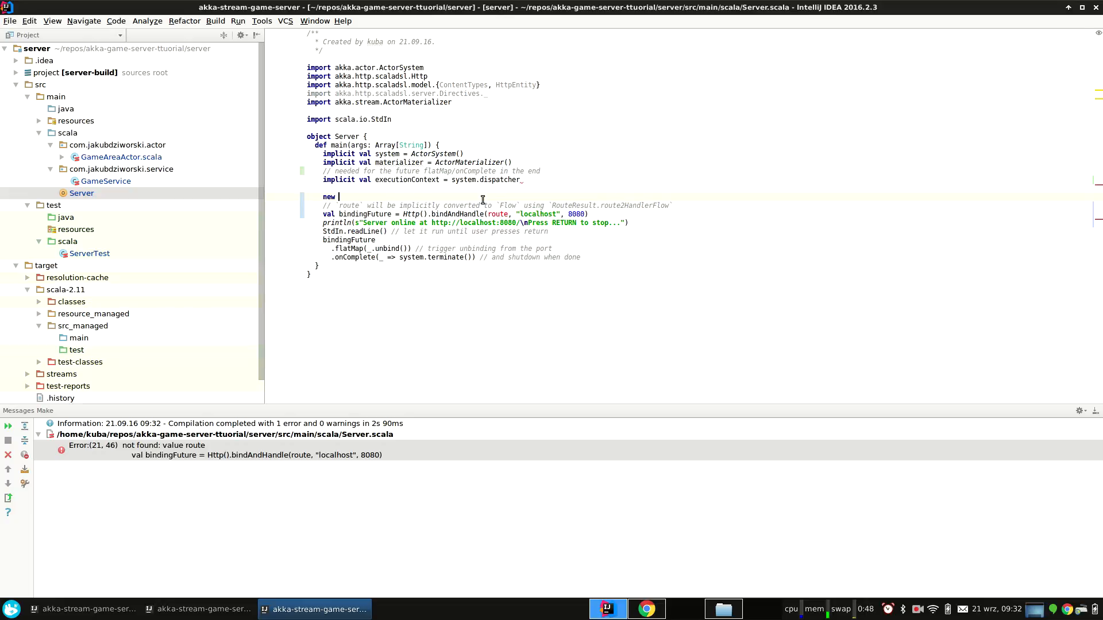
{"action": "type", "text": "GameService("}
{"action": "left_click", "coordinate": [458, 213]}
{"action": "type", "text": "gameService.websocketR"}
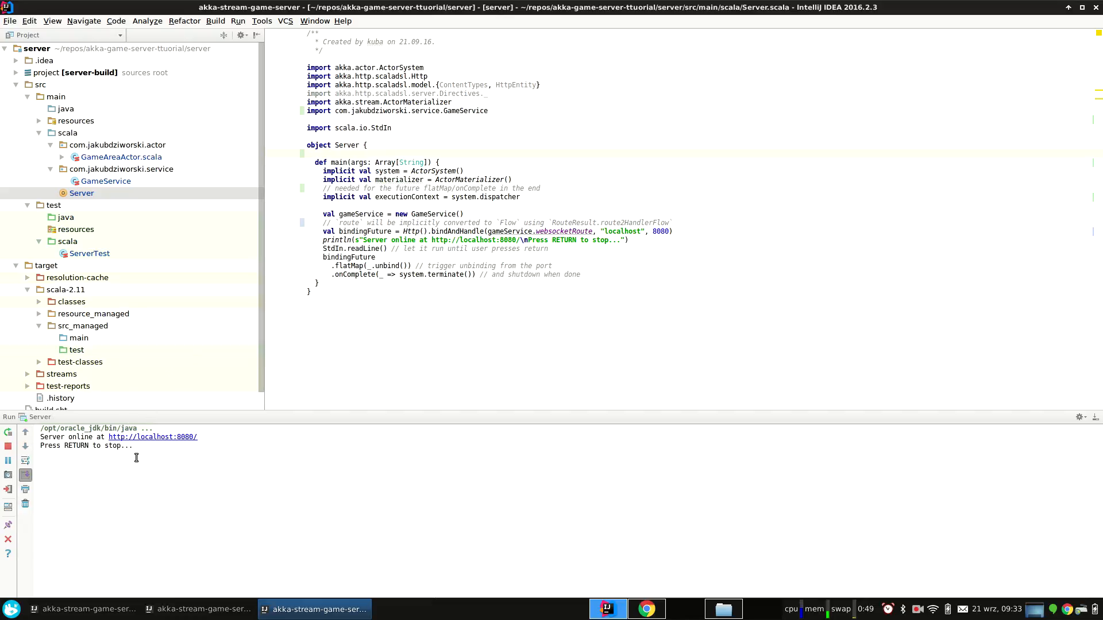
Select the localhost:8080 address in the Run console for use in the WebSocket client.
{"action": "double_click", "coordinate": [152, 437]}
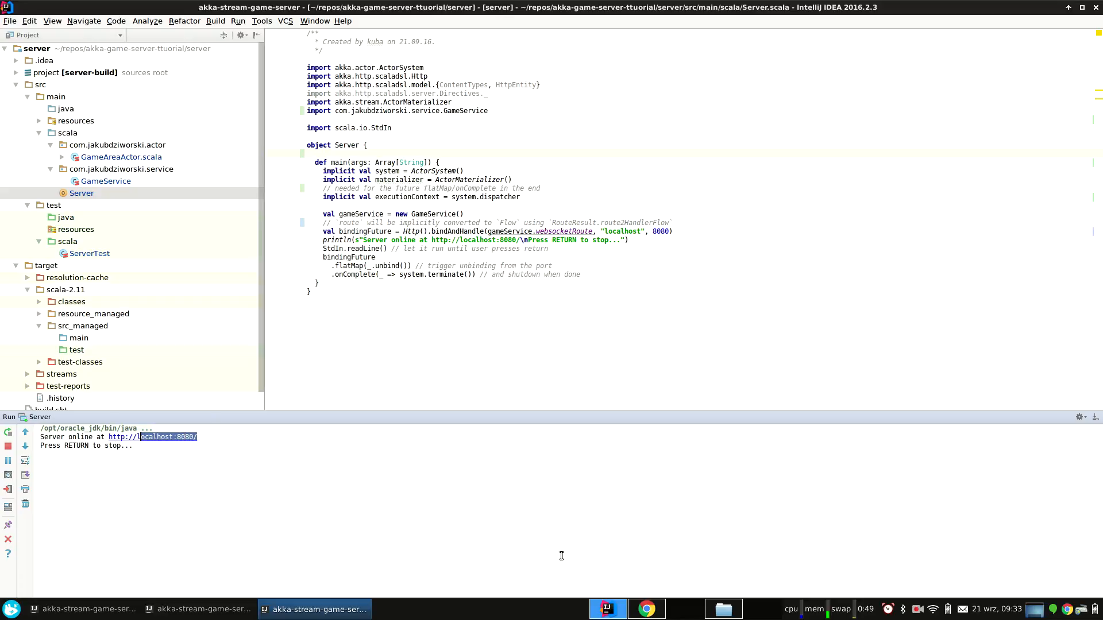
{"action": "left_click", "coordinate": [646, 609]}
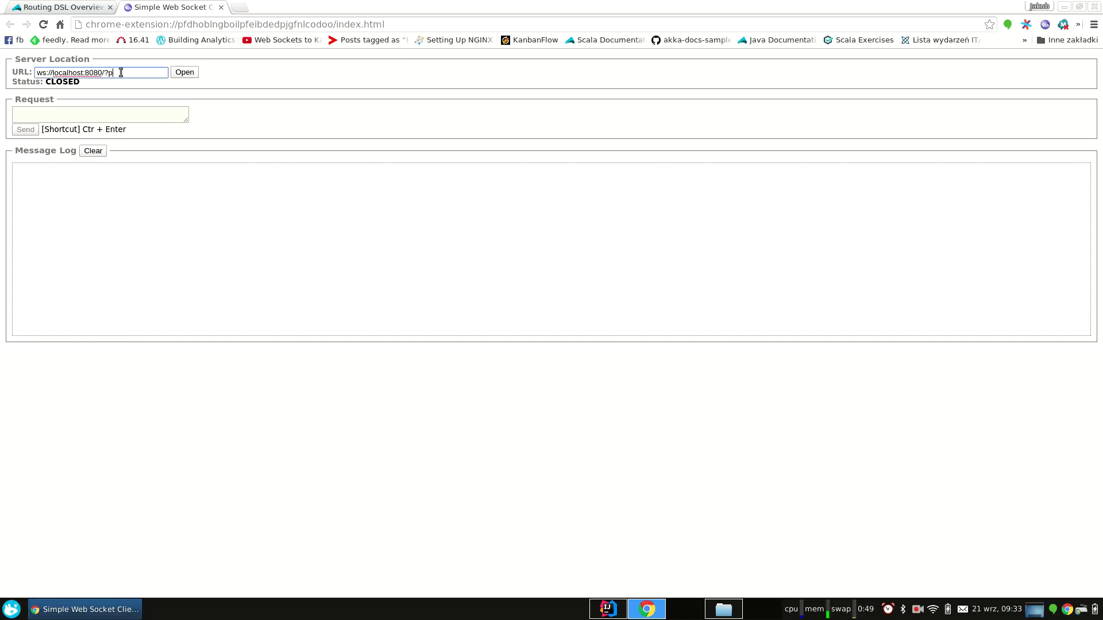
Connect to ws://localhost:8080/?playerName=Andrew and send 'up' to move Andrew to 0,1.
{"action": "type", "text": "layerName="}
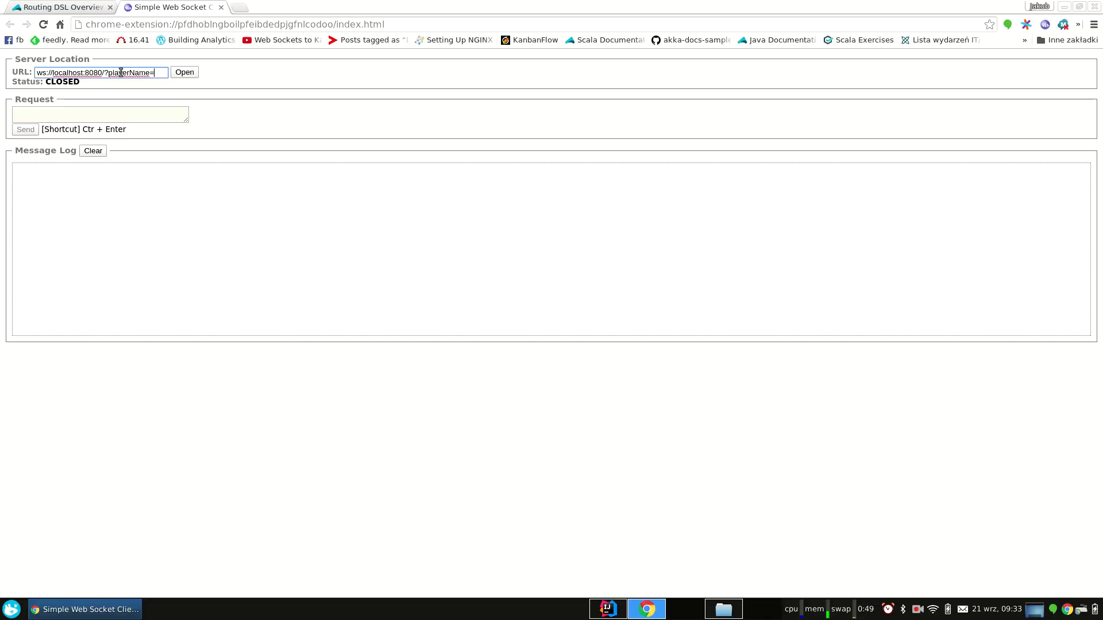
{"action": "type", "text": "Andrew"}
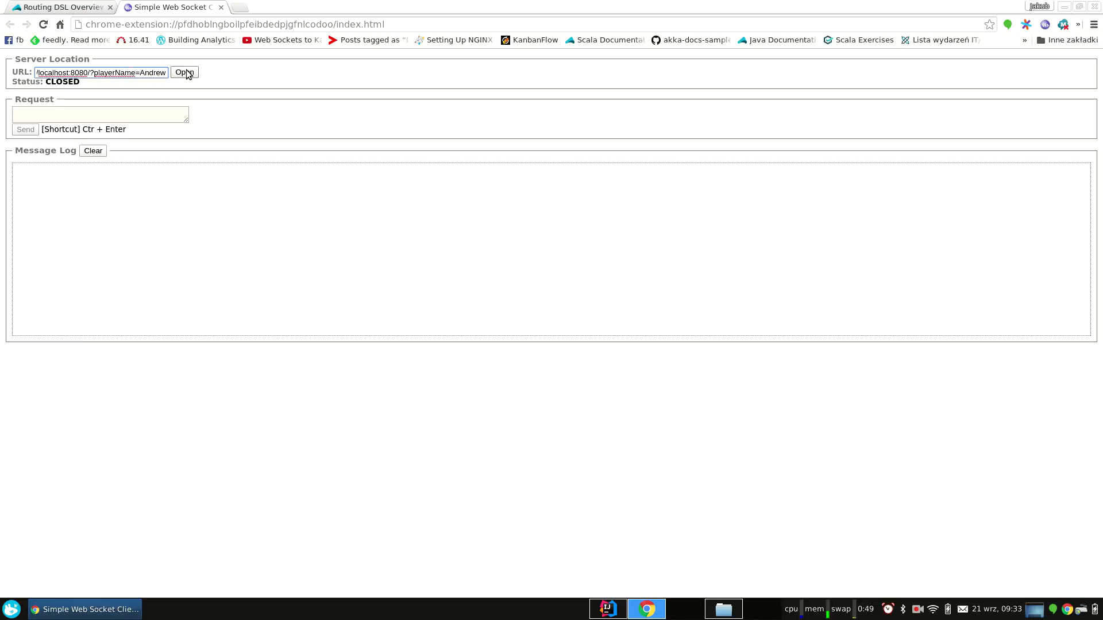
{"action": "left_click", "coordinate": [184, 72]}
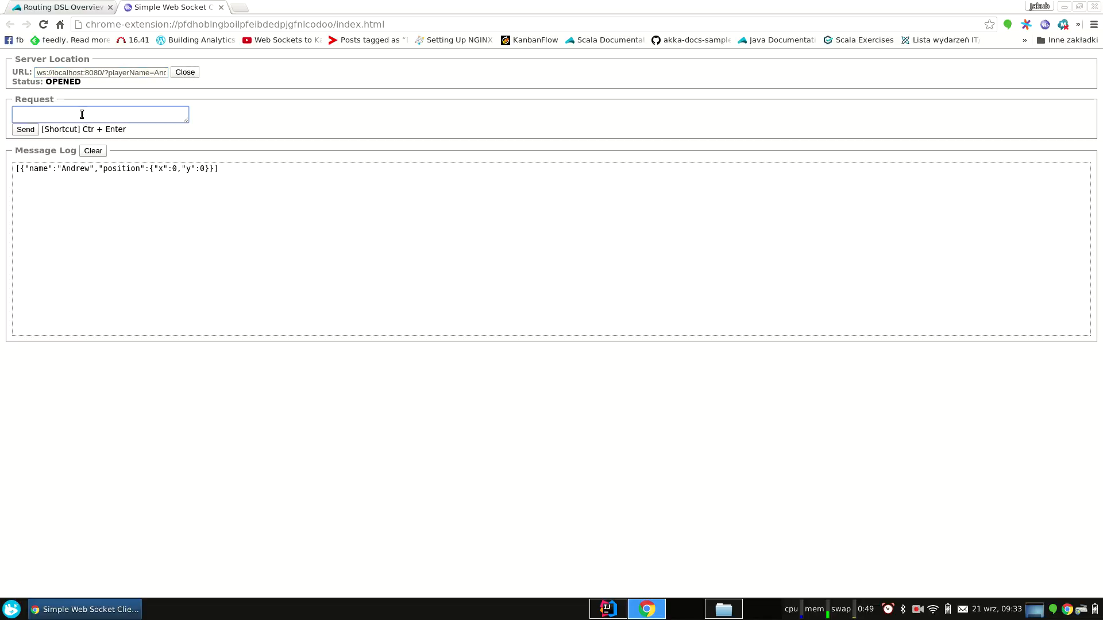
{"action": "type", "text": "up"}
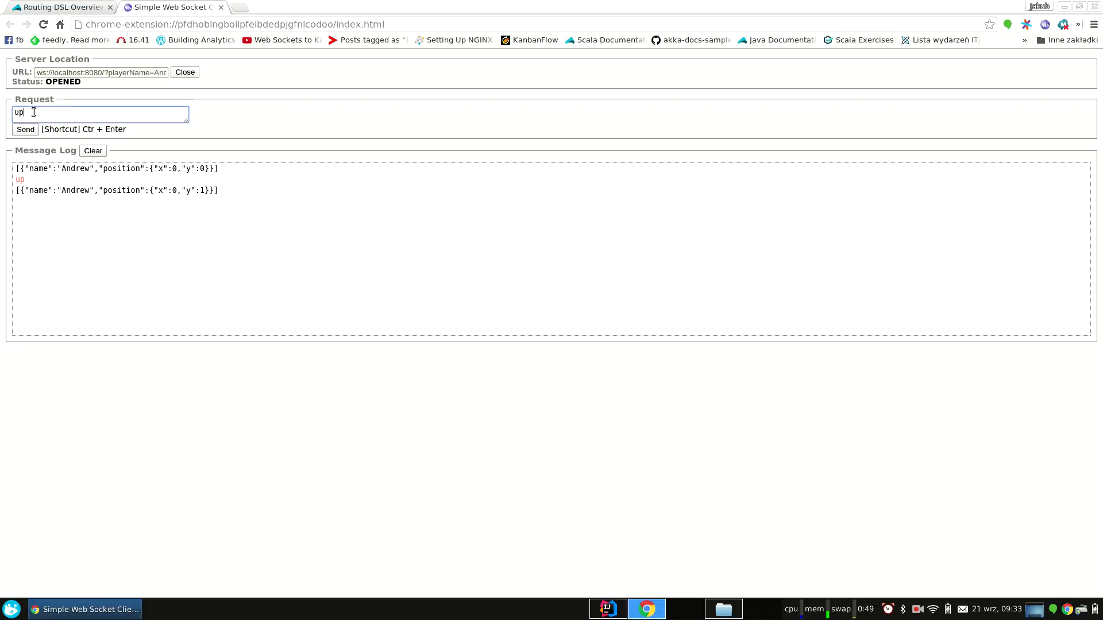